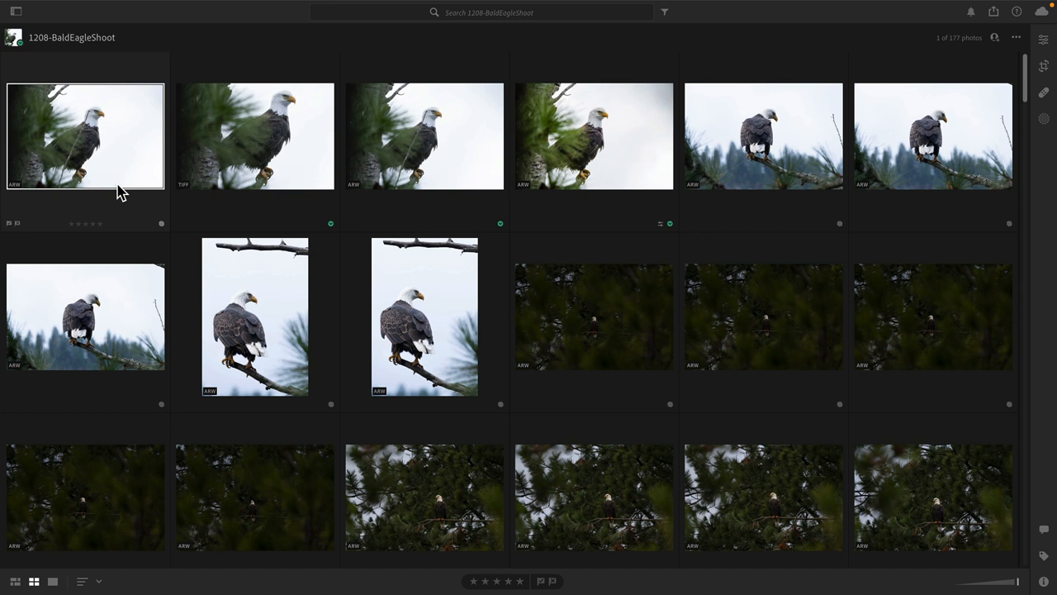
- Select the dark eagle-in-pine-branches photo from the BaldEagleShoot album grid
click(15, 12)
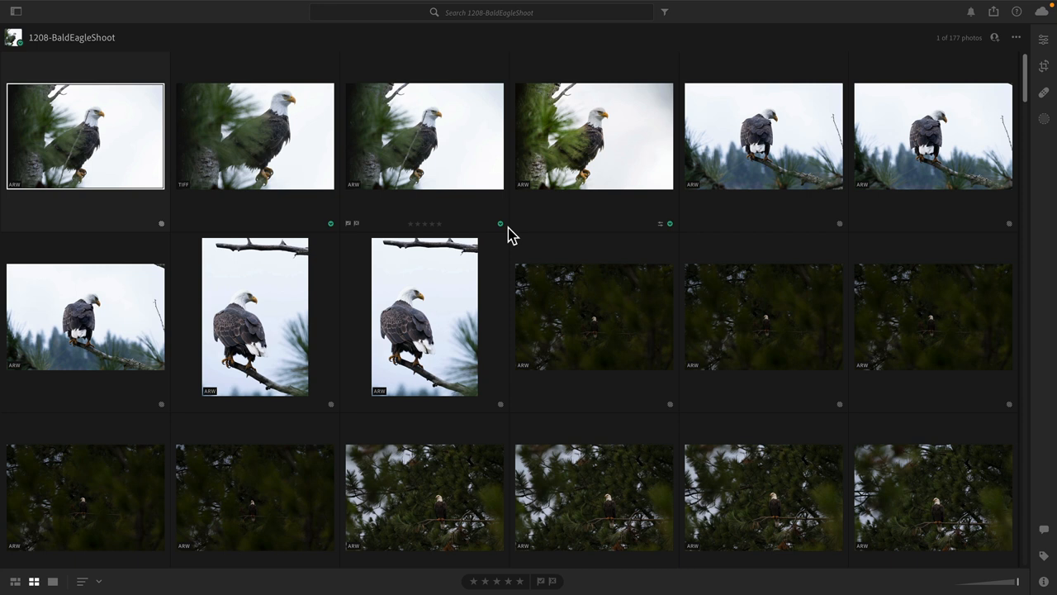
click(594, 316)
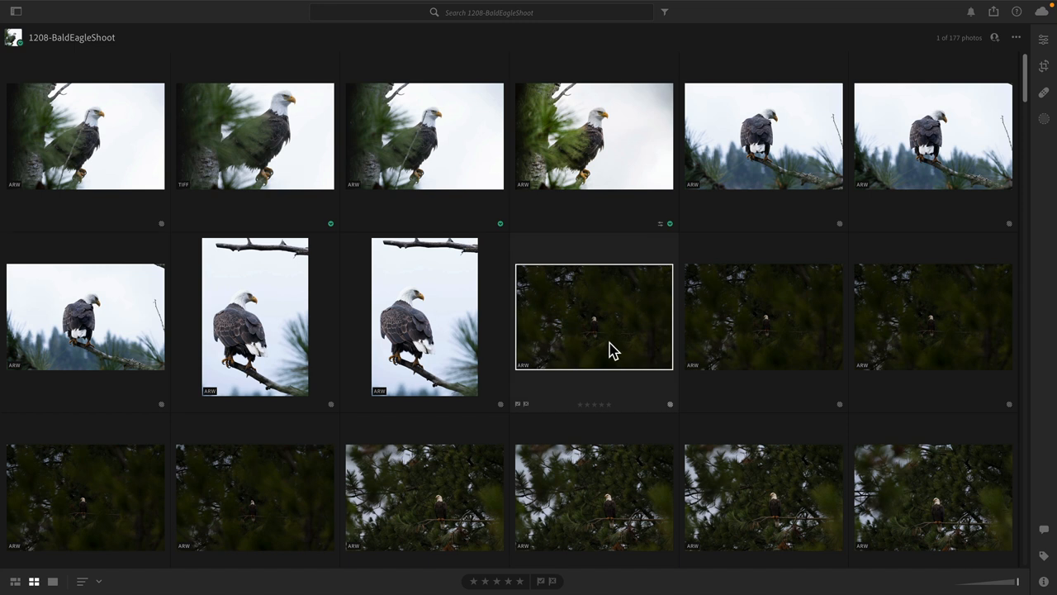
right_click(594, 317)
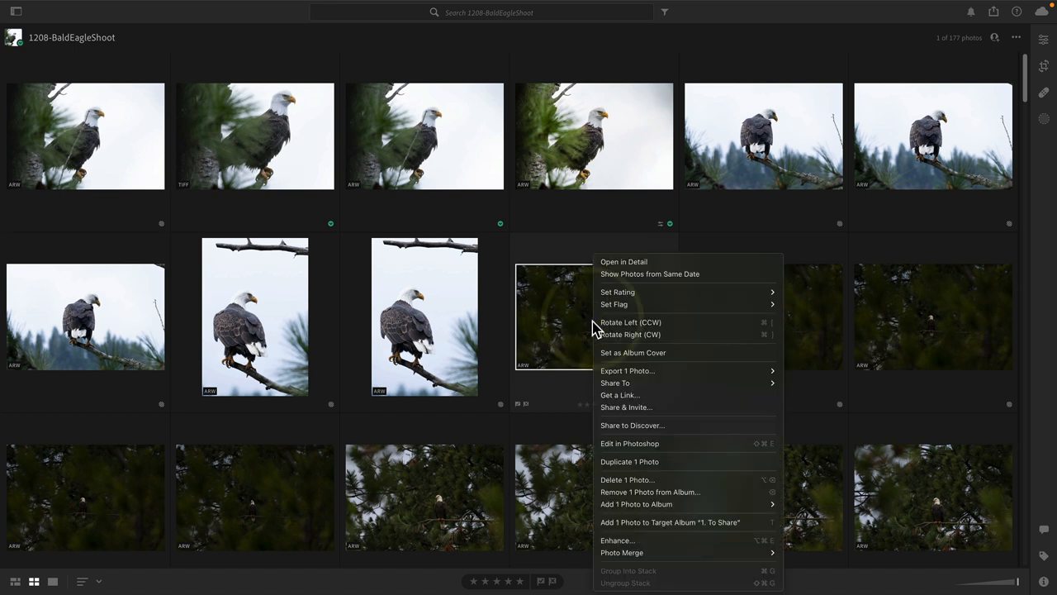
mouse_move(627, 370)
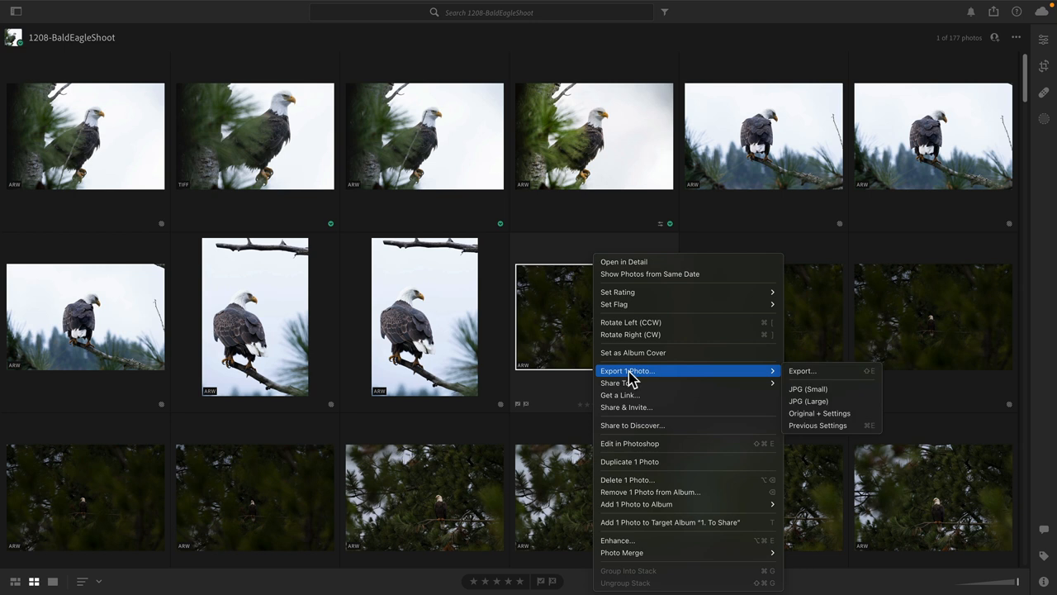
mouse_move(689, 444)
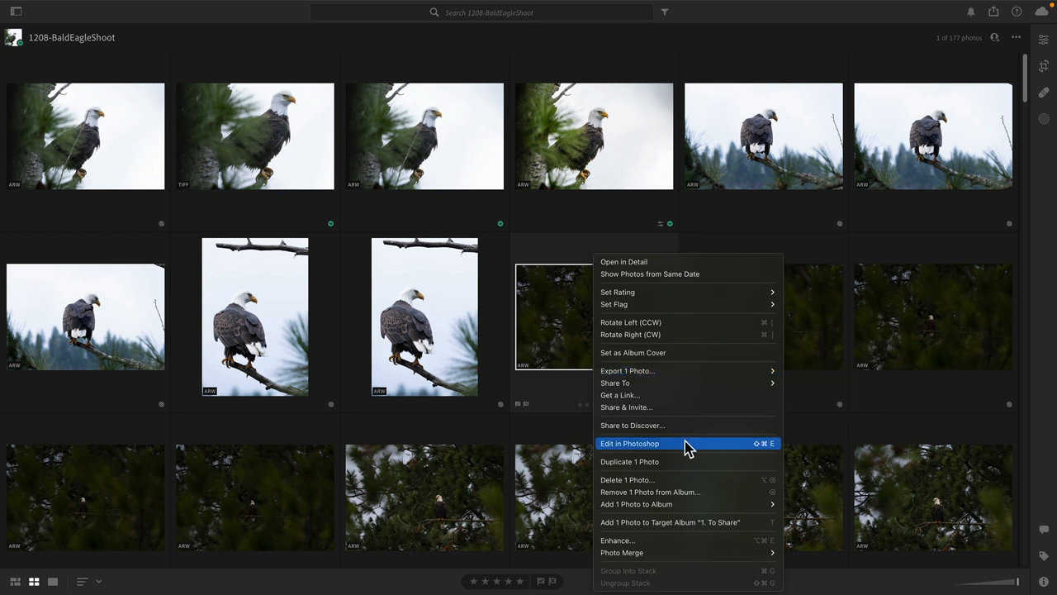
mouse_move(681, 450)
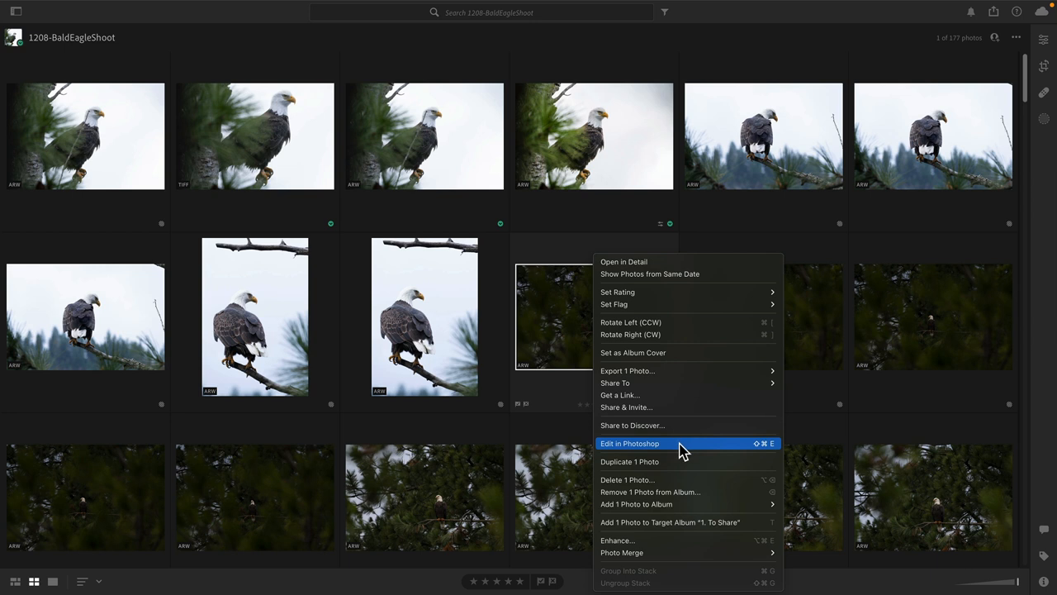
mouse_move(568, 378)
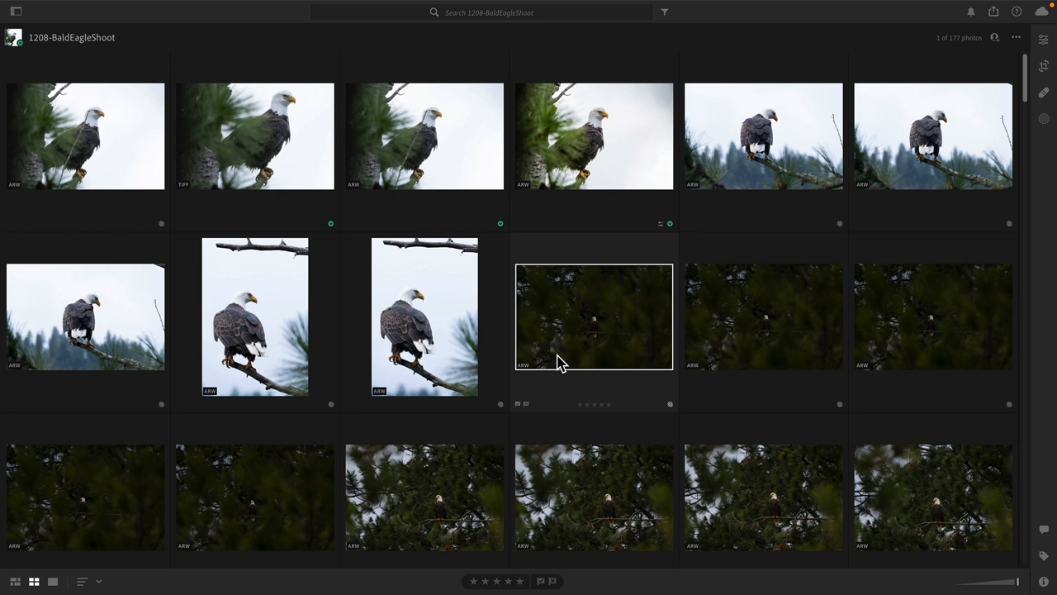
mouse_move(531, 353)
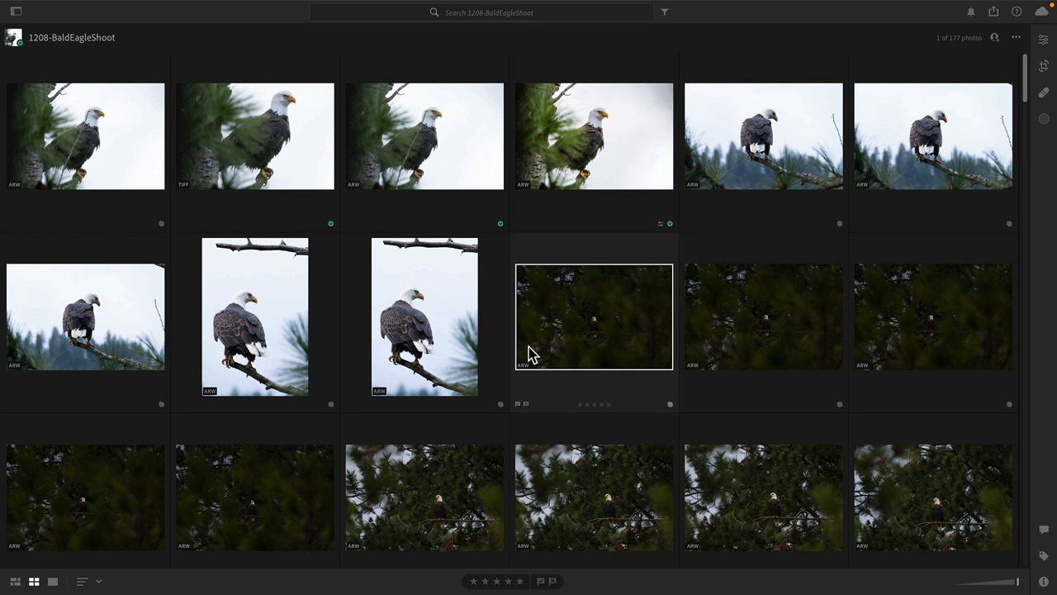
- View the curved-branch eagle photo full size and advance to the next photo
scroll(down, 3)
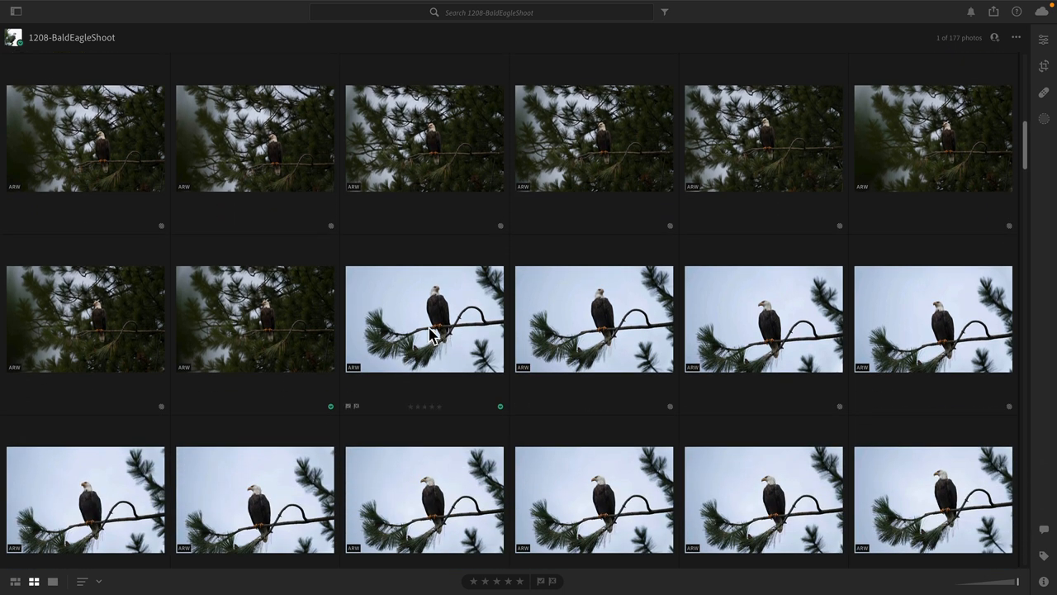
double_click(424, 319)
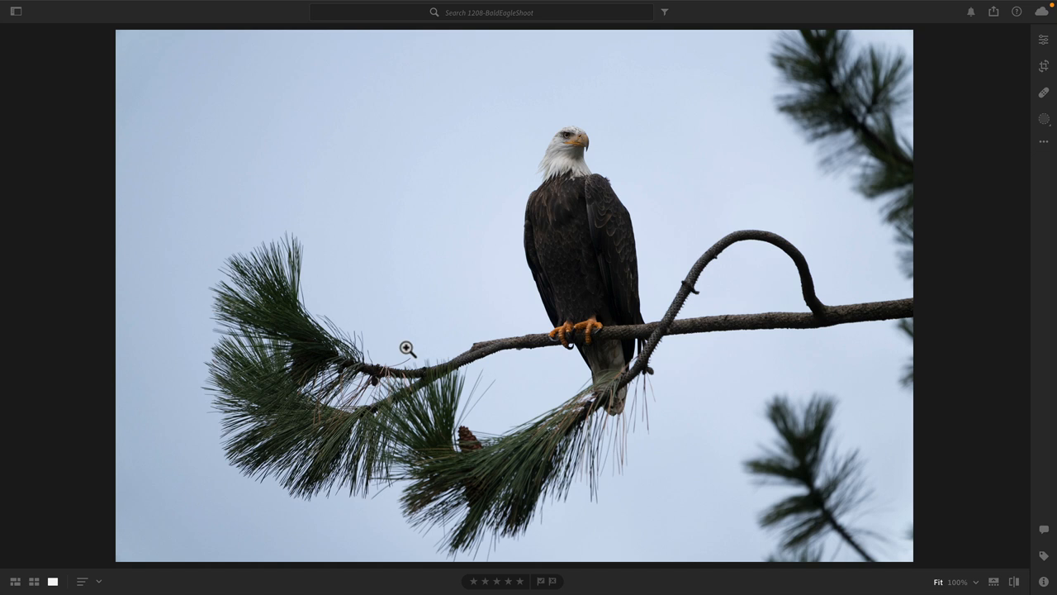
mouse_move(511, 307)
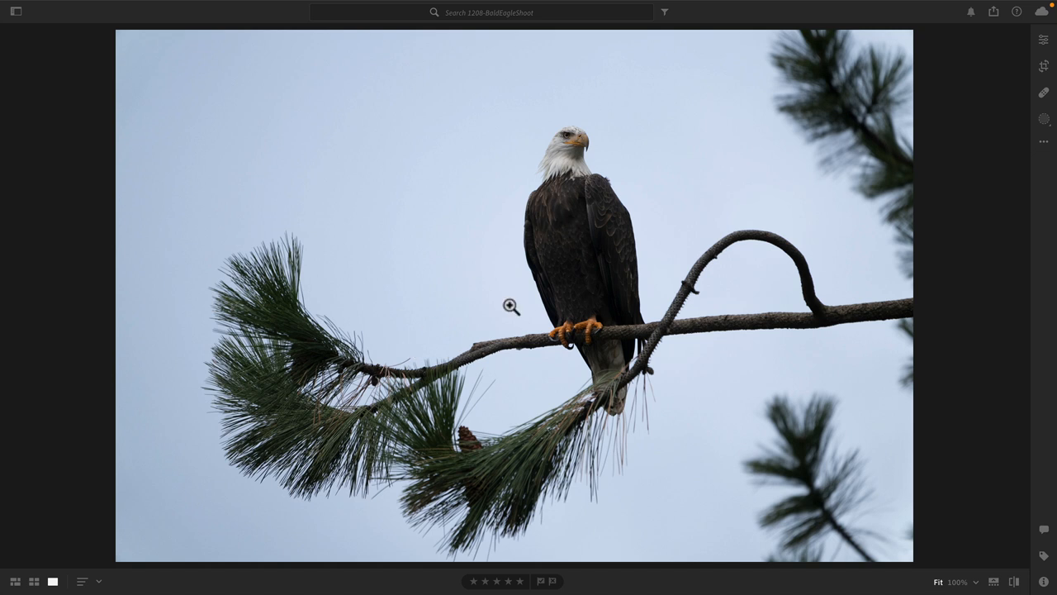
mouse_move(529, 353)
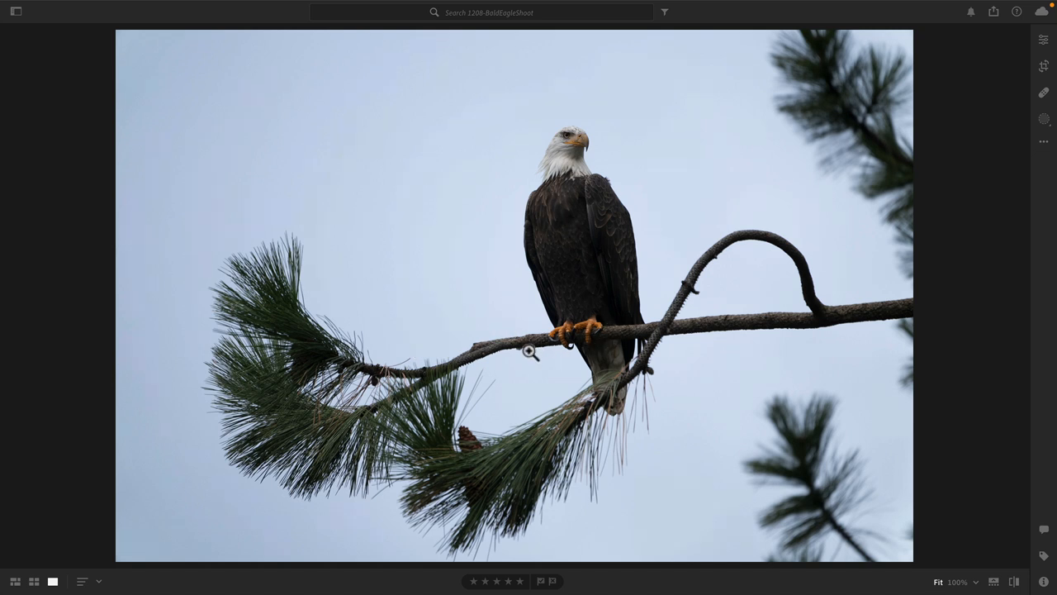
mouse_move(749, 273)
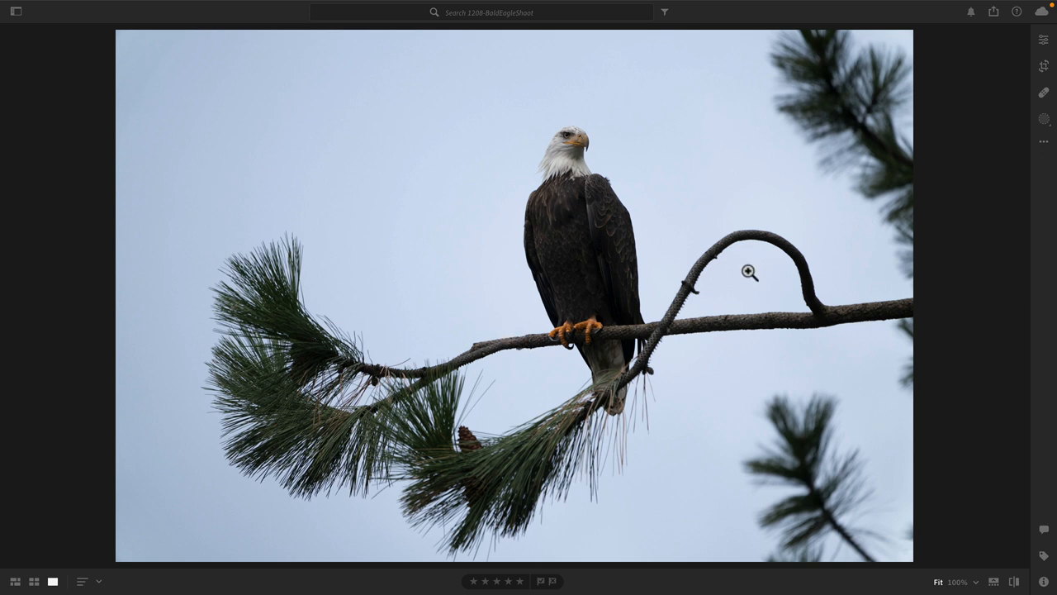
mouse_move(475, 289)
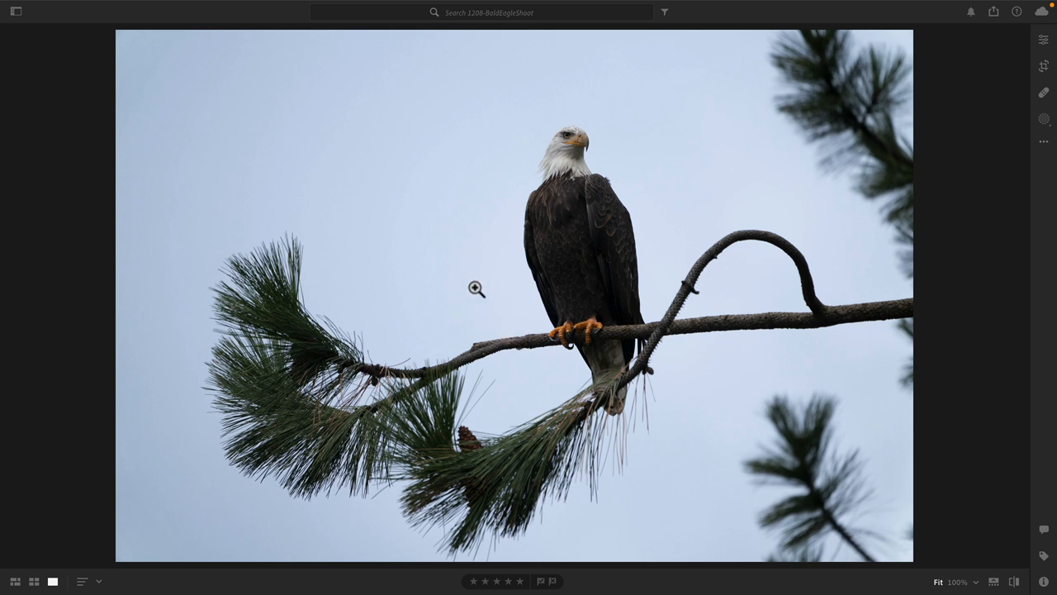
key(right)
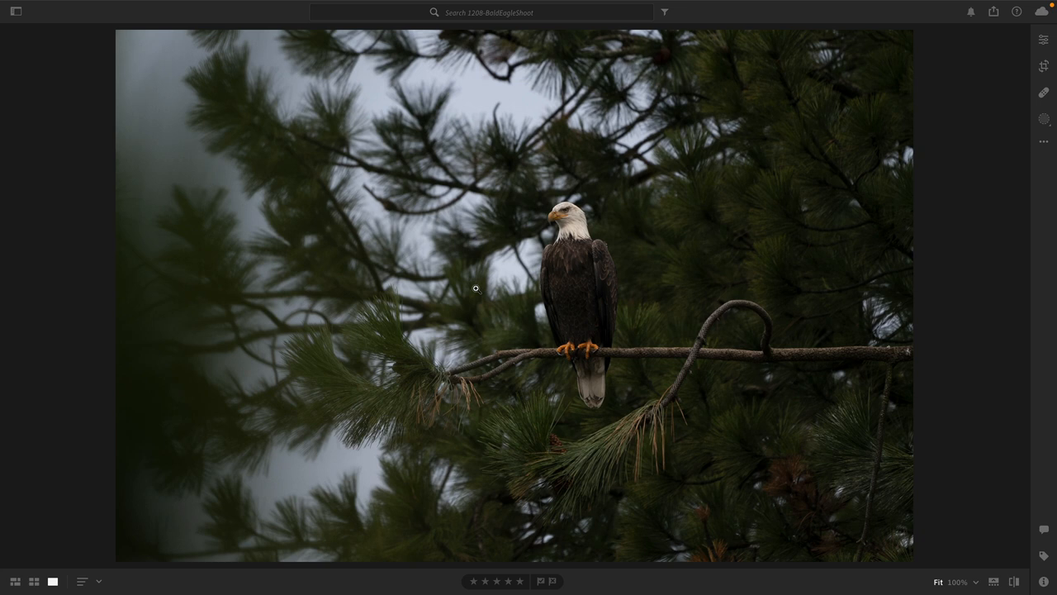
mouse_move(475, 288)
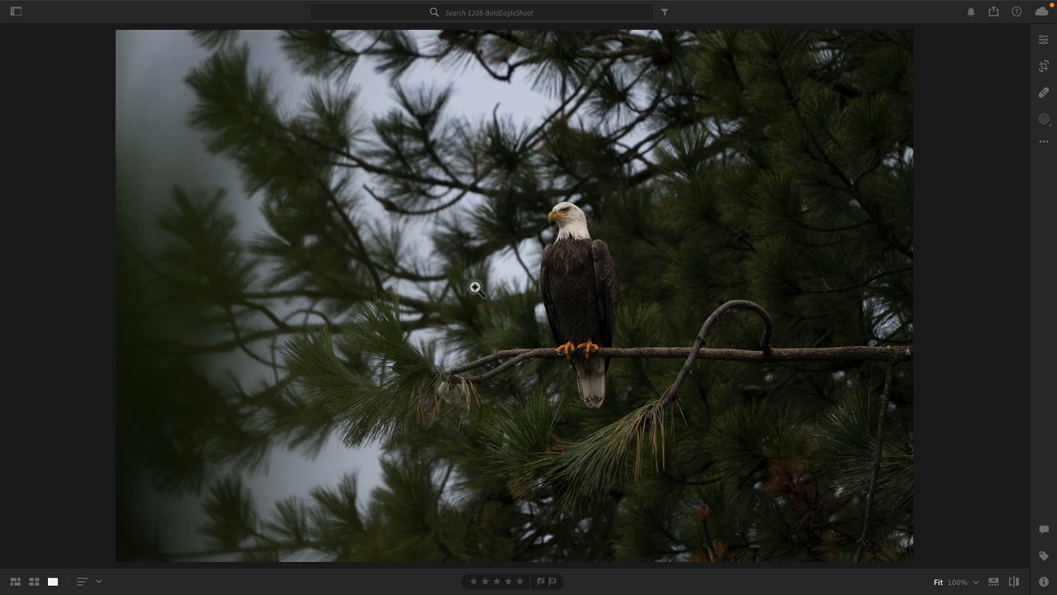
mouse_move(576, 208)
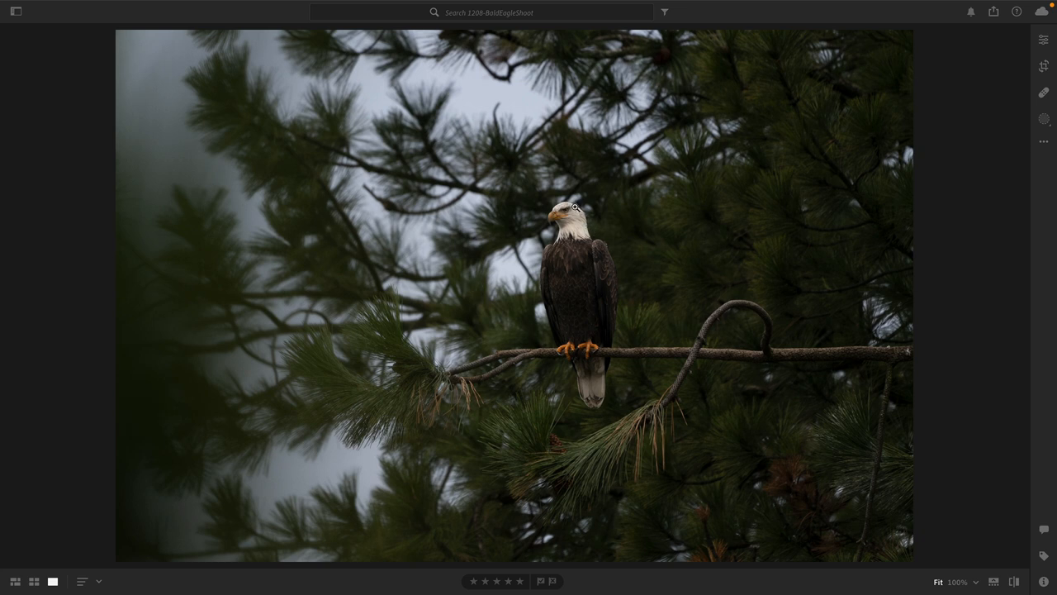
mouse_move(529, 309)
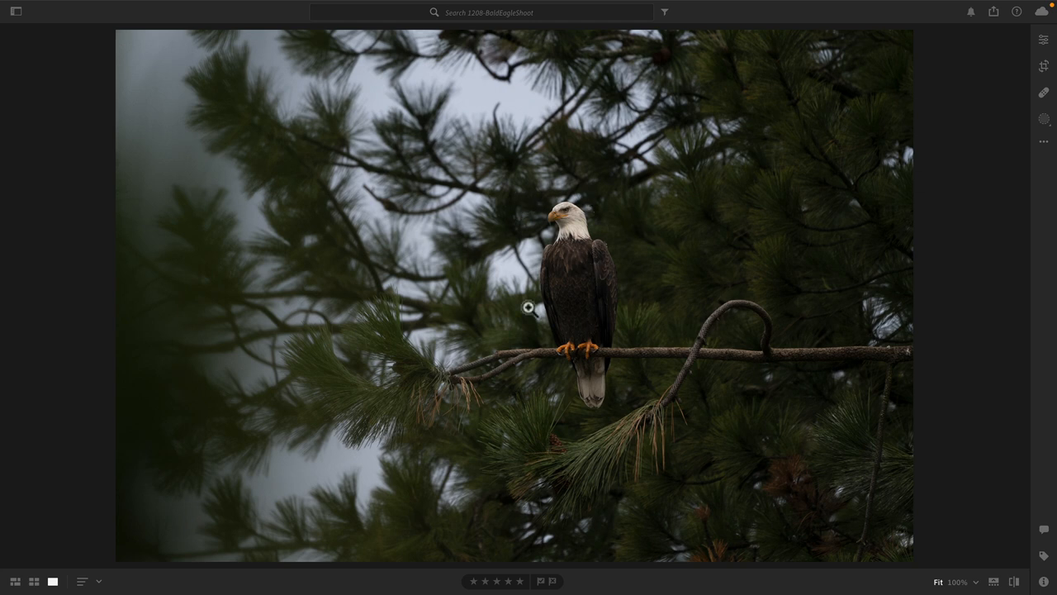
mouse_move(576, 227)
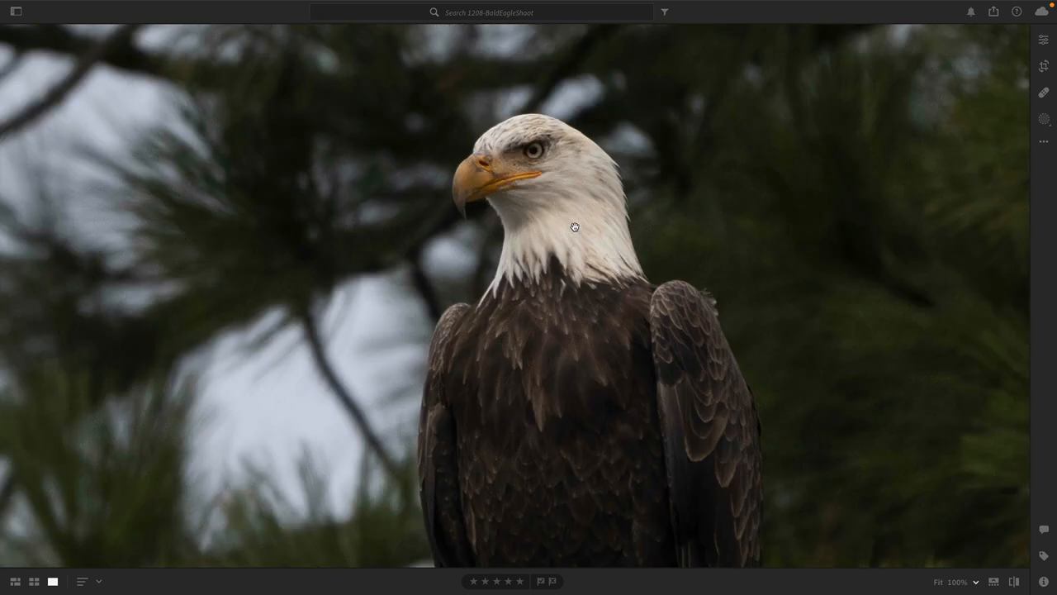
drag(575, 227, 584, 253)
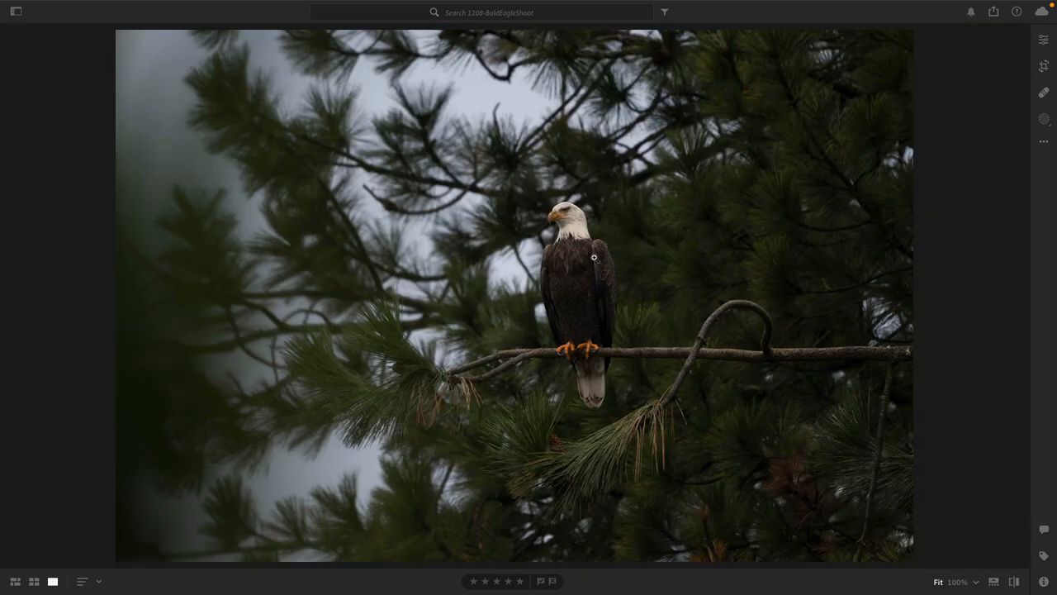
mouse_move(605, 247)
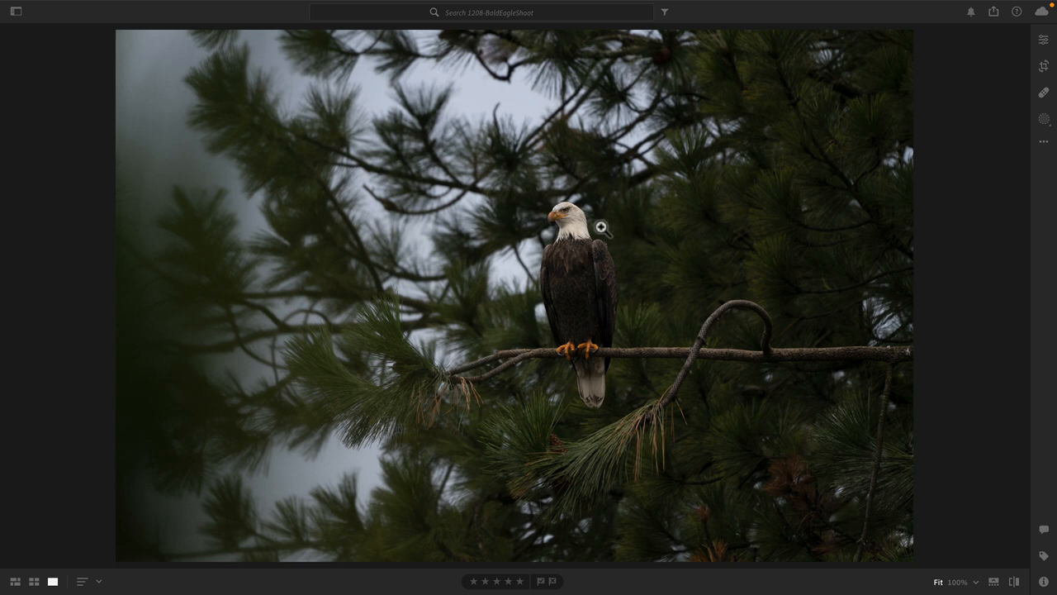
mouse_move(581, 232)
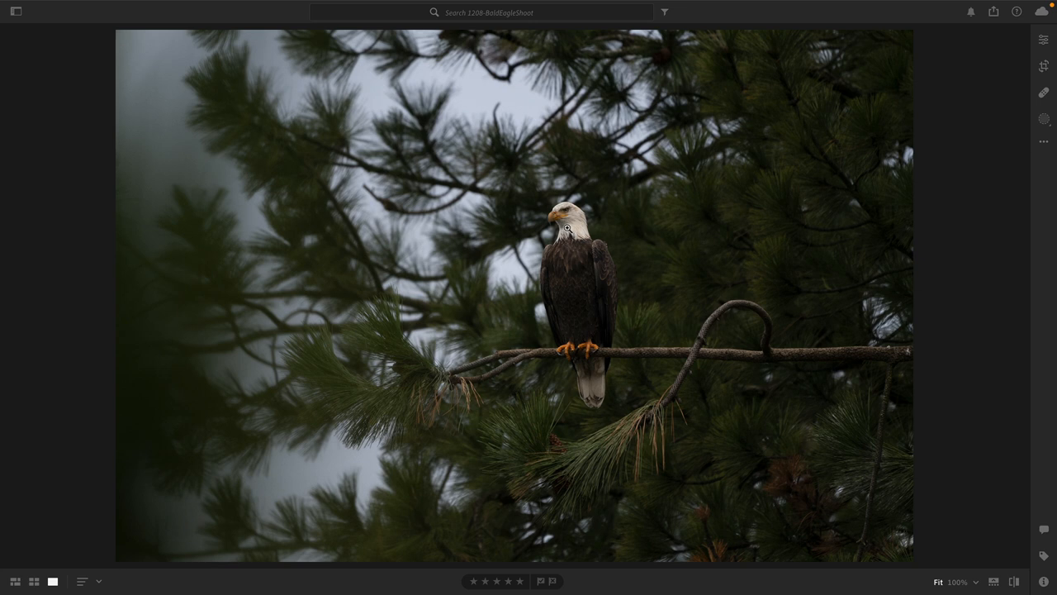
mouse_move(568, 231)
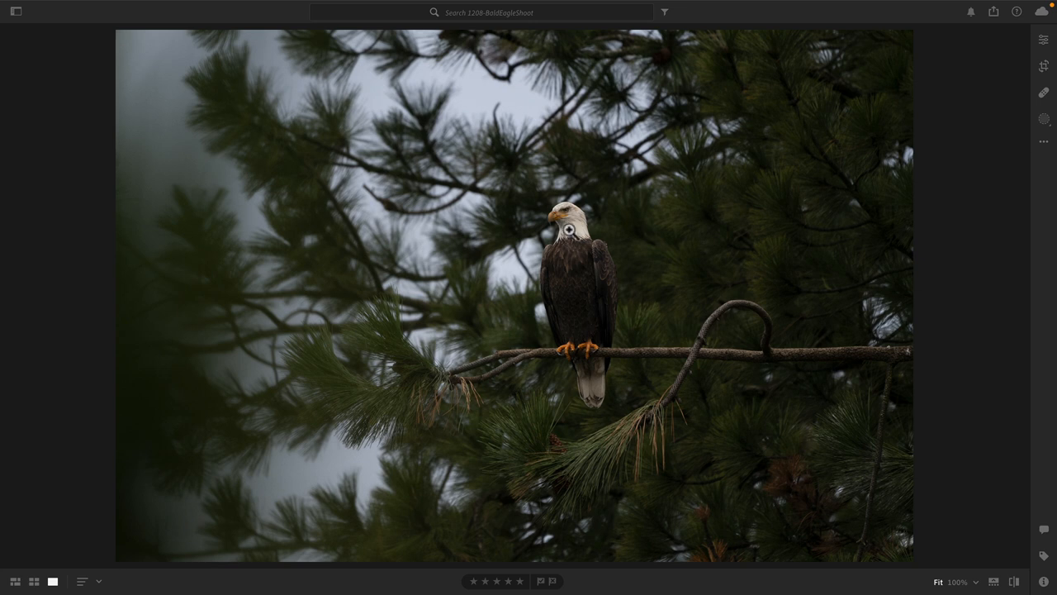
mouse_move(506, 276)
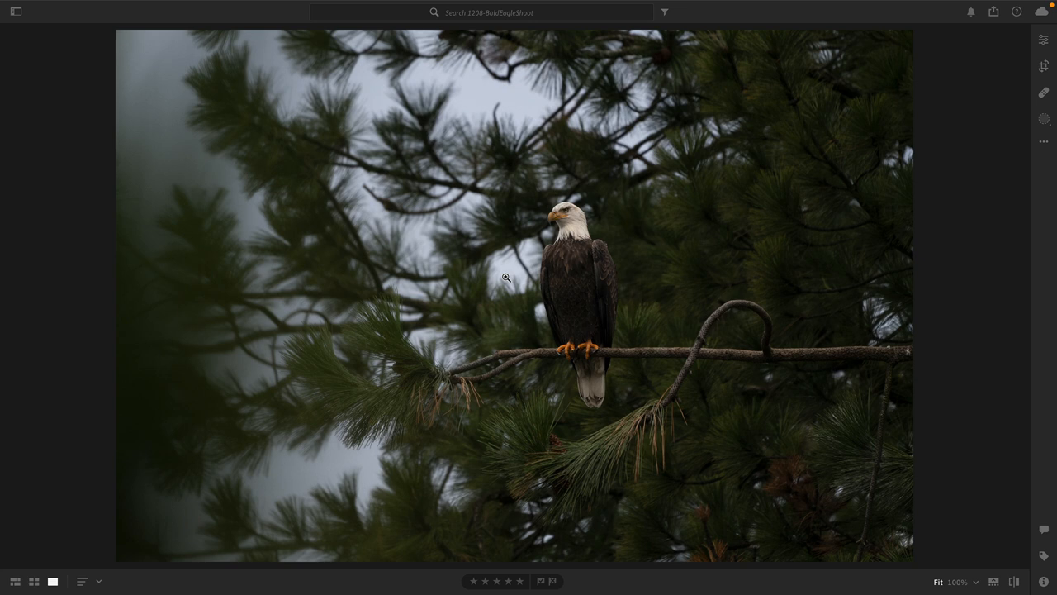
mouse_move(446, 323)
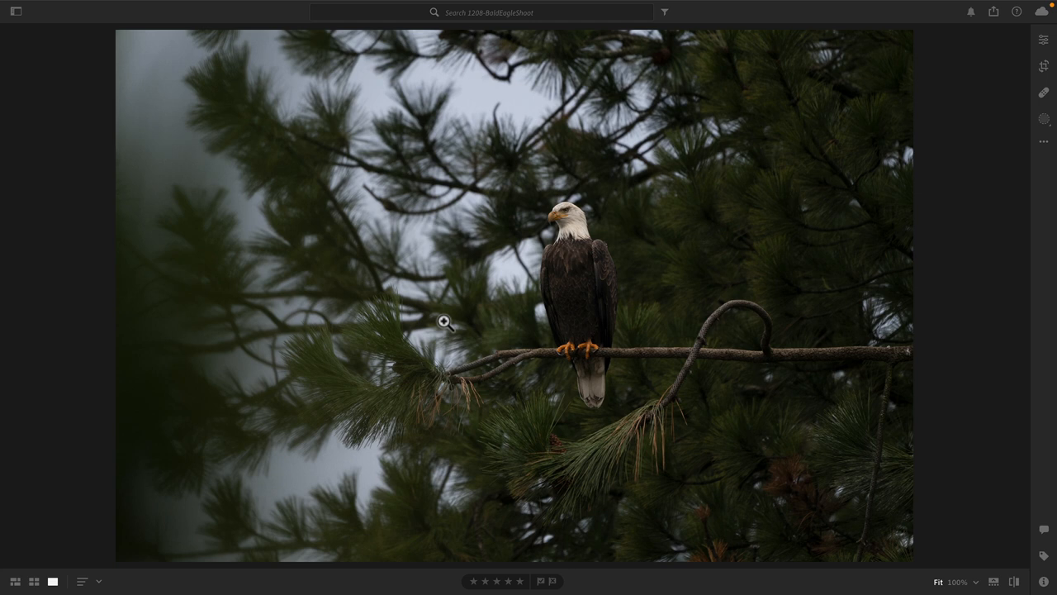
mouse_move(519, 300)
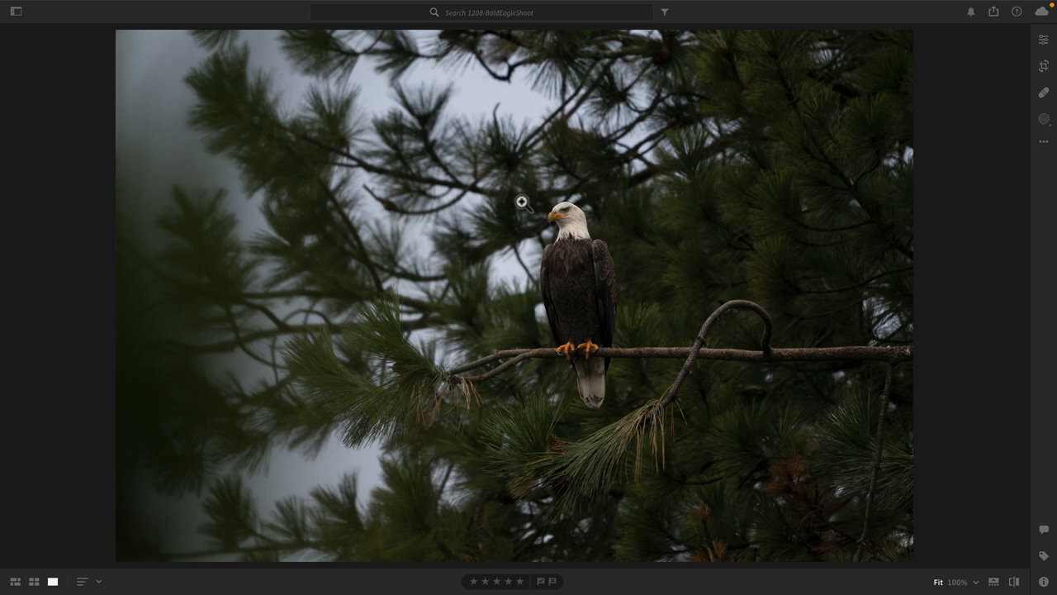
mouse_move(684, 322)
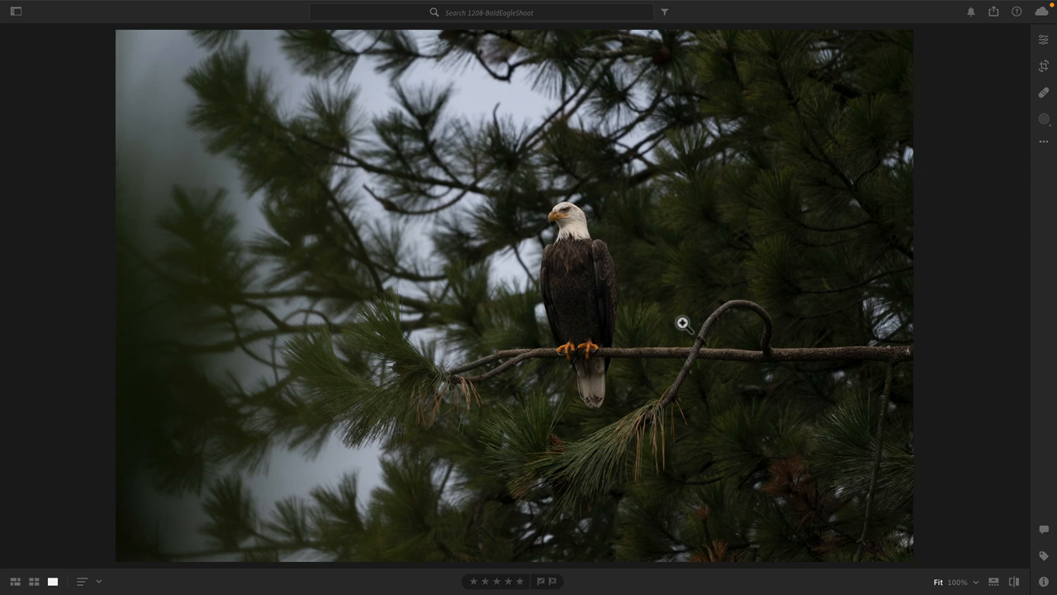
mouse_move(630, 245)
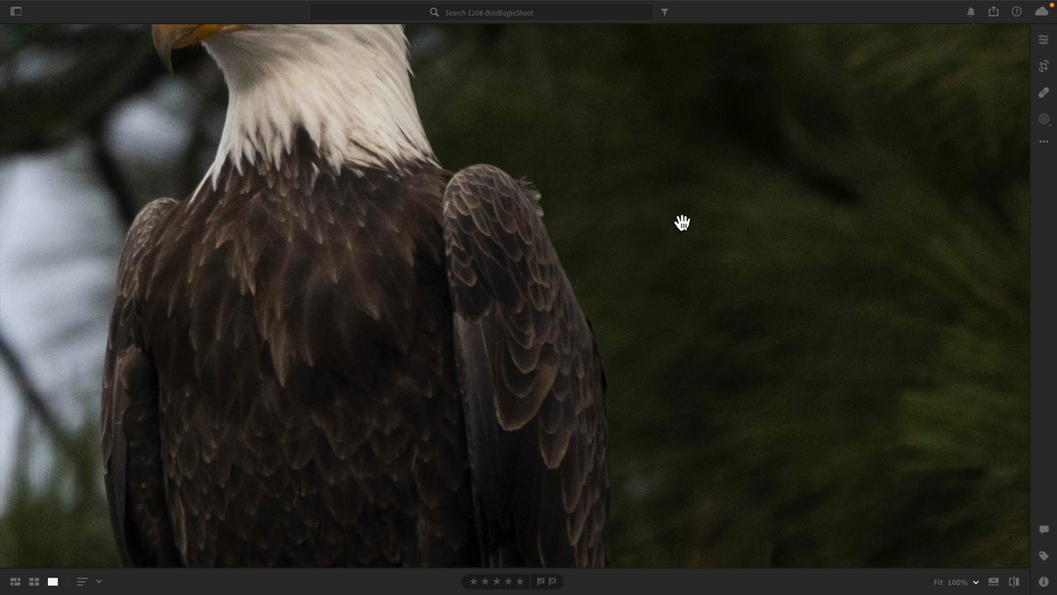
drag(683, 222, 324, 283)
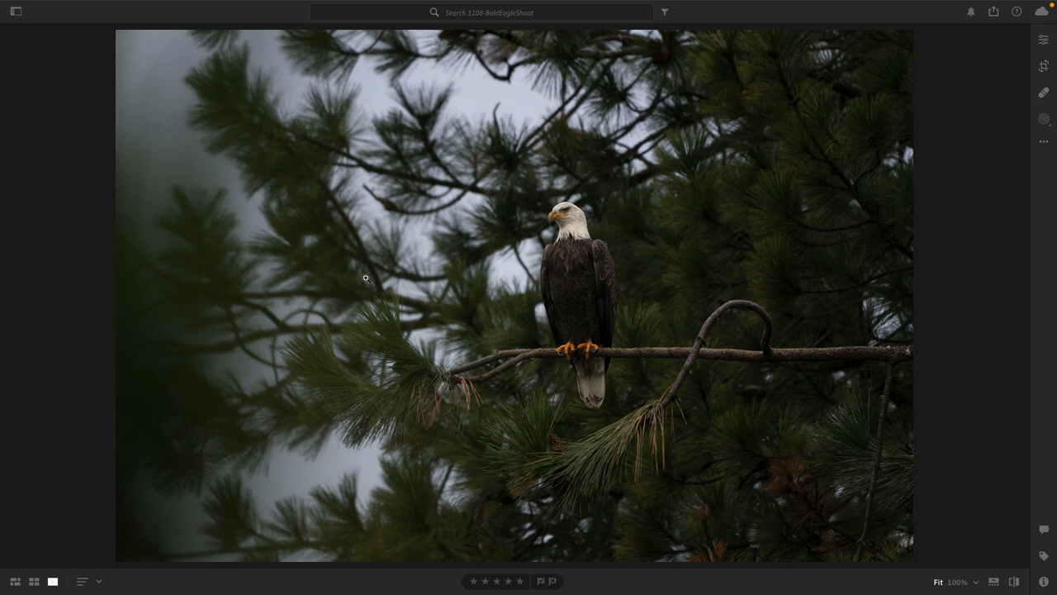
click(1043, 39)
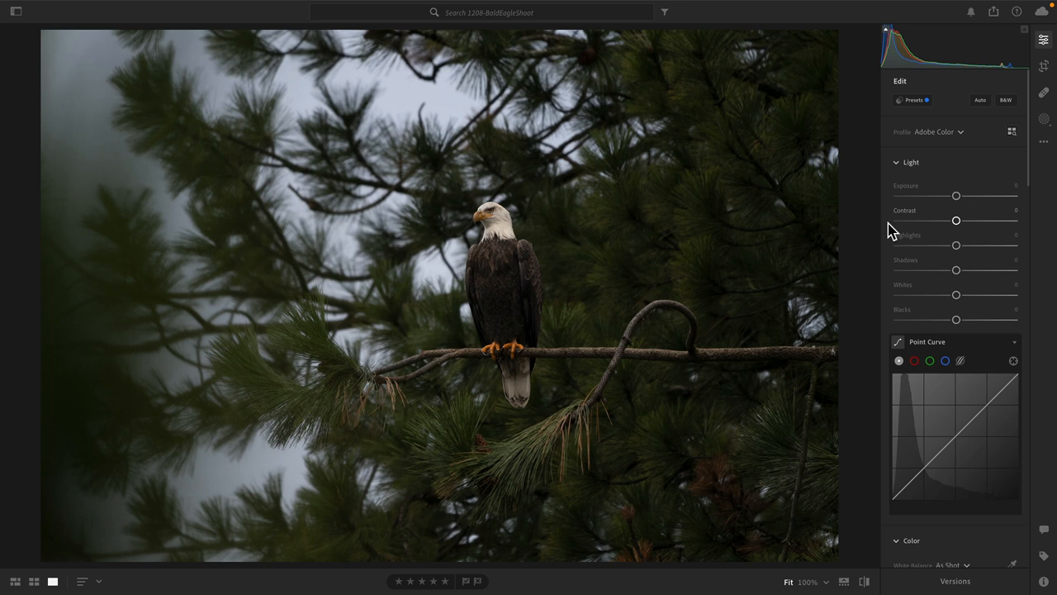
mouse_move(888, 227)
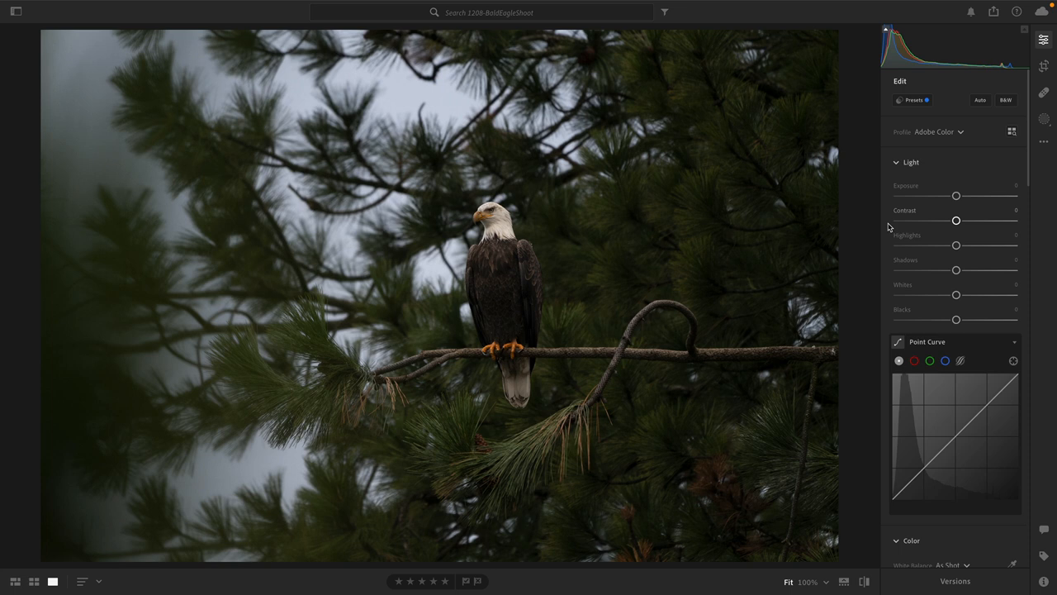
mouse_move(944, 224)
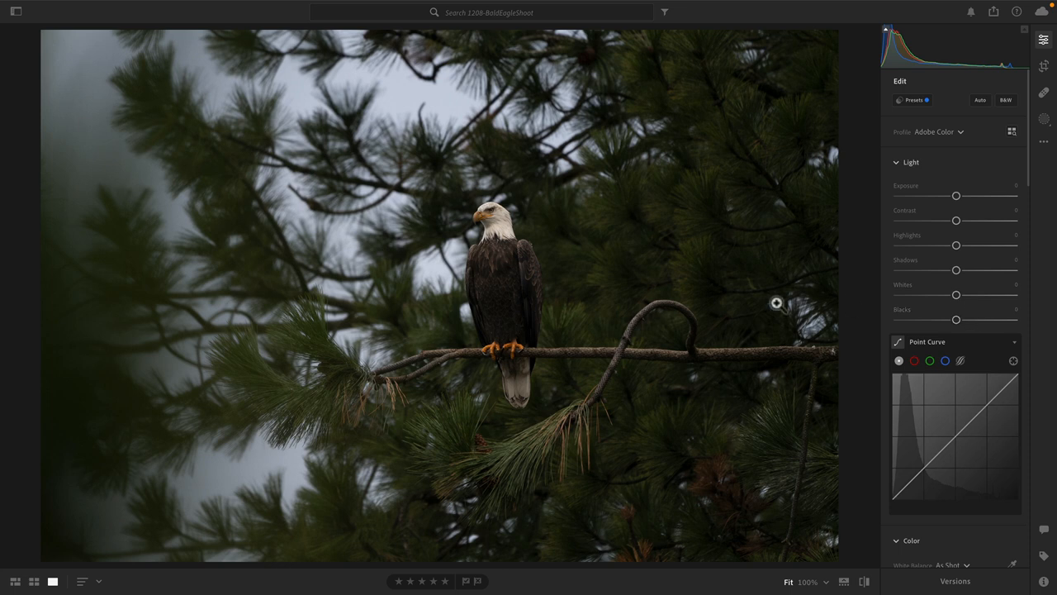
mouse_move(776, 303)
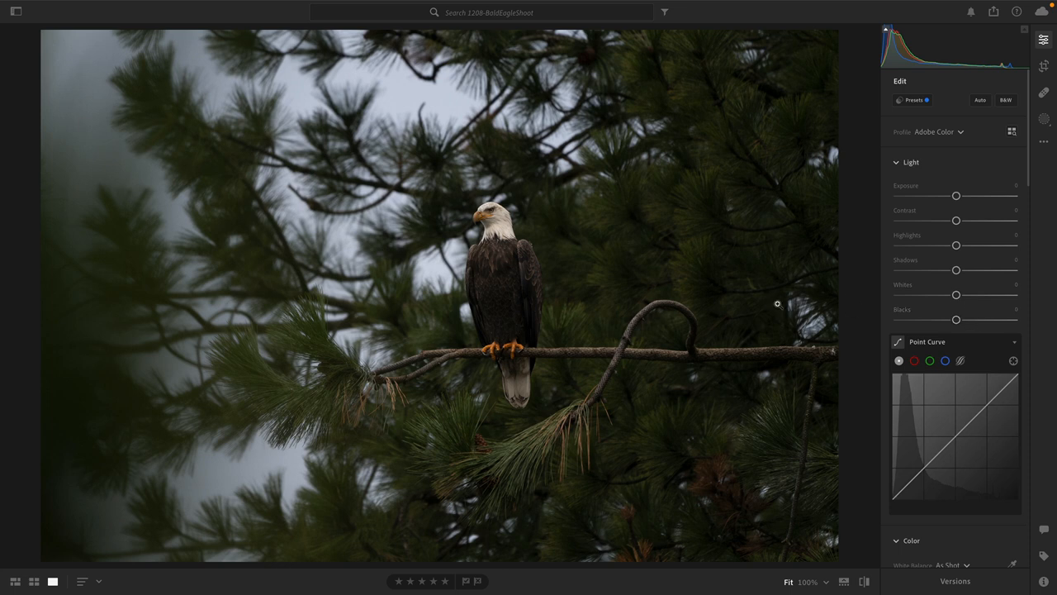
- Crop tightly around the eagle and its curved branch and commit the crop
click(1044, 66)
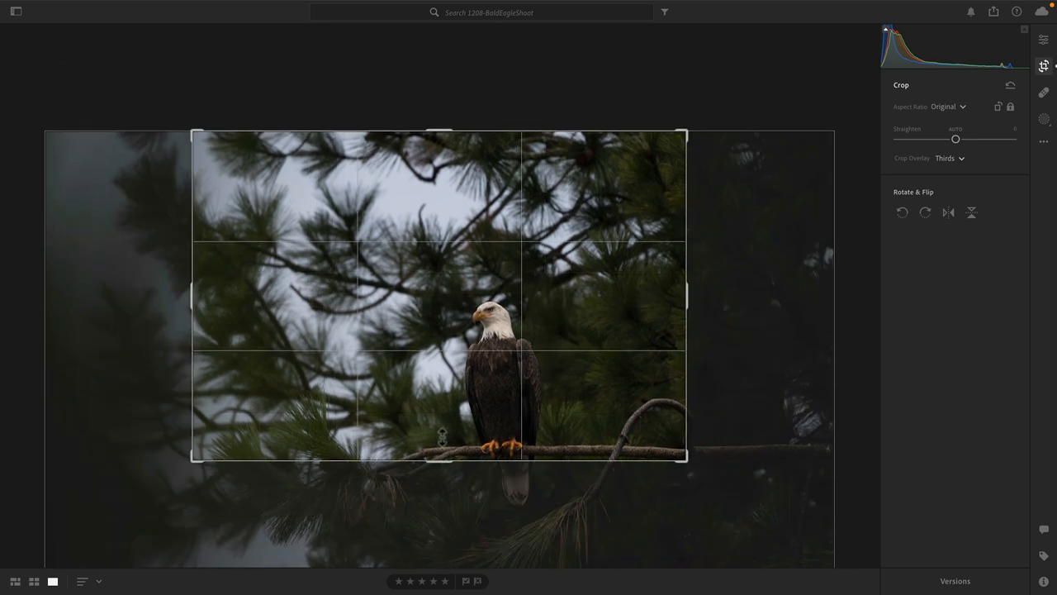
drag(437, 297, 431, 237)
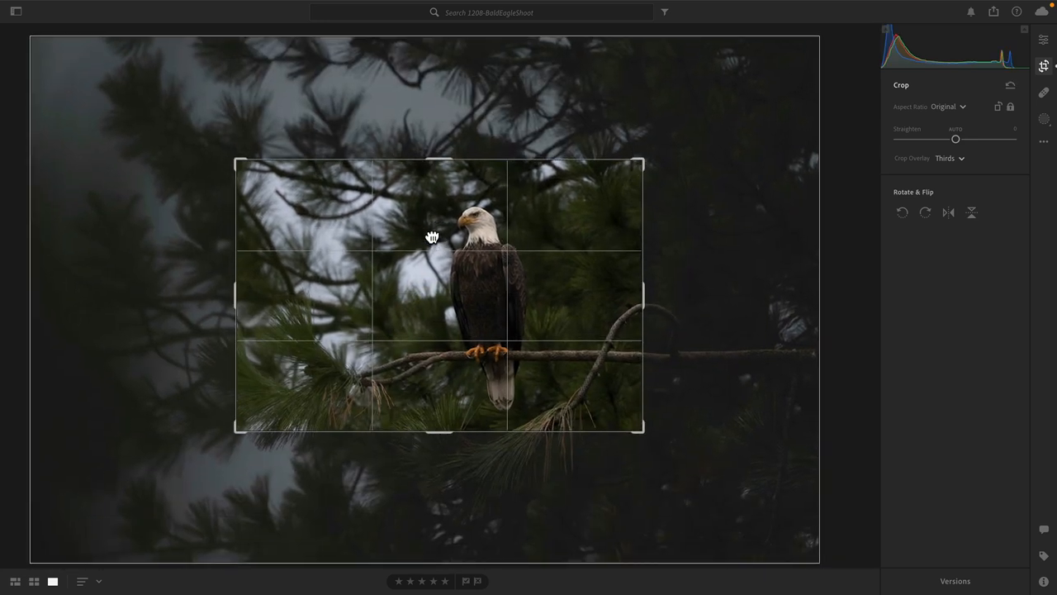
drag(433, 237, 385, 226)
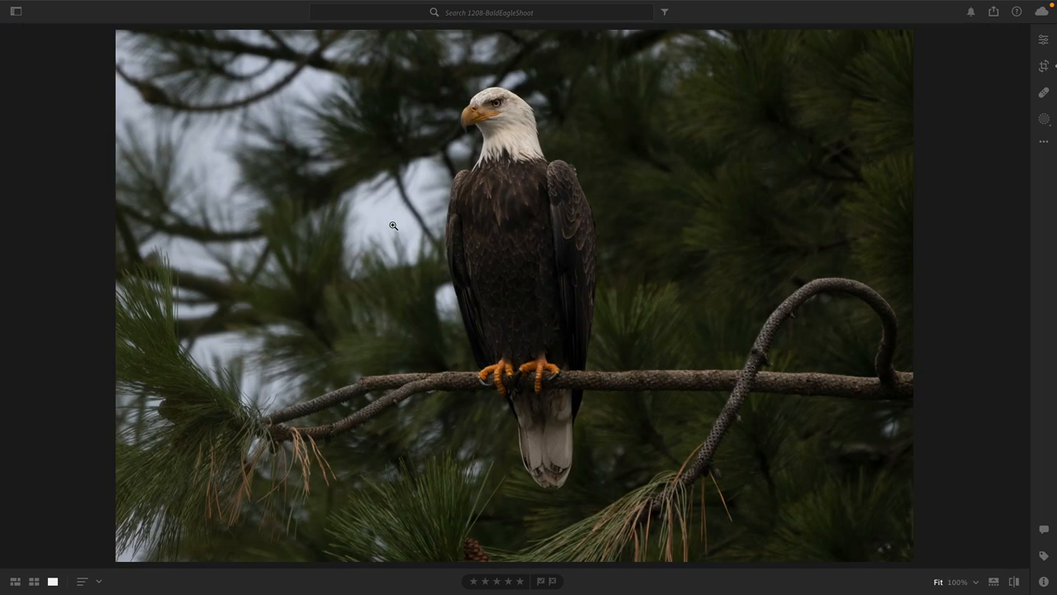
click(1043, 66)
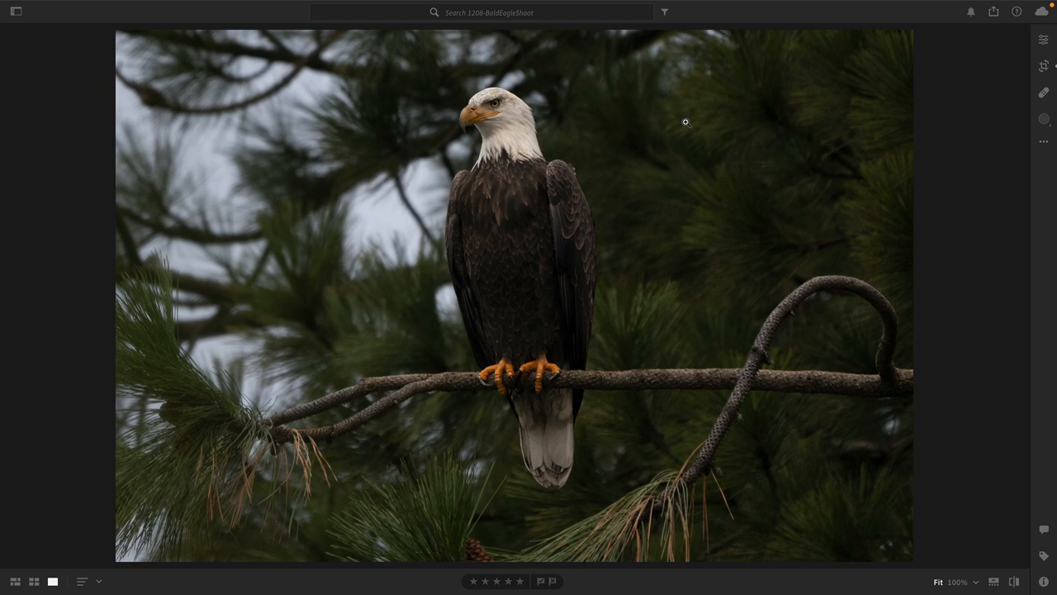
click(1043, 66)
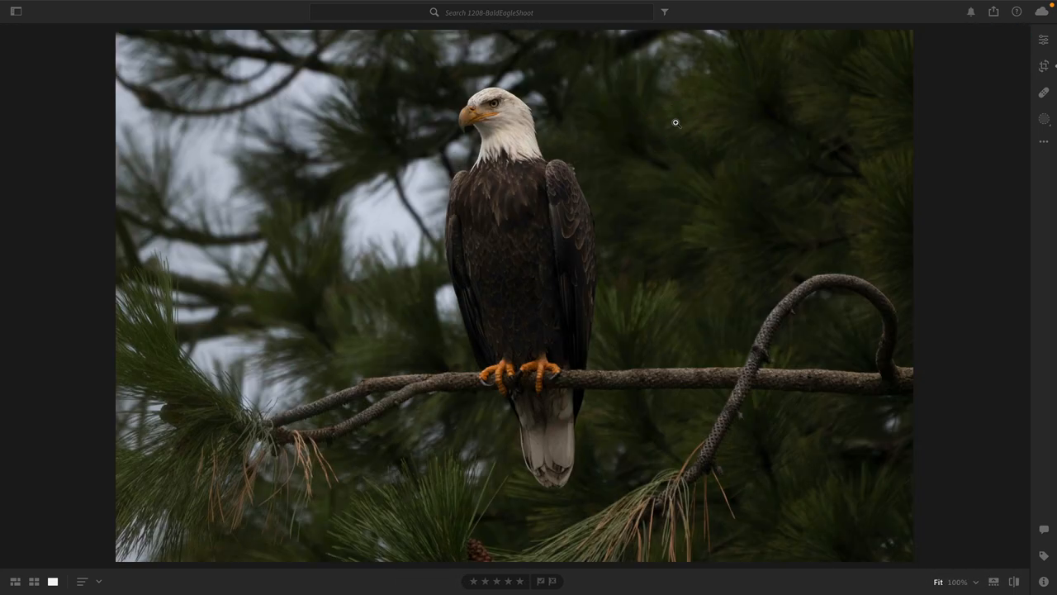
click(1043, 66)
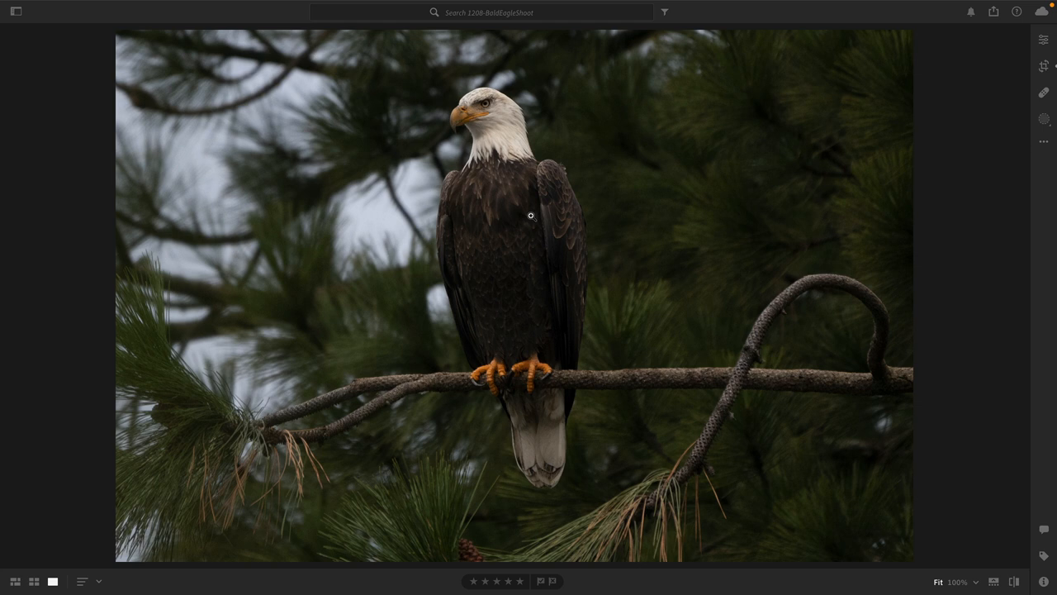
click(1043, 66)
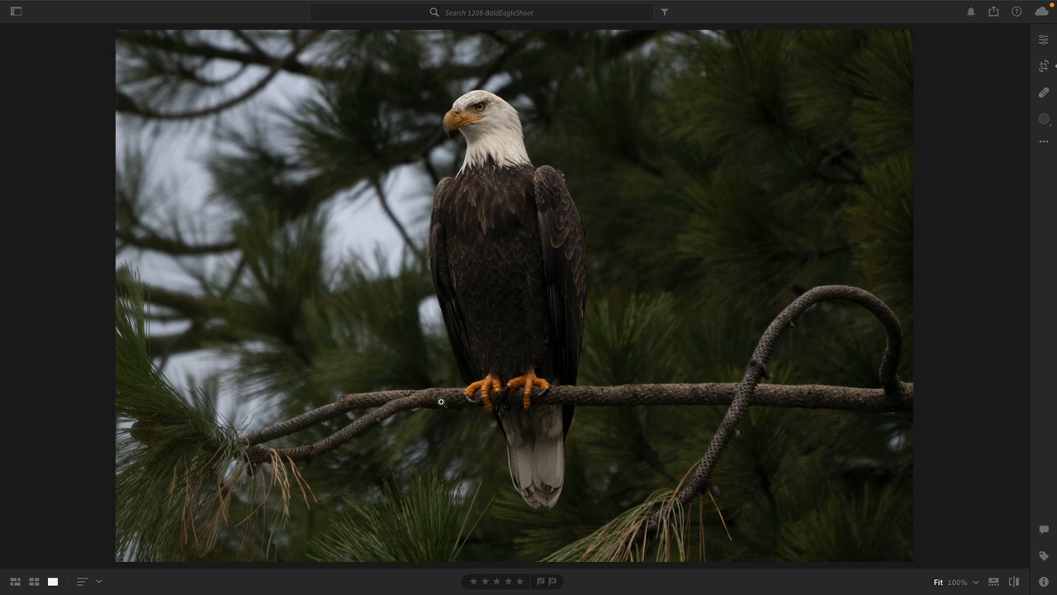
mouse_move(450, 81)
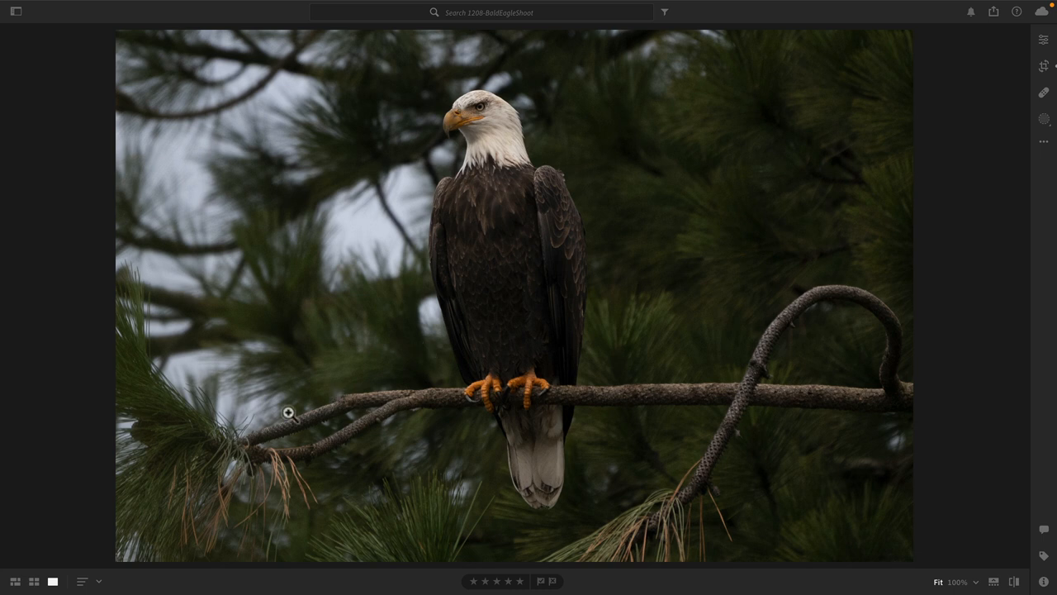
mouse_move(446, 399)
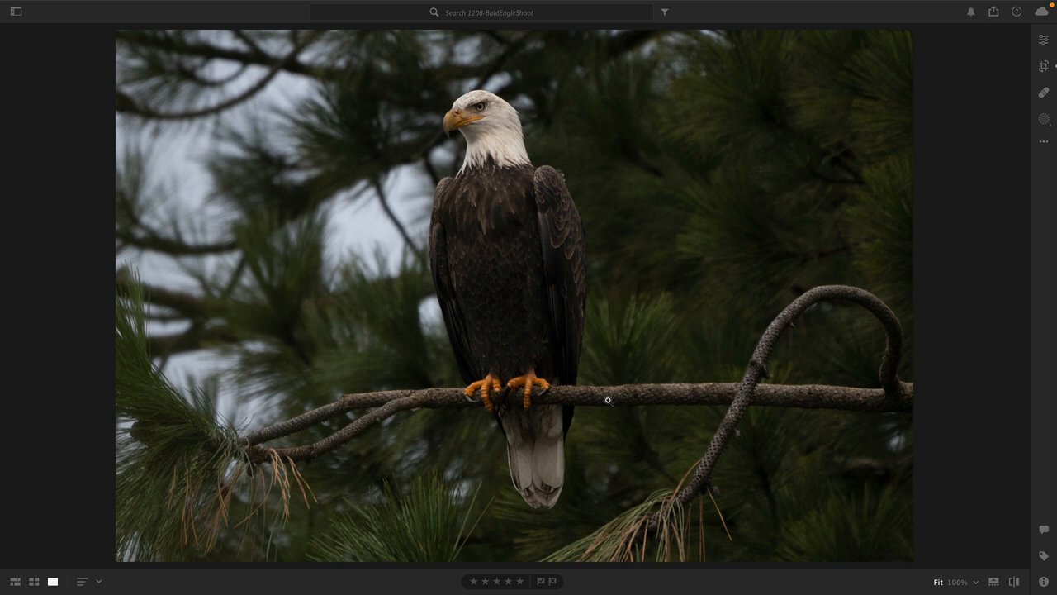
mouse_move(888, 373)
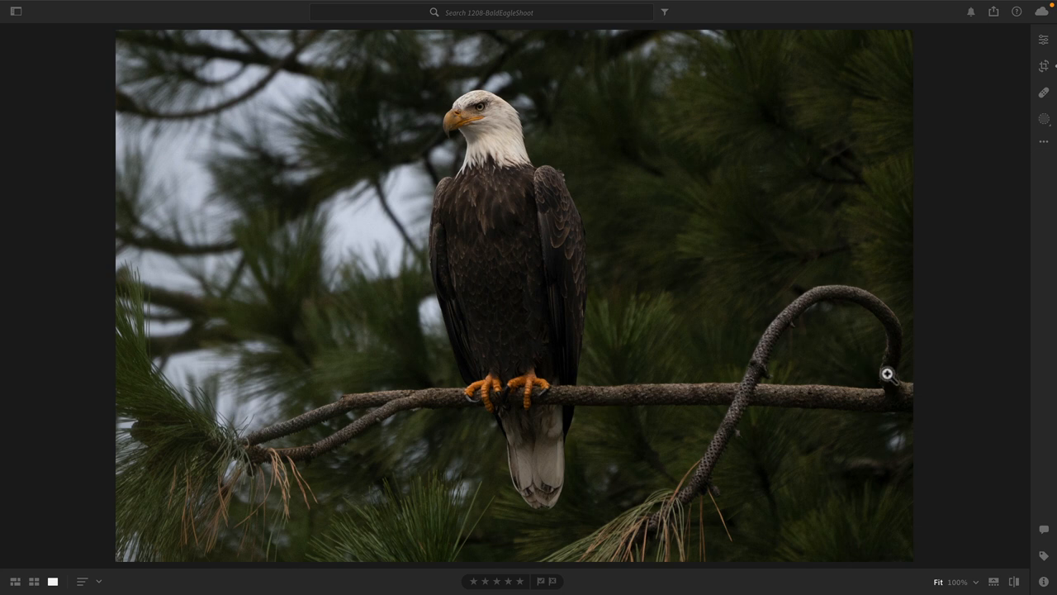
mouse_move(602, 504)
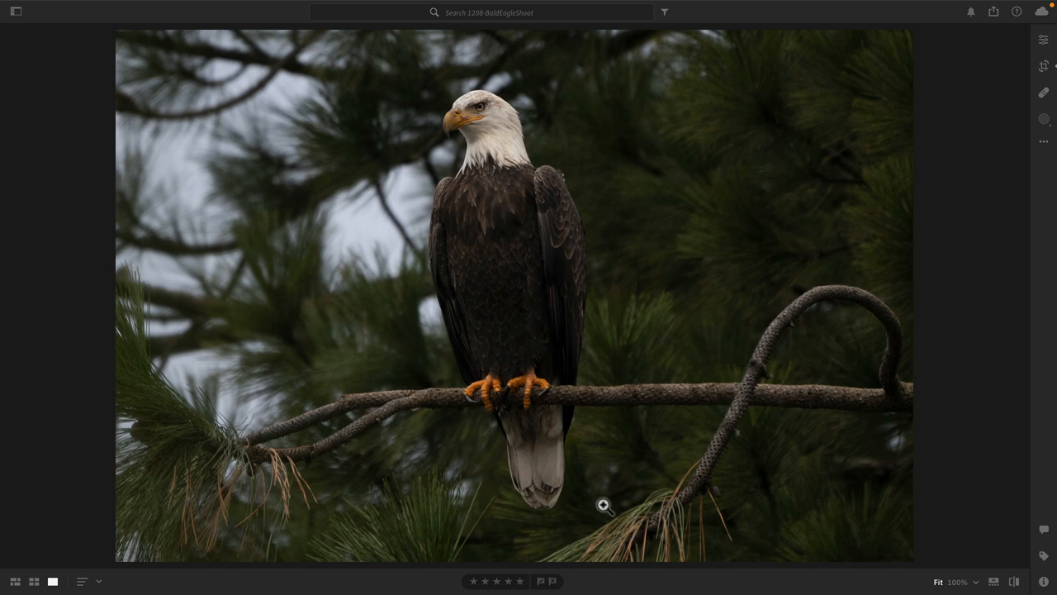
mouse_move(464, 472)
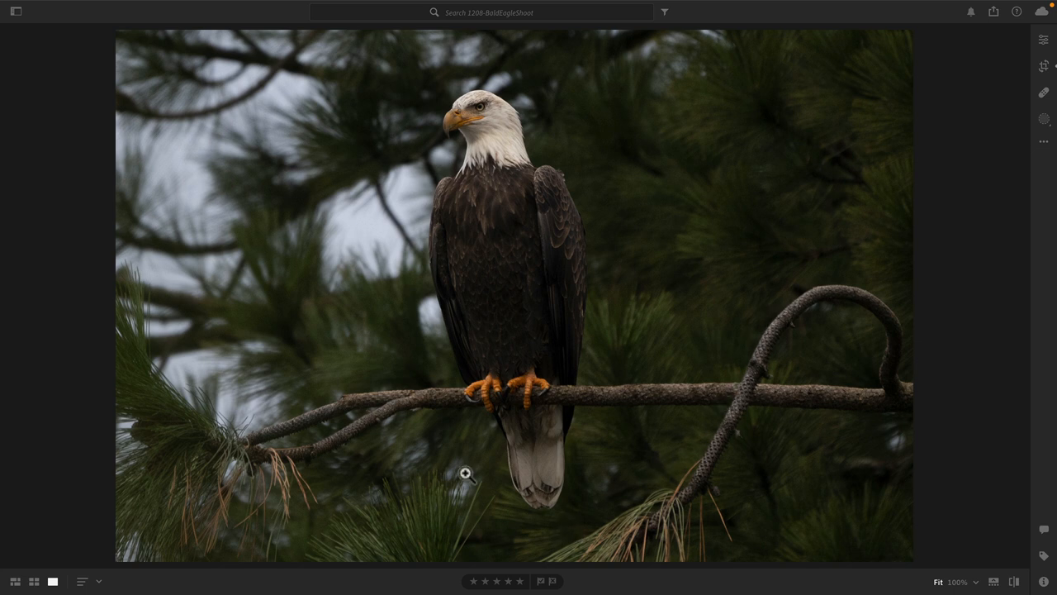
mouse_move(448, 473)
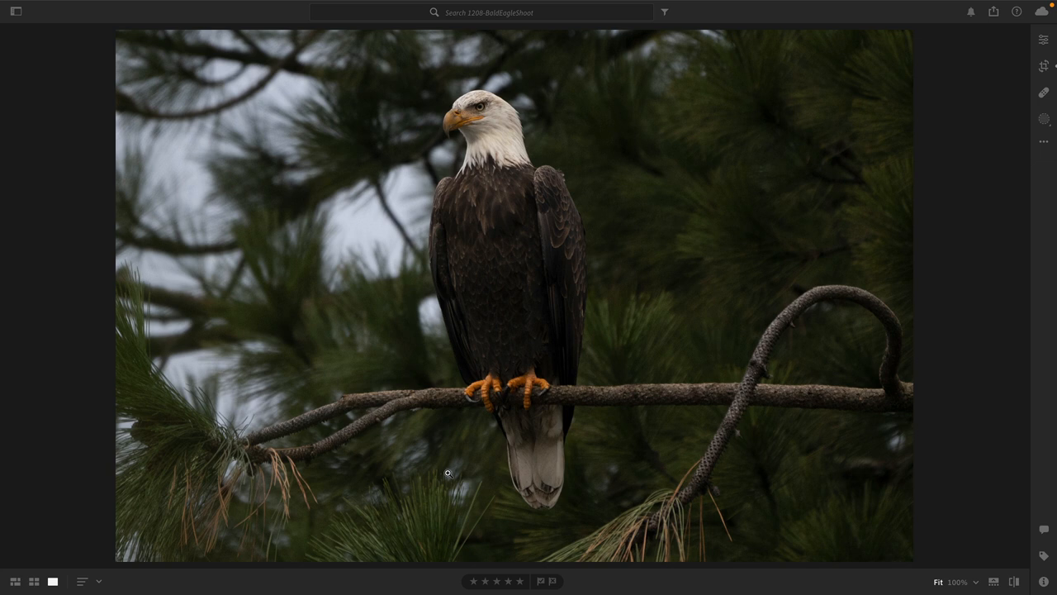
- Return to the Edit adjustments panel for the cropped eagle photo
click(1043, 40)
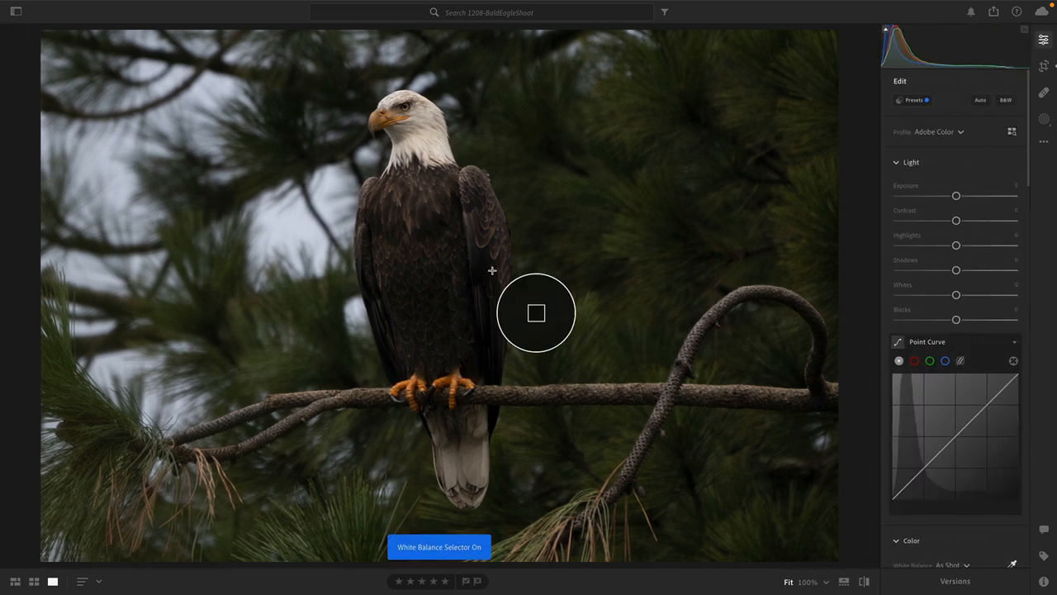
mouse_move(407, 188)
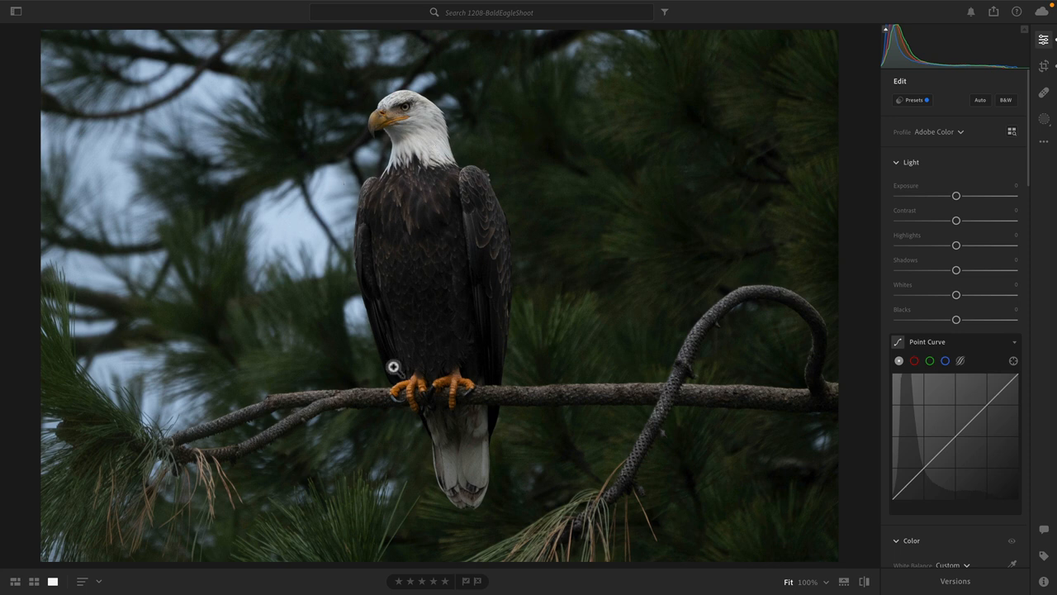
mouse_move(332, 400)
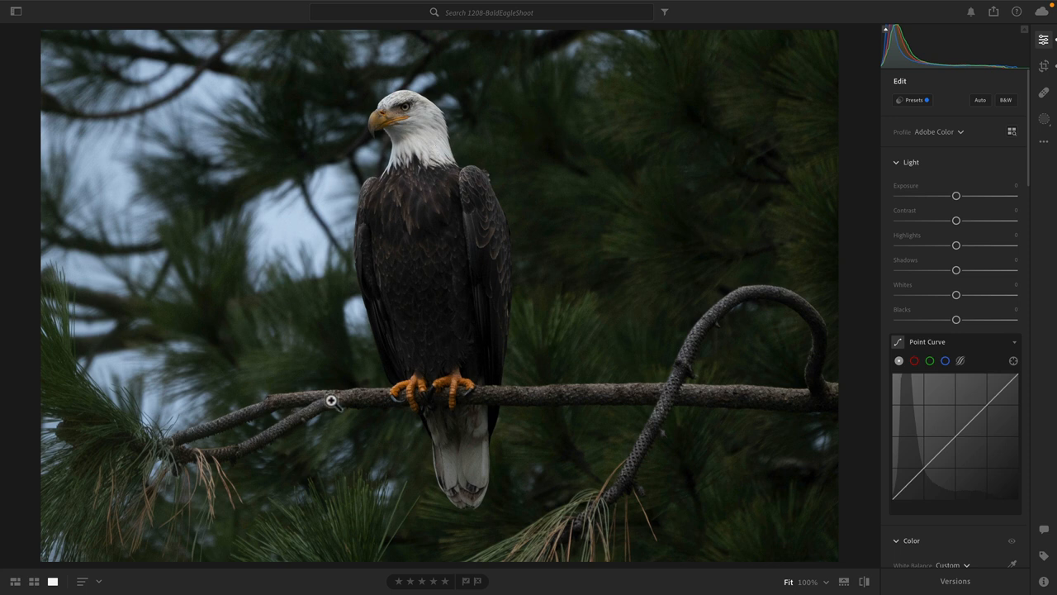
mouse_move(306, 397)
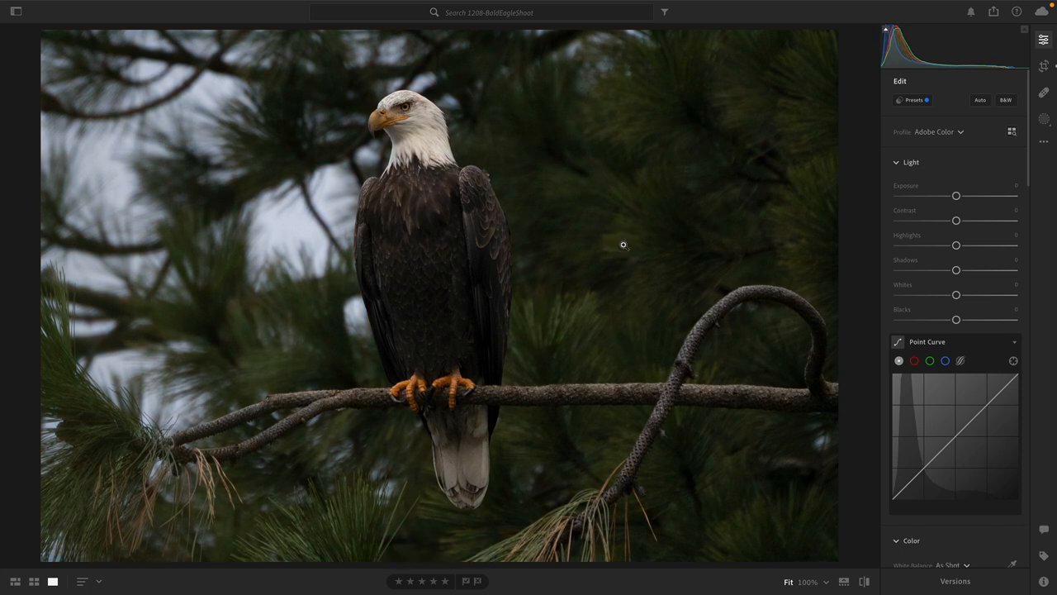
mouse_move(772, 146)
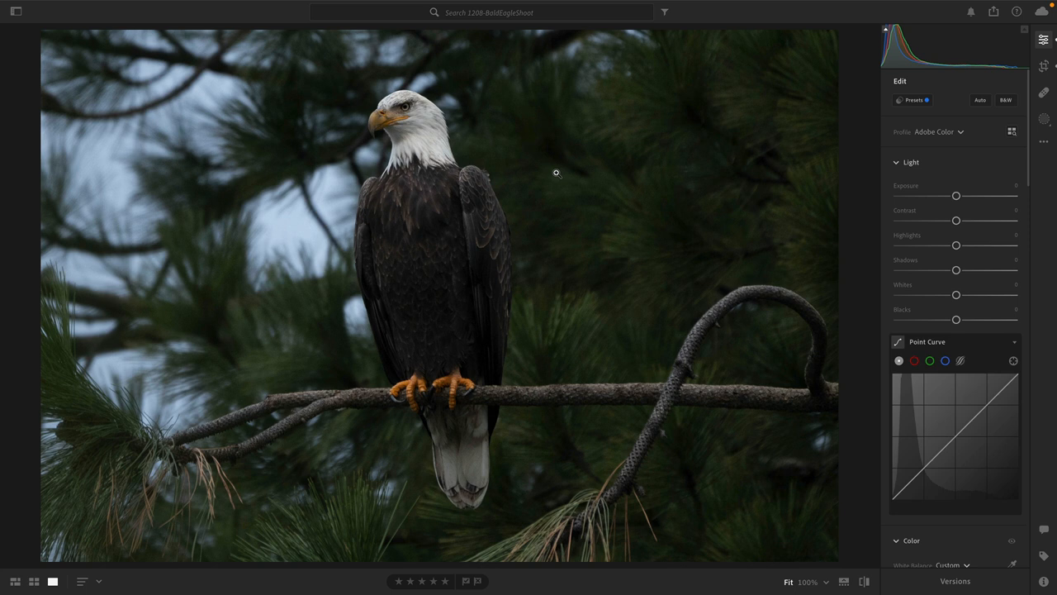
mouse_move(937, 179)
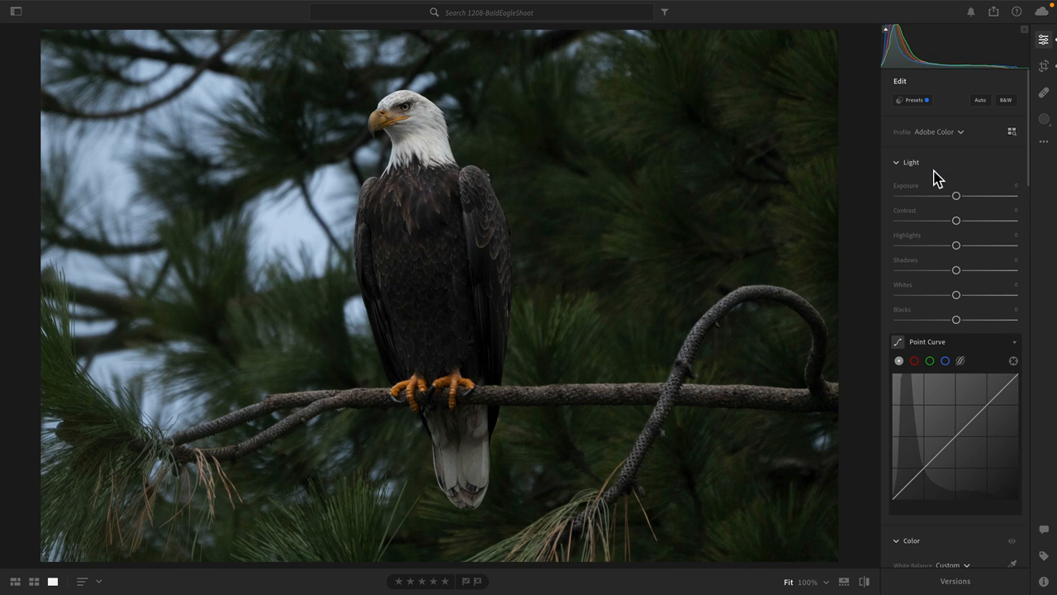
- Raise exposure to +0.32, shape an S-curve on the Point Curve and compare with it disabled
drag(956, 195, 959, 196)
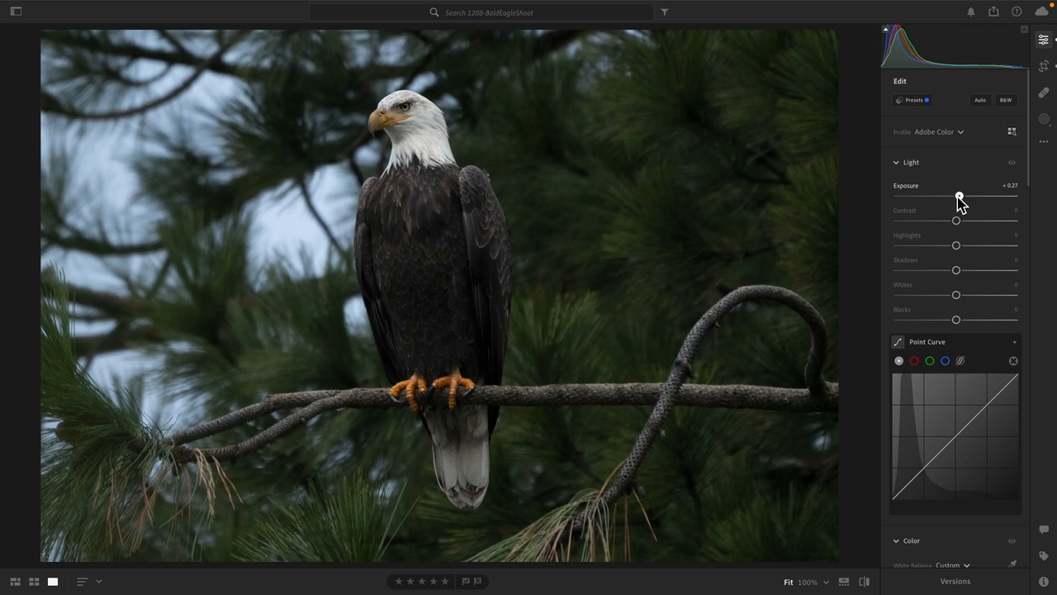
drag(958, 195, 959, 196)
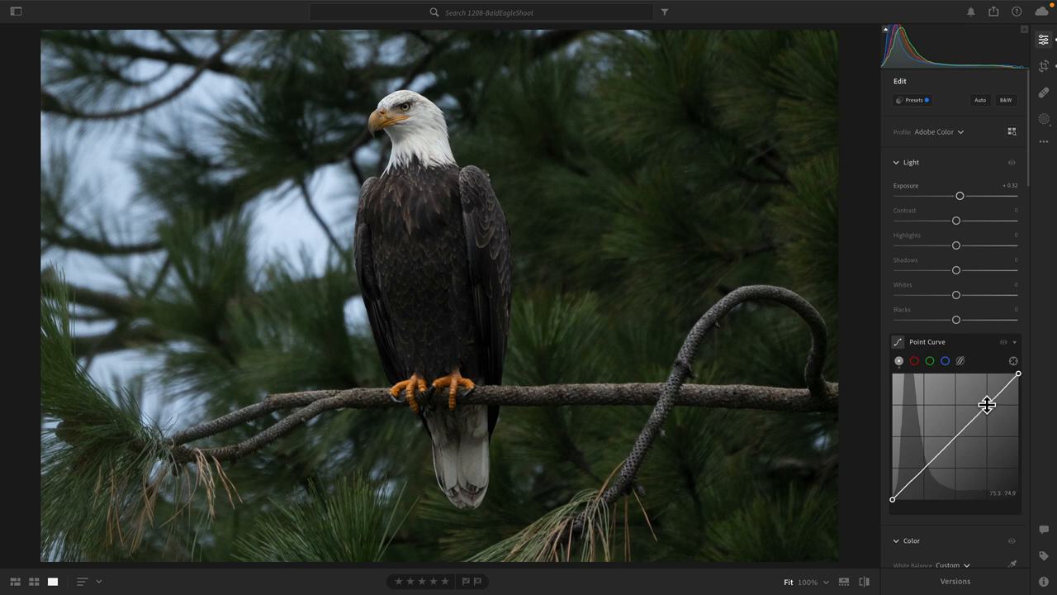
click(957, 436)
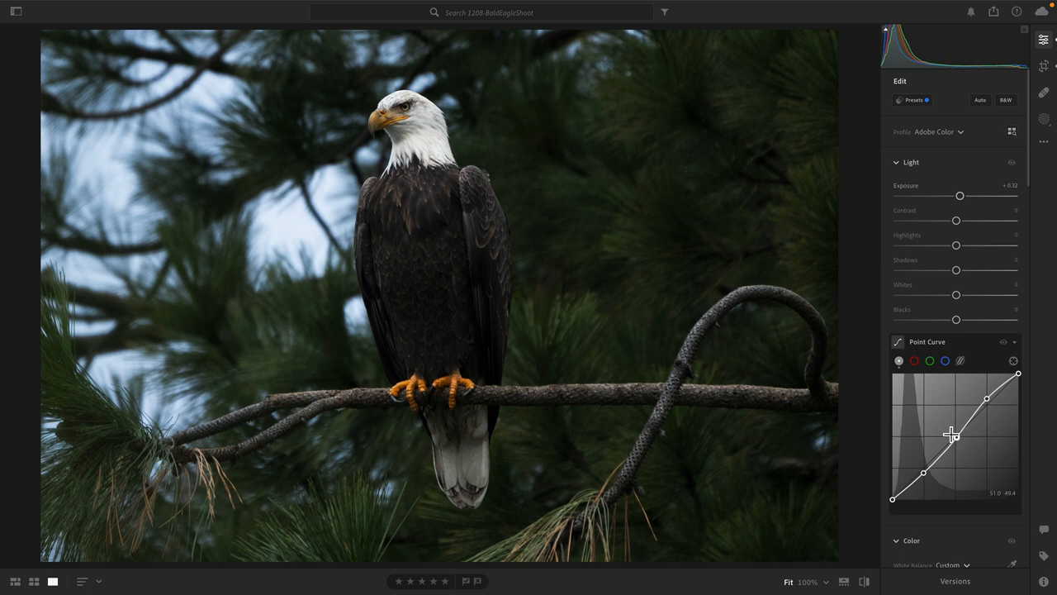
mouse_move(955, 438)
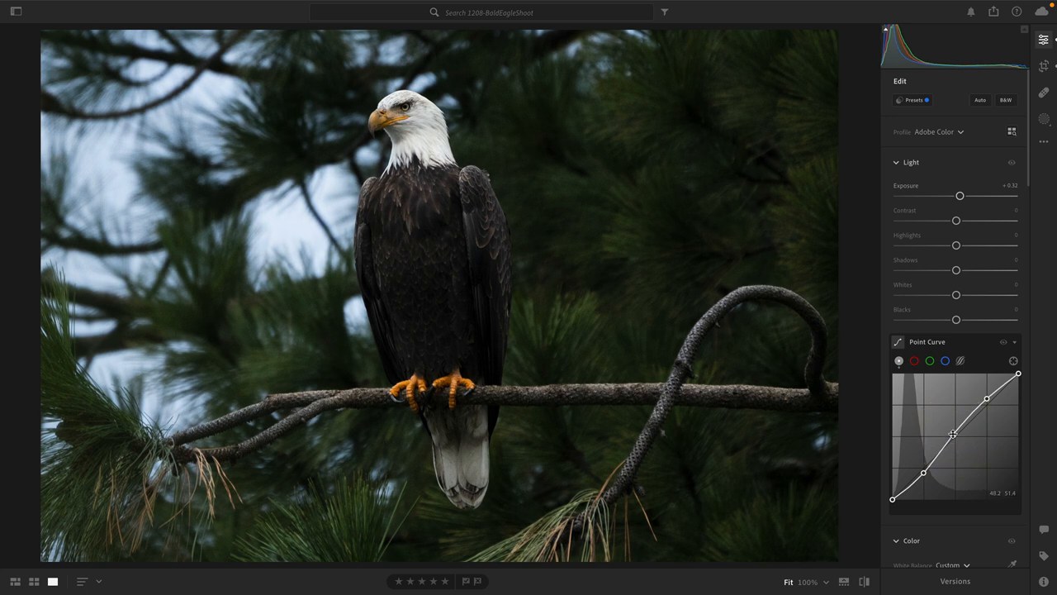
mouse_move(999, 372)
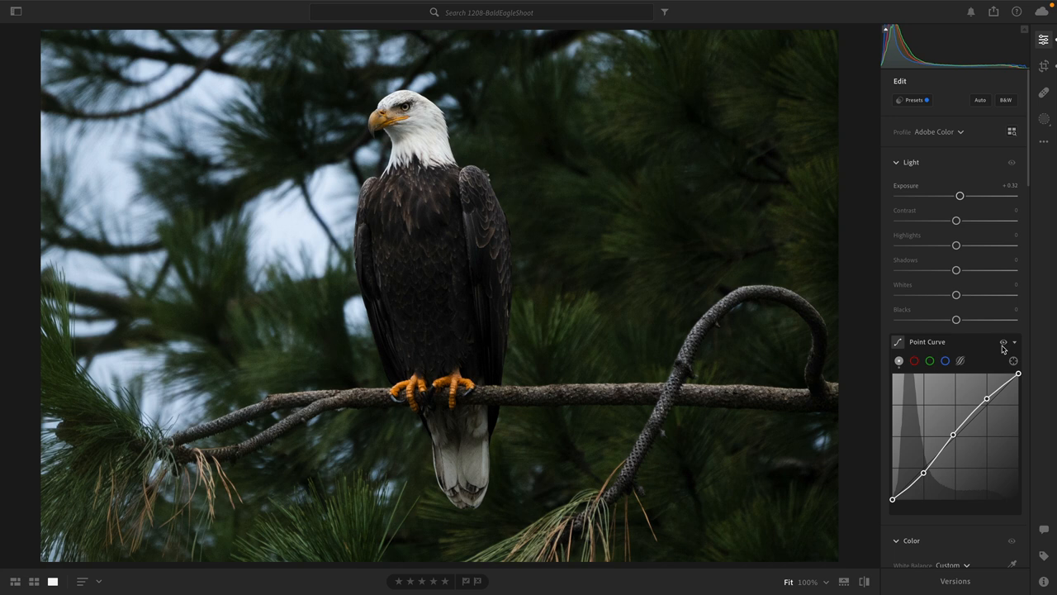
click(1013, 360)
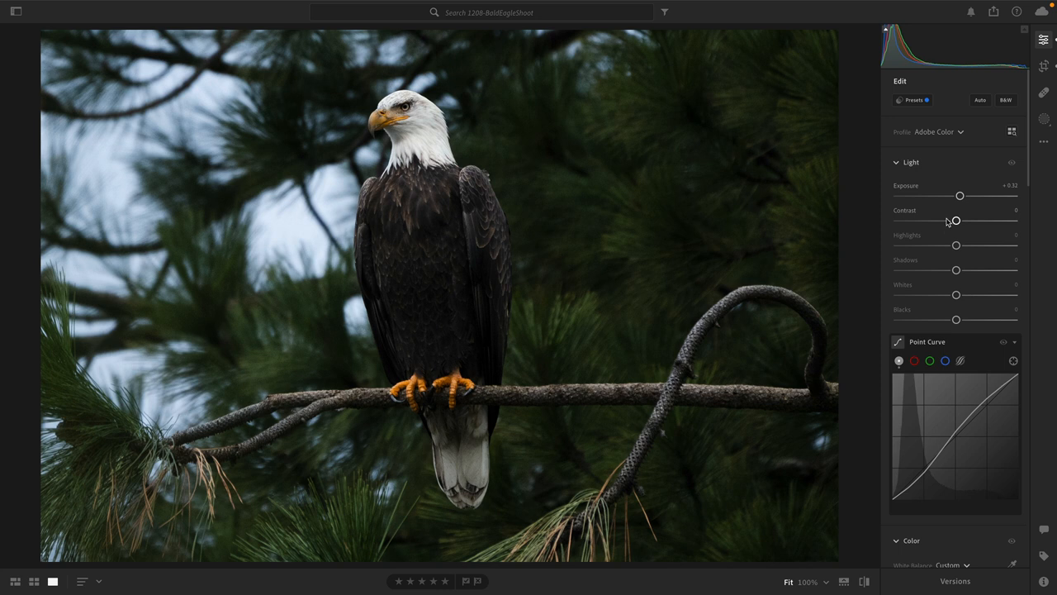
mouse_move(924, 300)
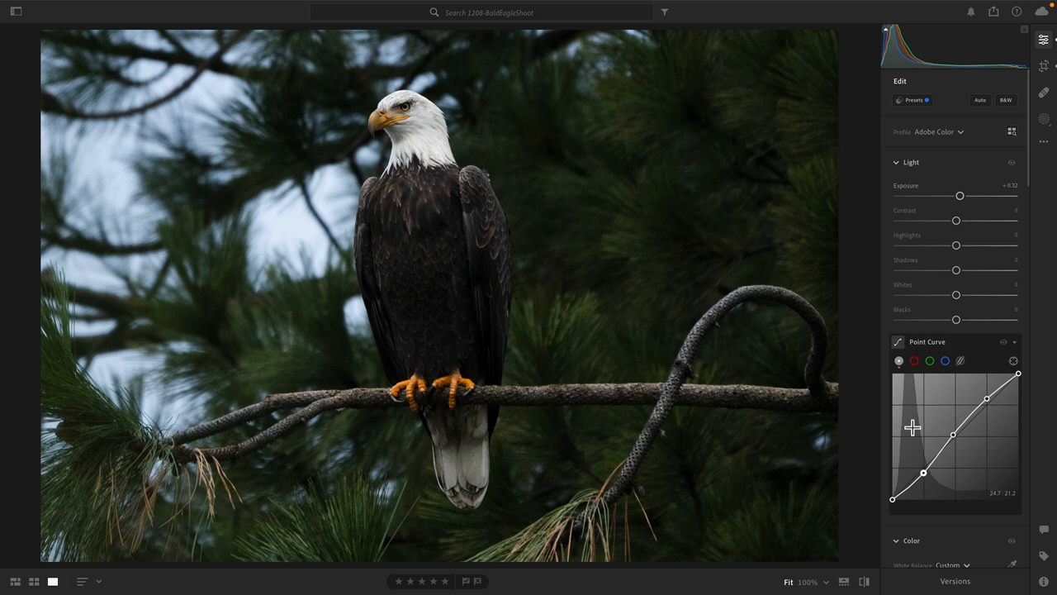
mouse_move(981, 446)
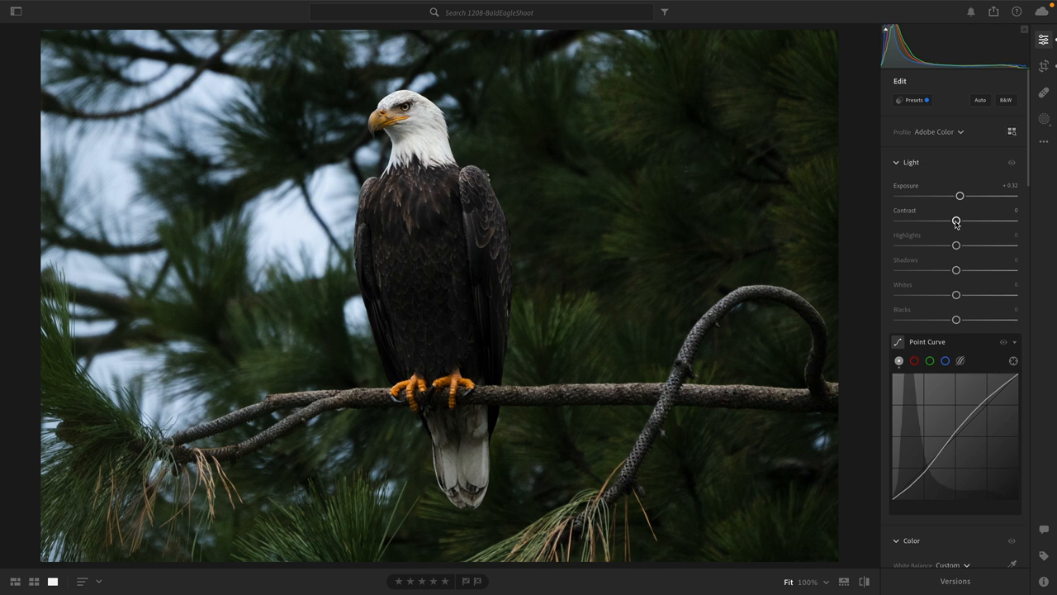
drag(956, 221, 987, 220)
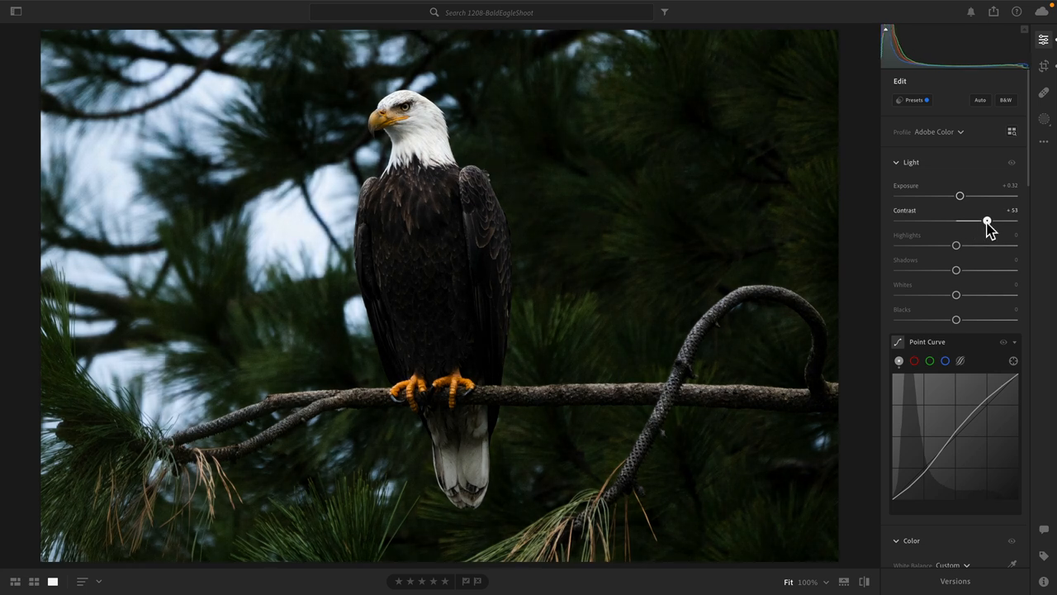
drag(986, 220, 956, 221)
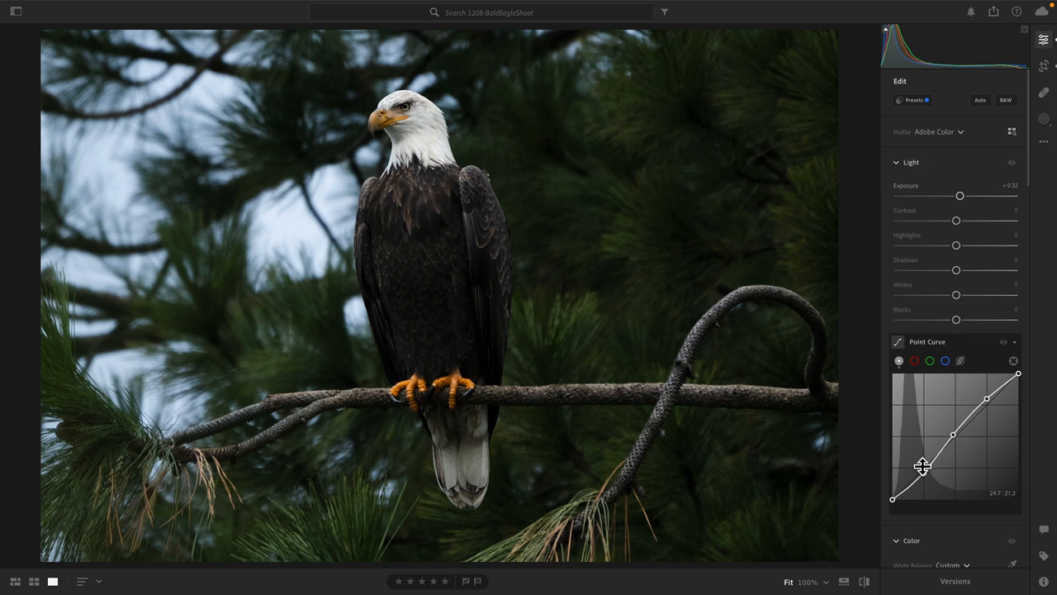
drag(922, 467, 956, 433)
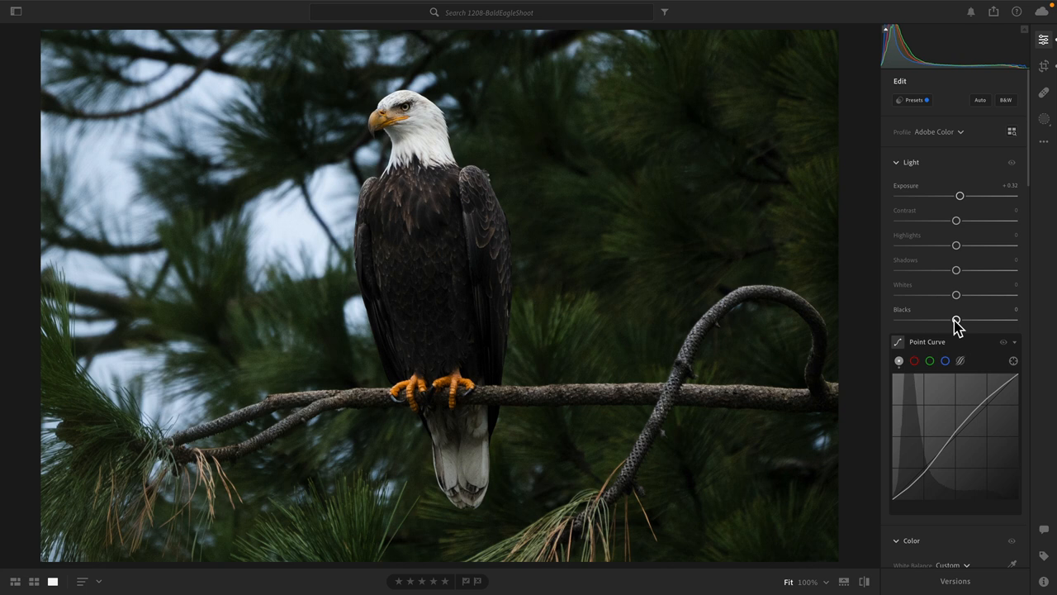
- Set exposure +0.40, highlights +5, shadows +24, blacks +23 and compare against the original
drag(955, 320, 962, 319)
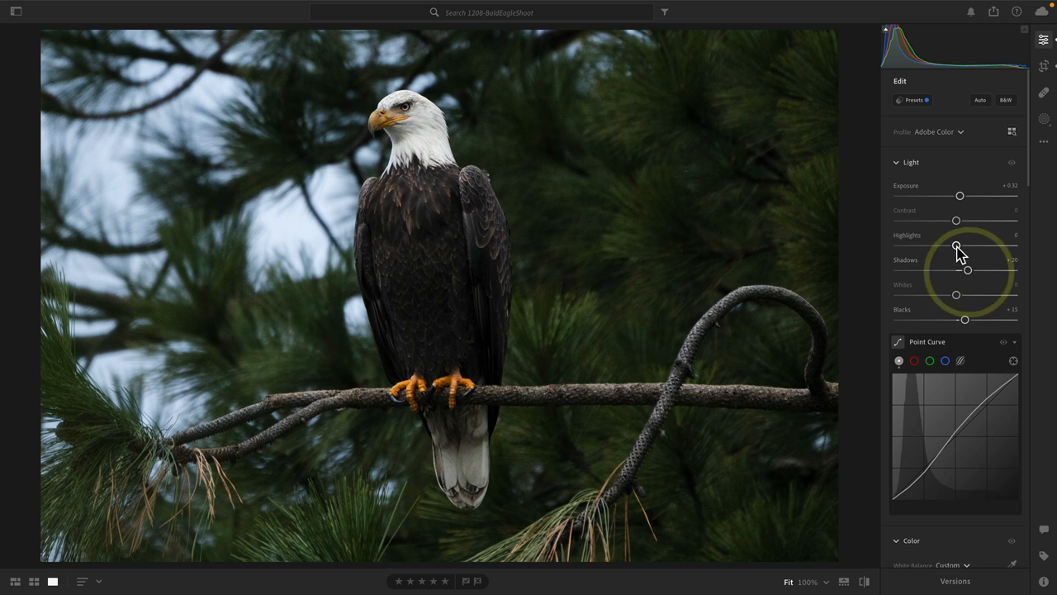
drag(955, 245, 959, 245)
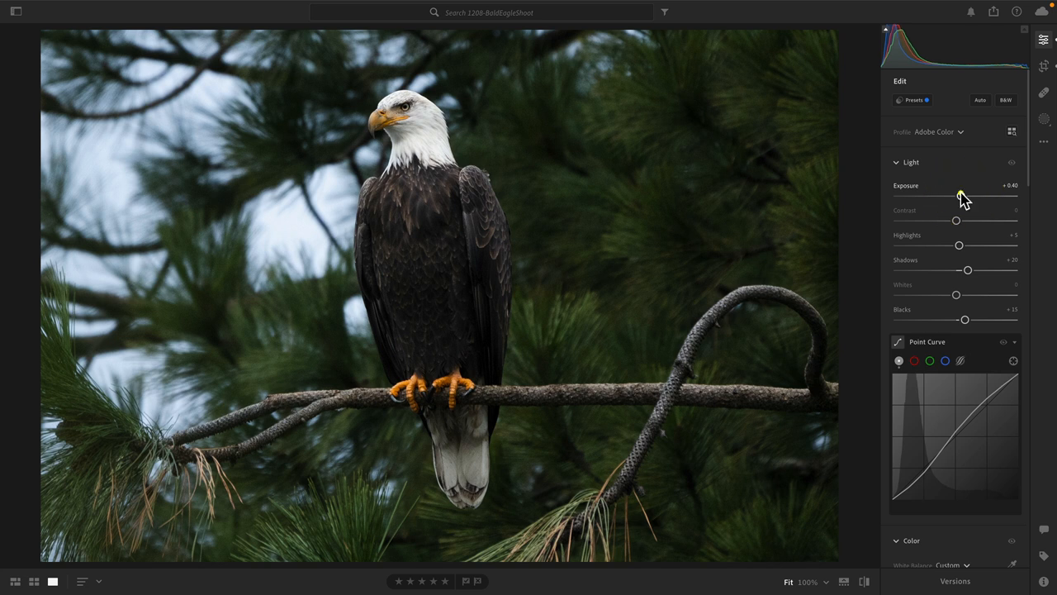
drag(966, 270, 973, 270)
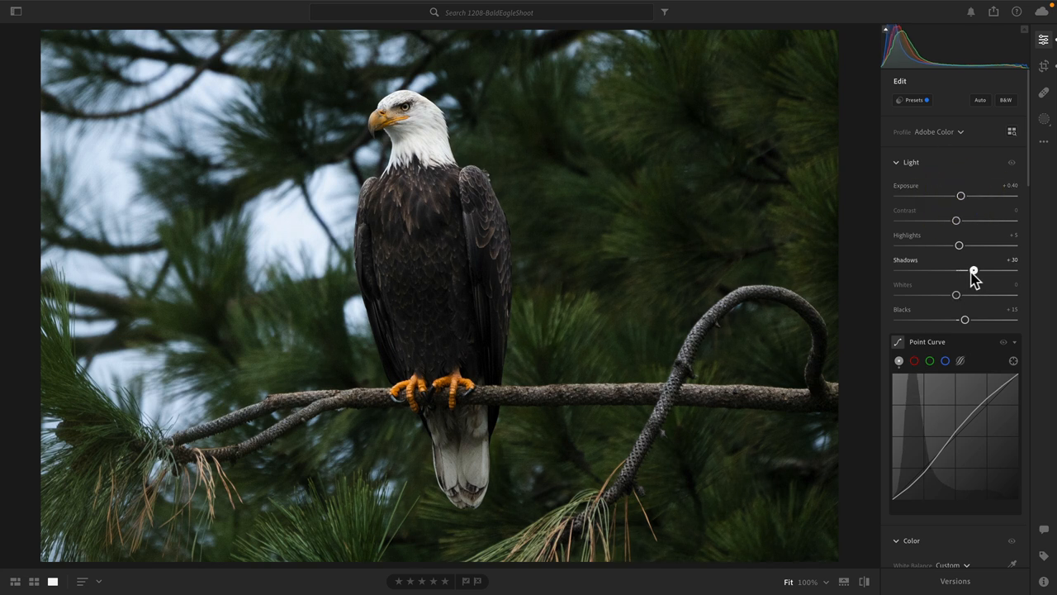
drag(957, 319, 970, 320)
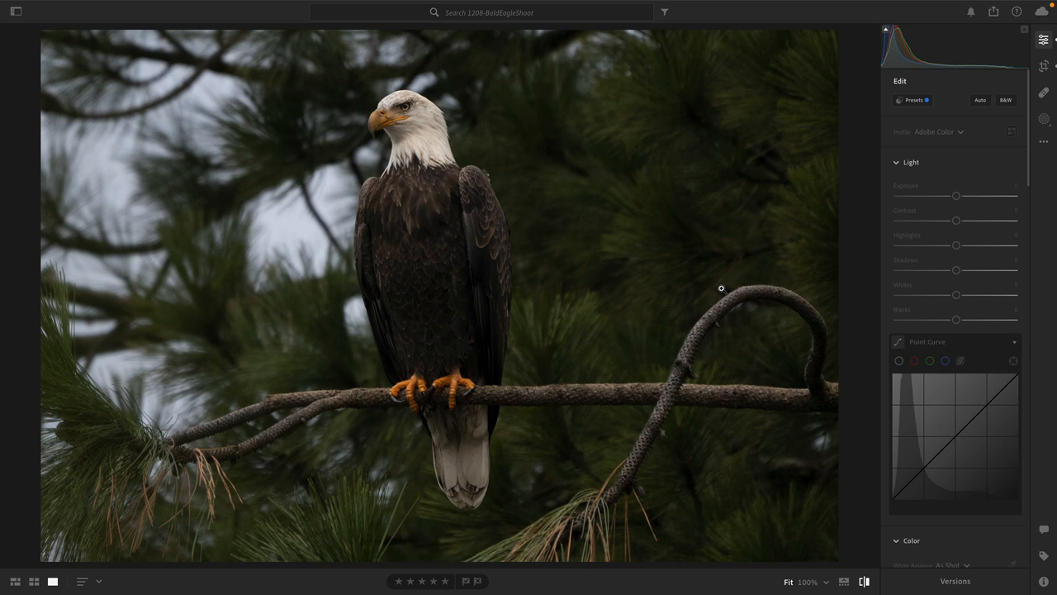
click(979, 100)
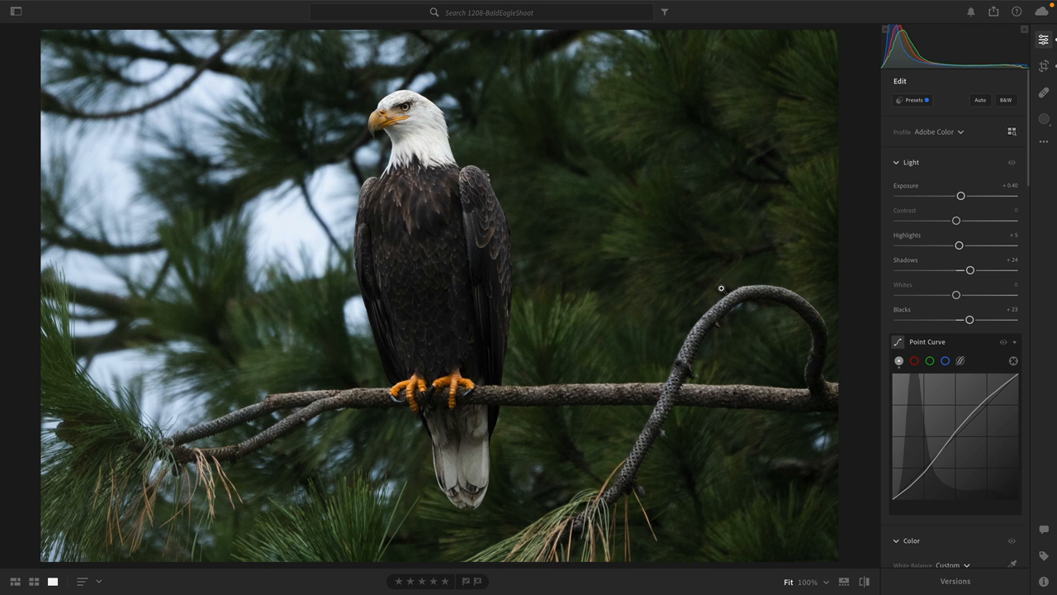
mouse_move(934, 298)
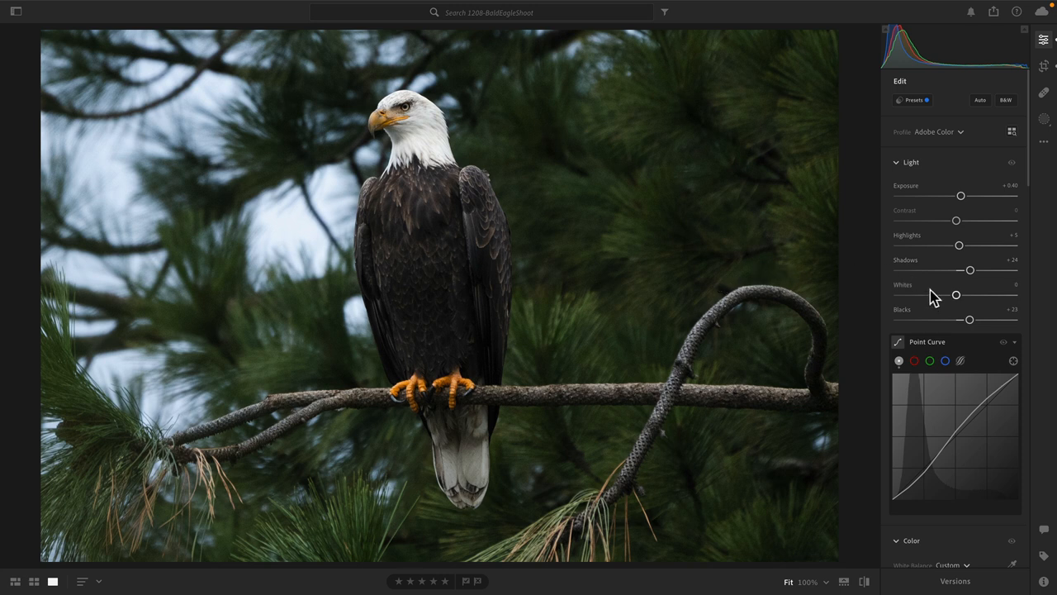
scroll(down, 3)
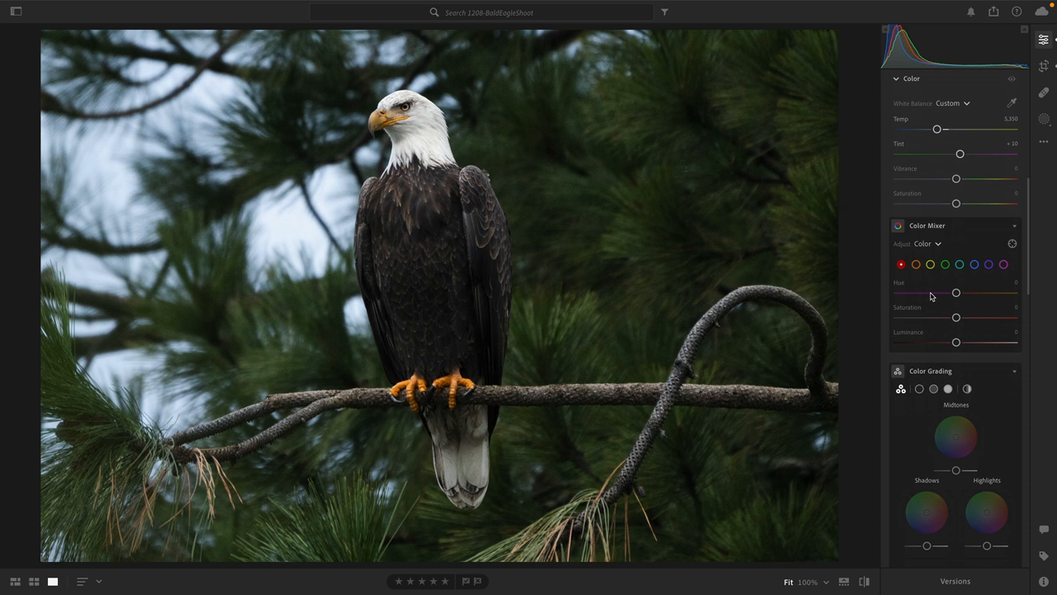
scroll(down, 3)
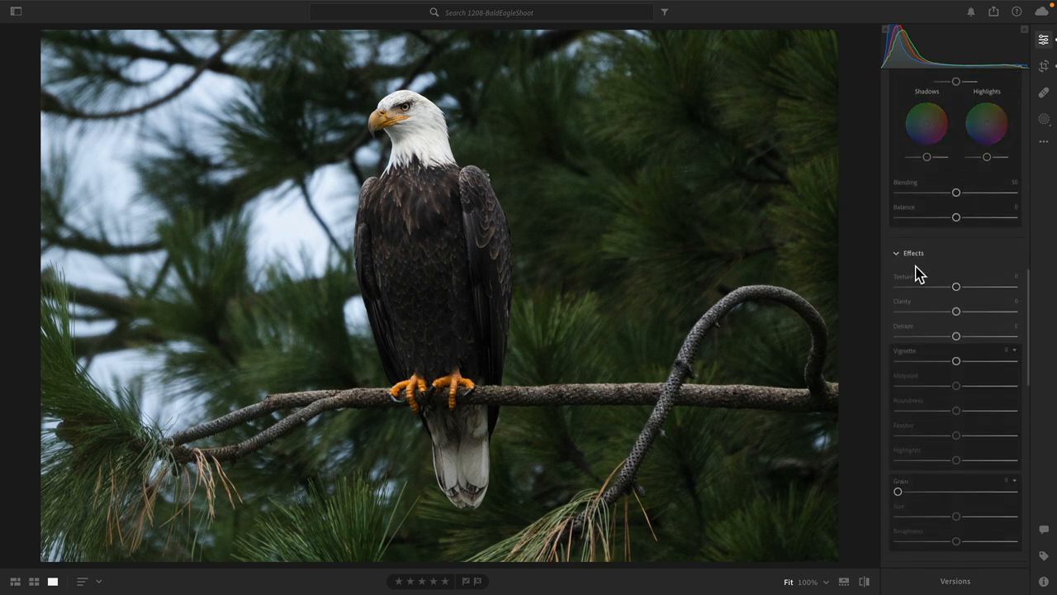
mouse_move(936, 285)
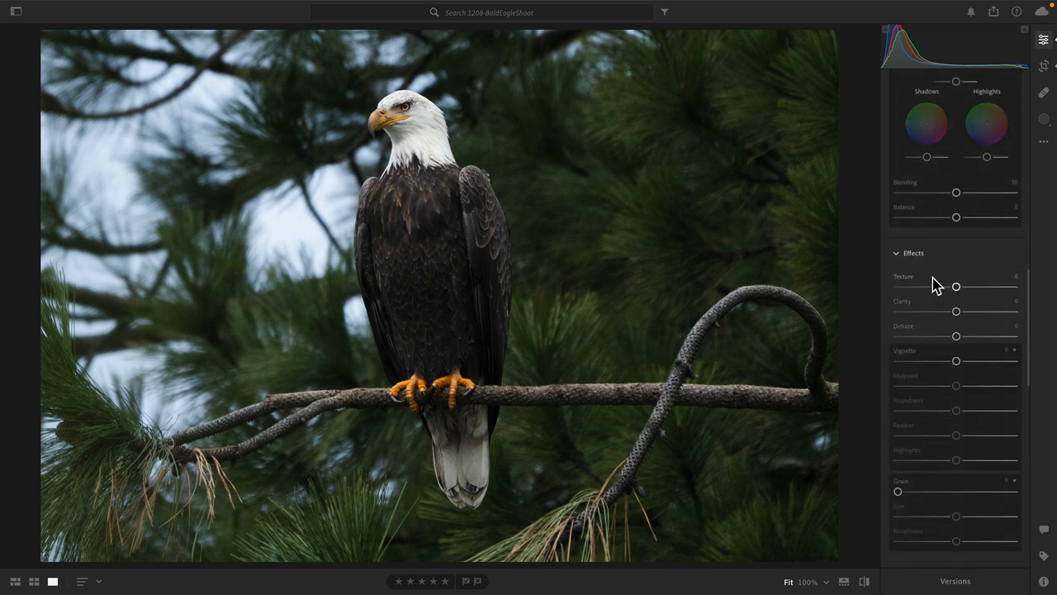
mouse_move(912, 287)
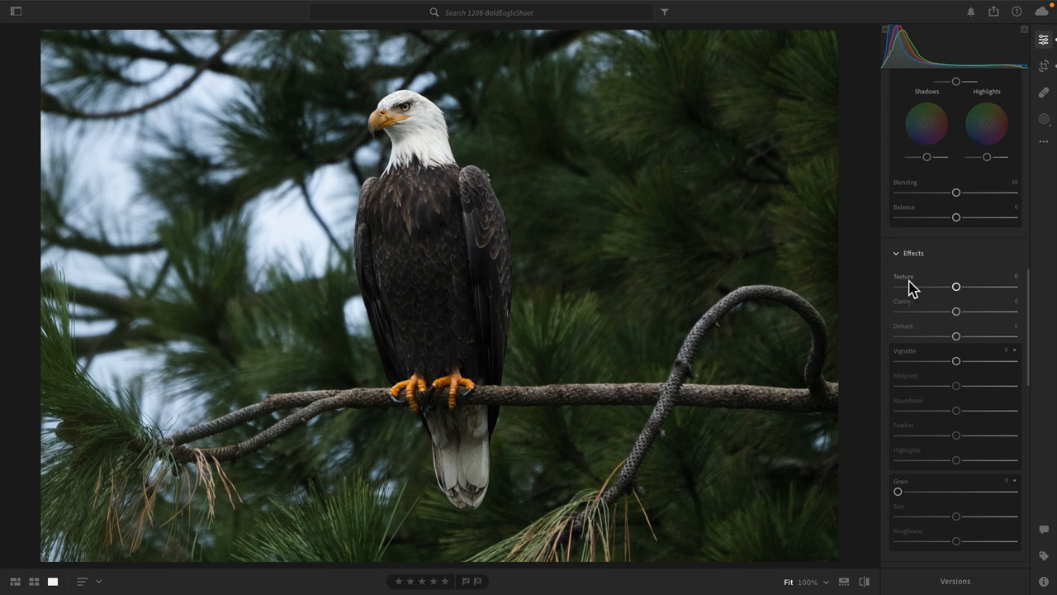
mouse_move(646, 282)
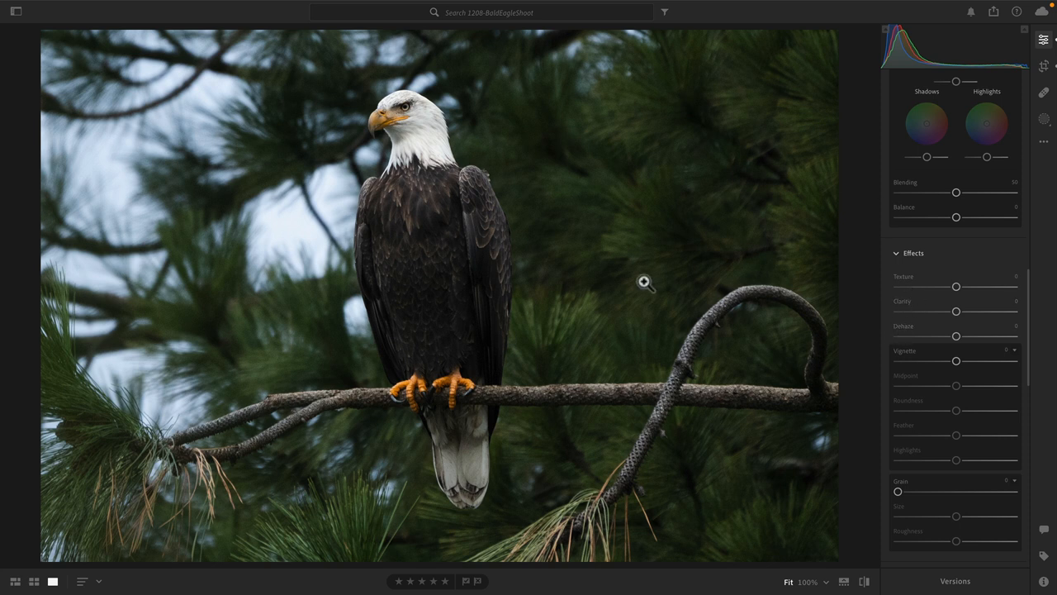
mouse_move(646, 283)
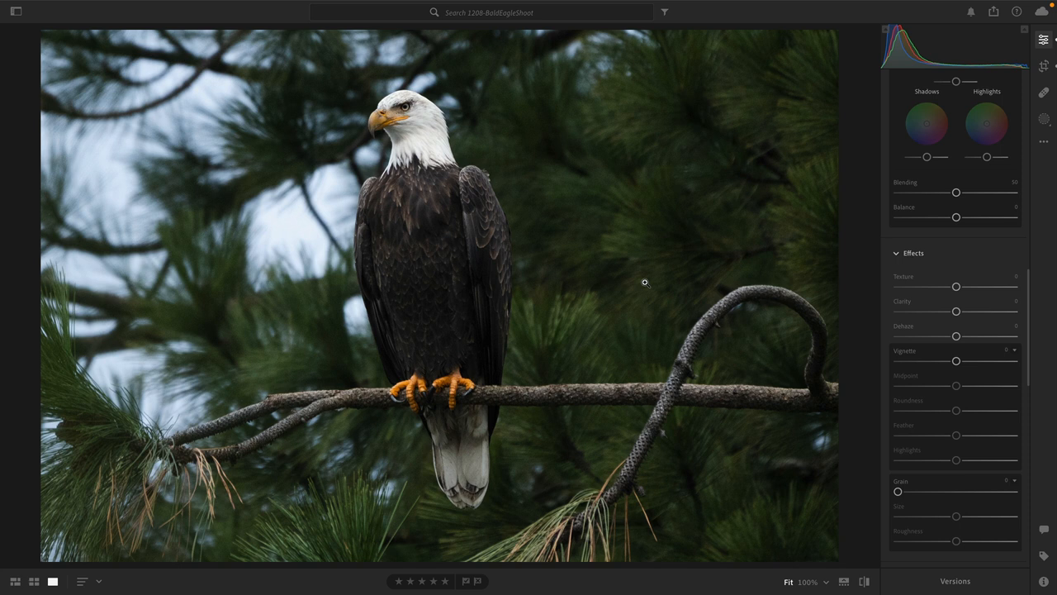
mouse_move(925, 375)
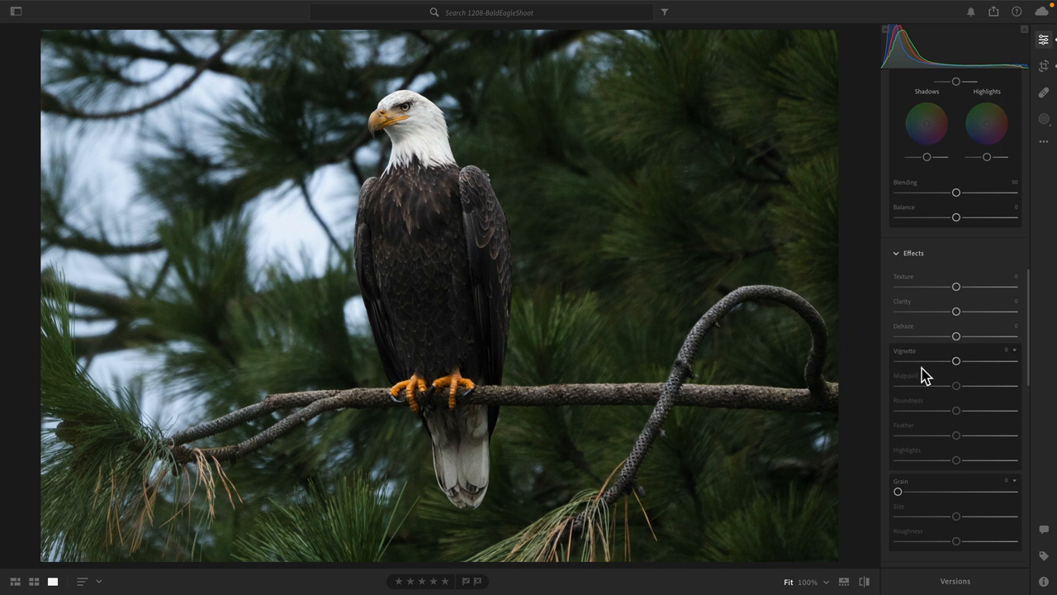
scroll(down, 3)
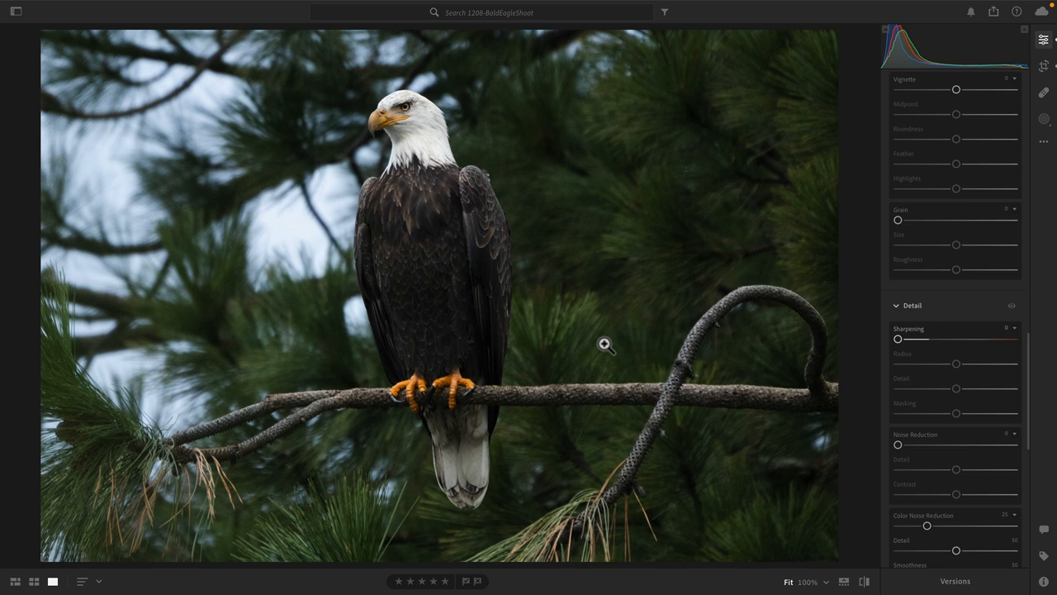
mouse_move(599, 344)
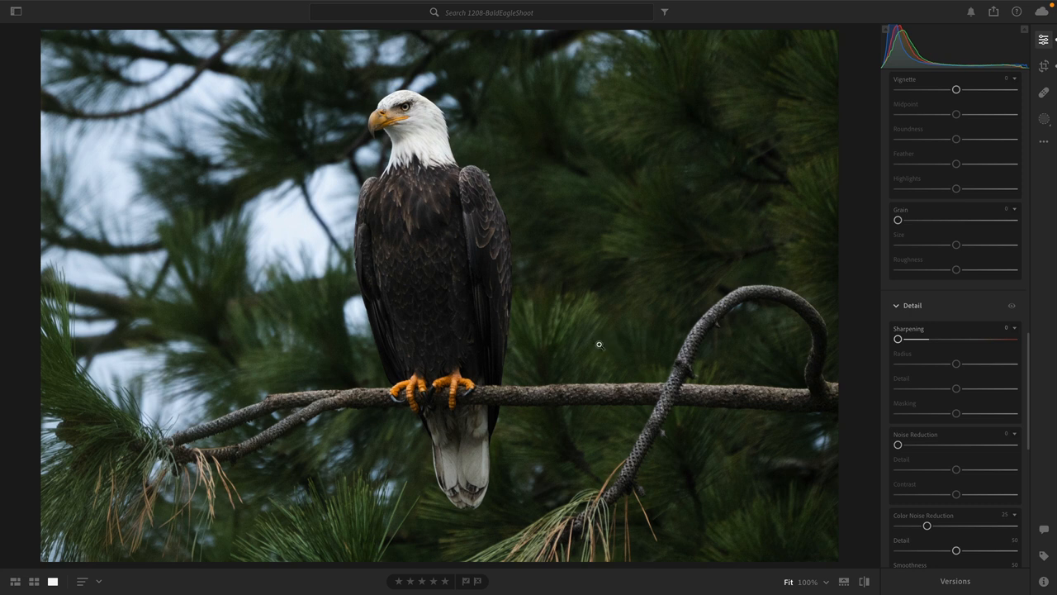
scroll(up, 3)
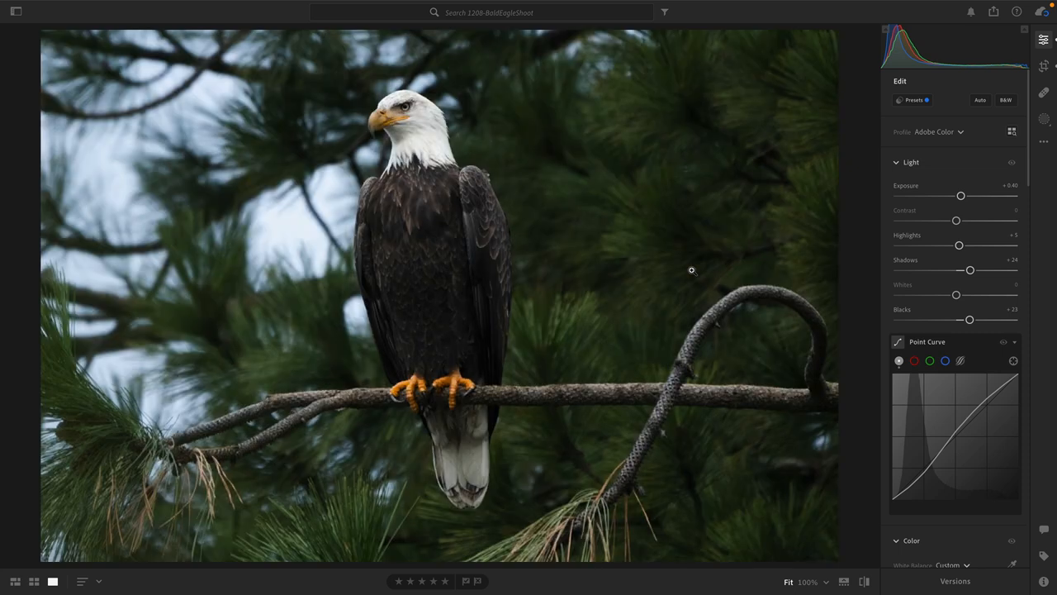
mouse_move(461, 176)
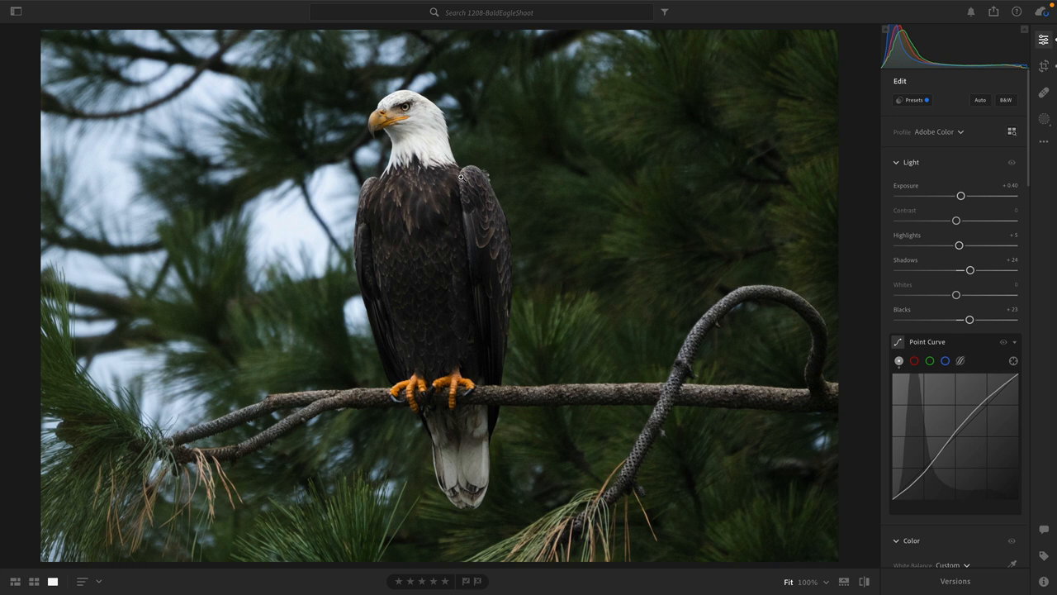
mouse_move(479, 178)
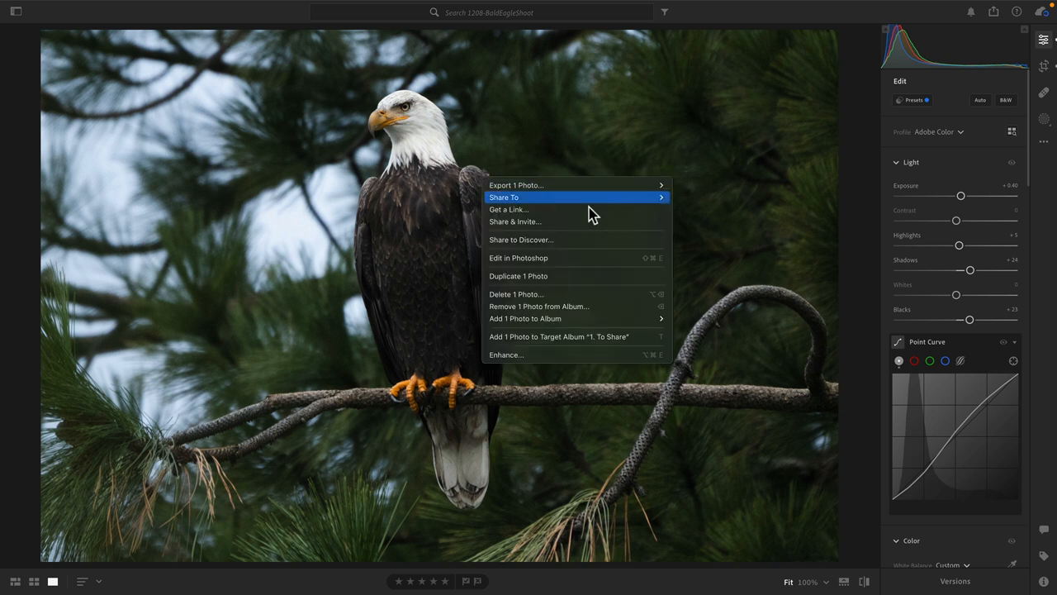
mouse_move(620, 257)
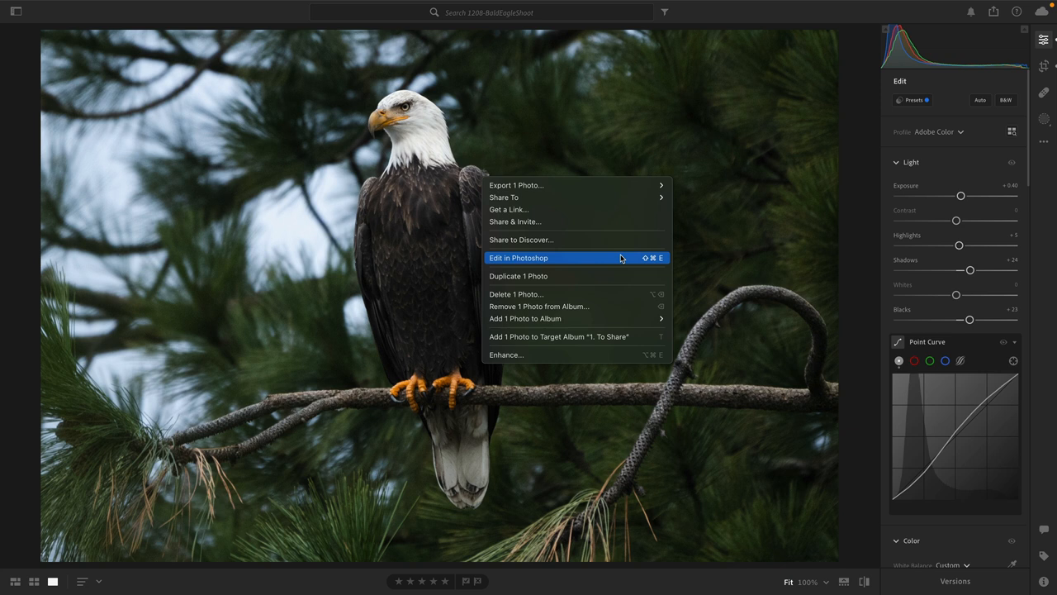
mouse_move(599, 262)
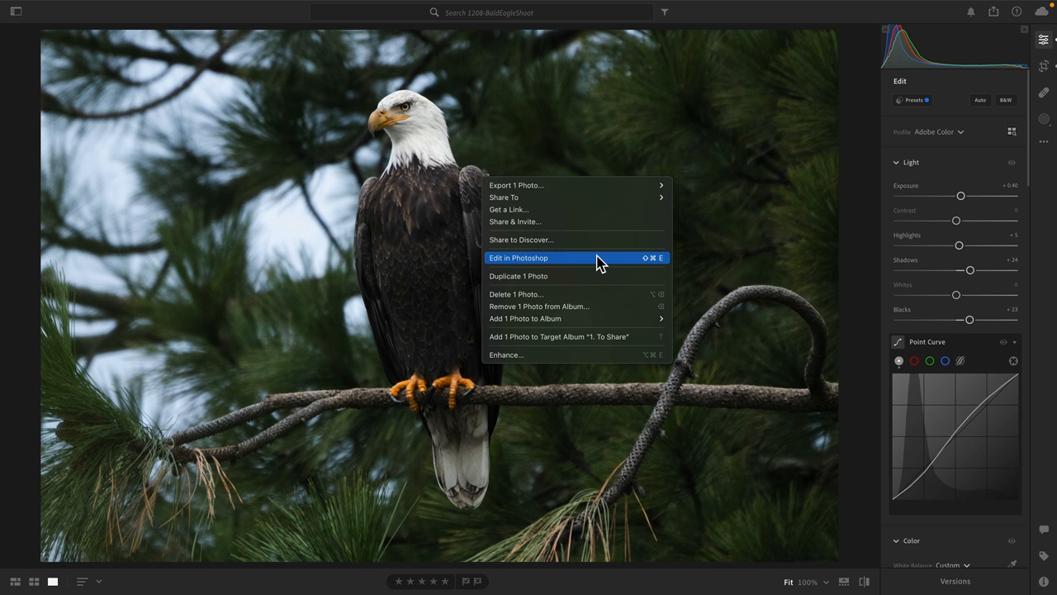
mouse_move(597, 260)
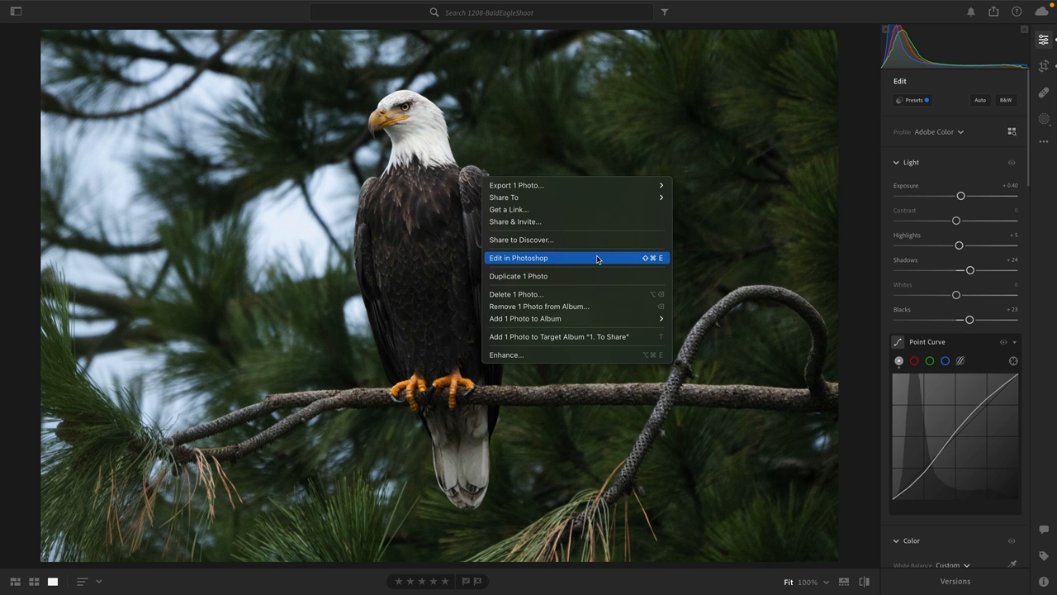
mouse_move(591, 263)
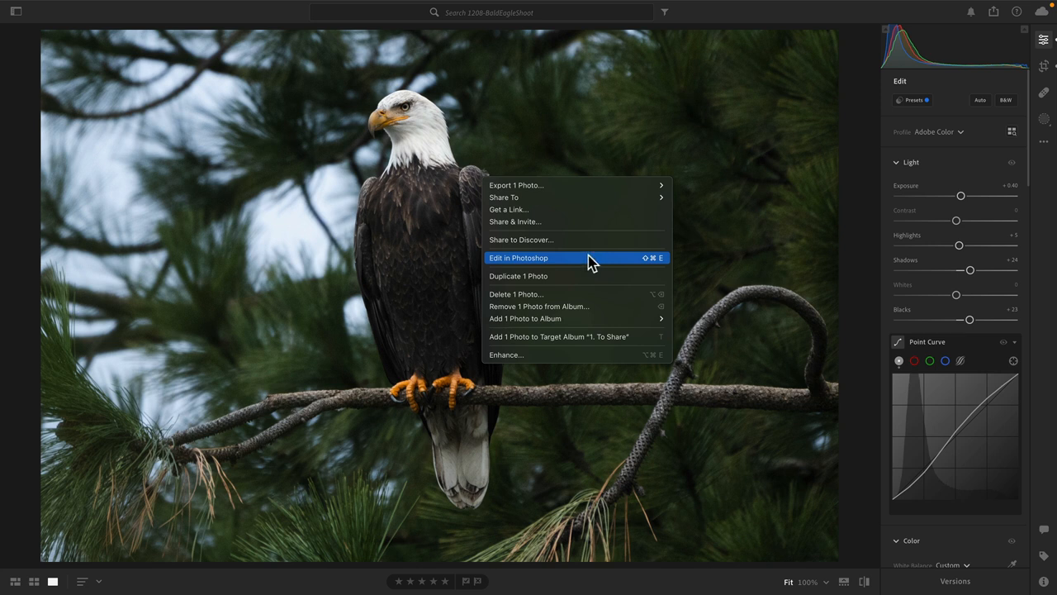
- Send the photo to Photoshop and duplicate its Background layer as a DeNoise AI layer
click(517, 257)
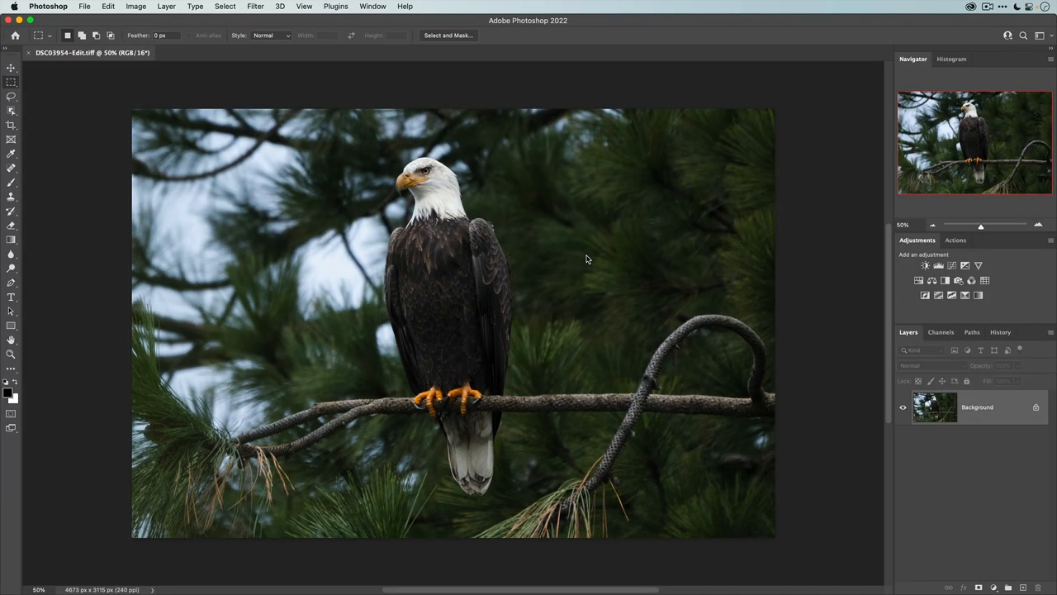
mouse_move(89, 65)
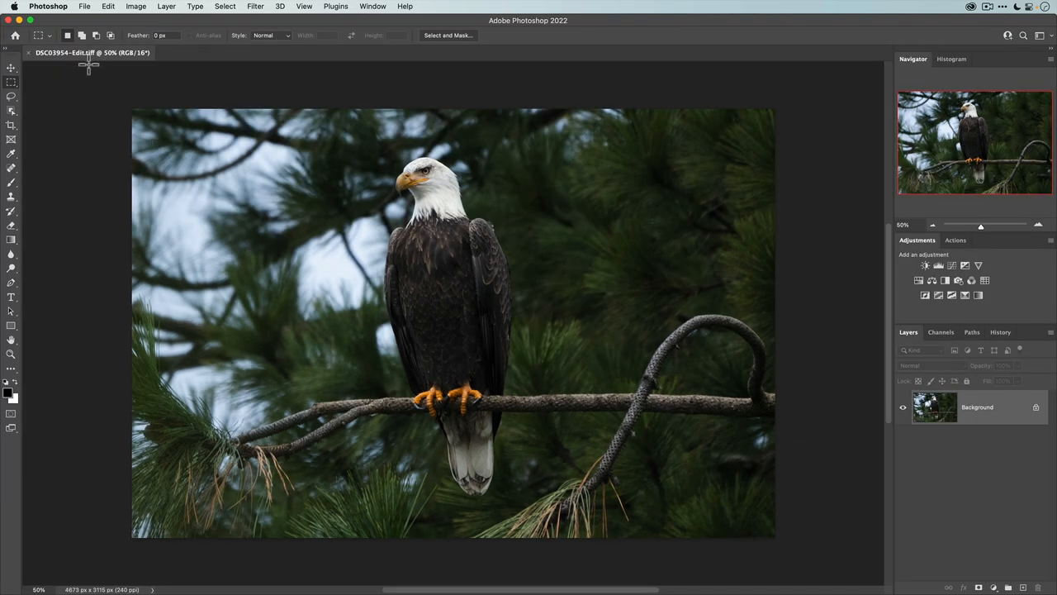
mouse_move(100, 179)
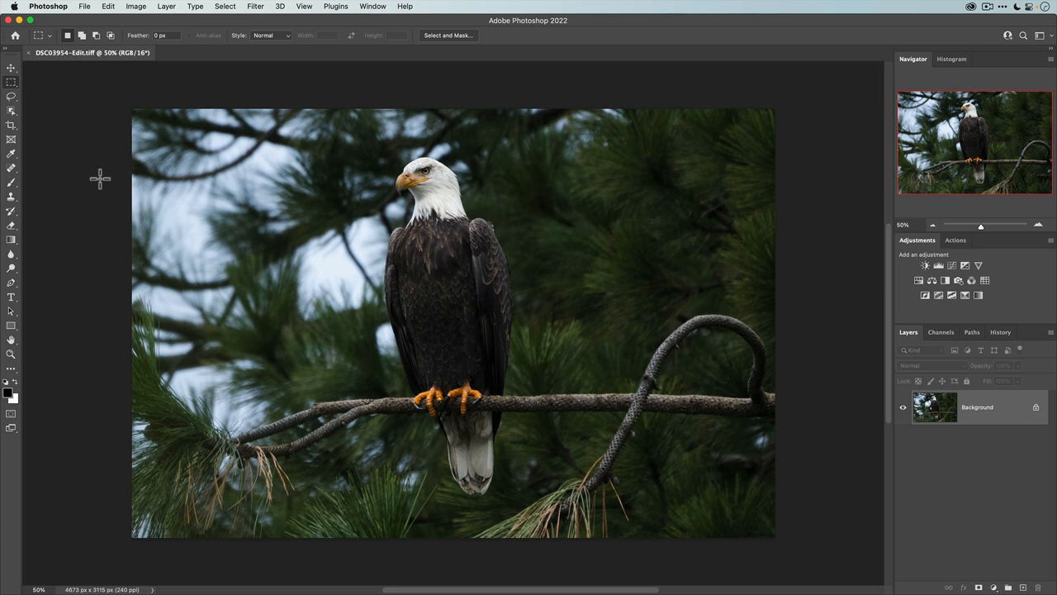
mouse_move(805, 364)
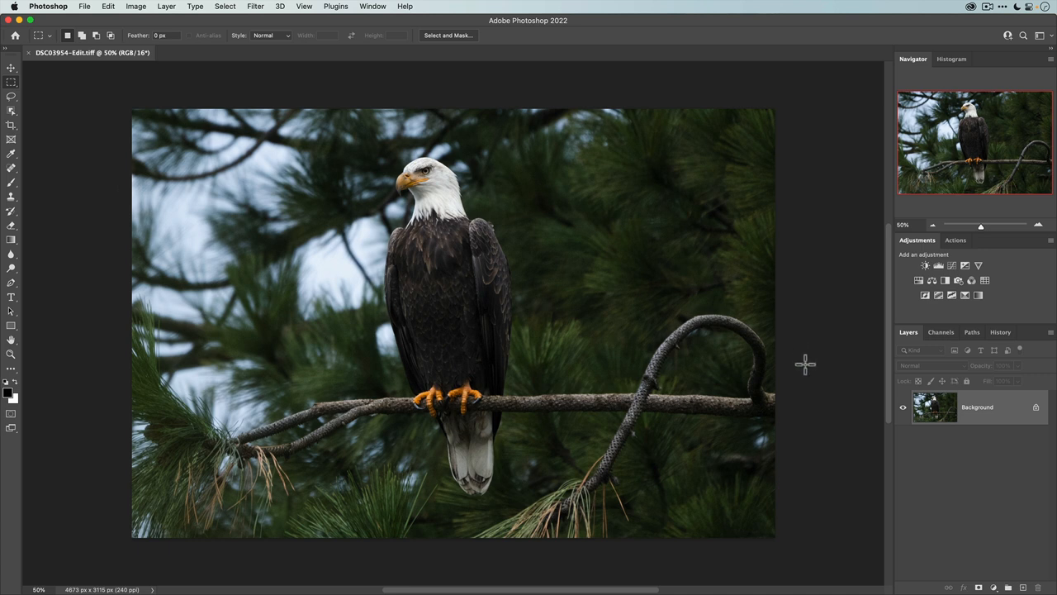
mouse_move(467, 283)
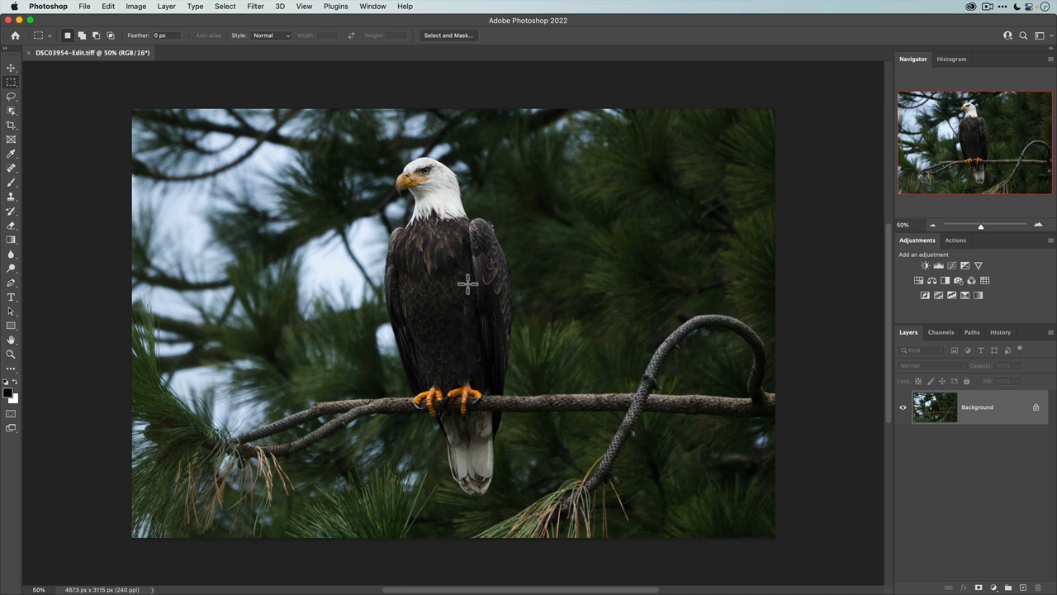
mouse_move(462, 240)
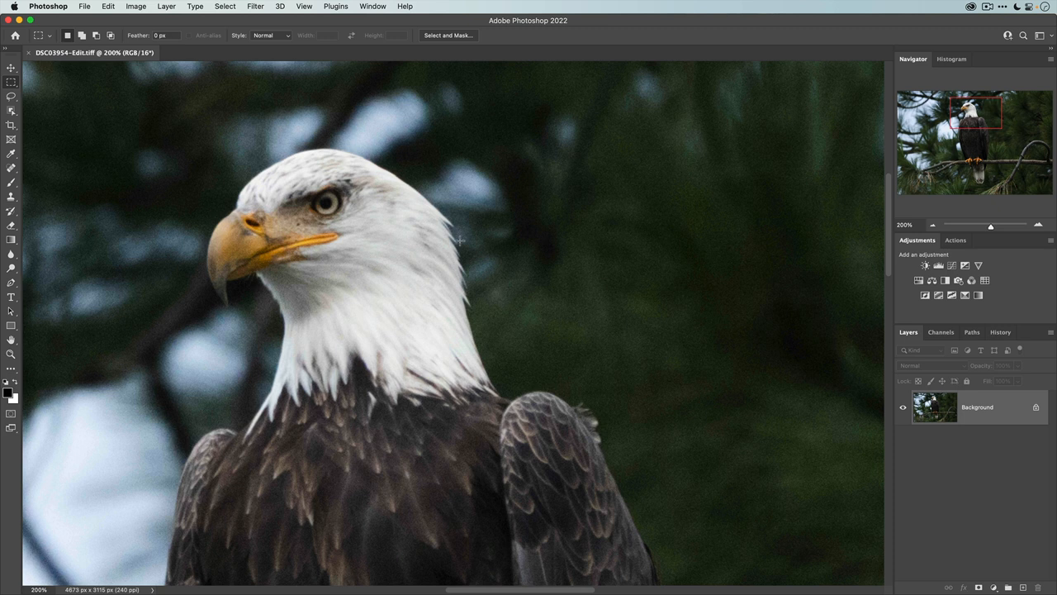
mouse_move(603, 265)
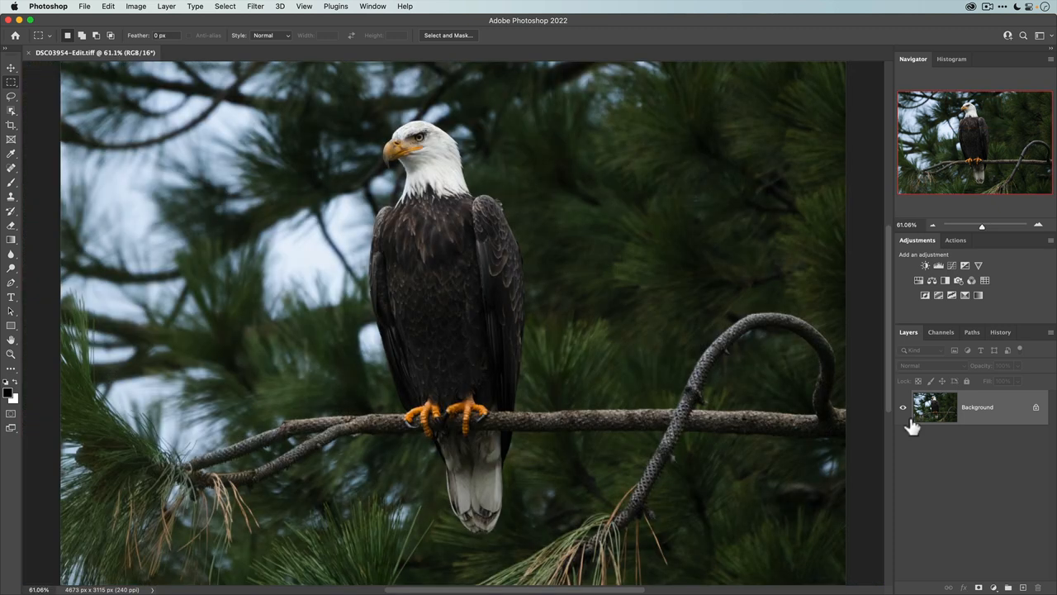
mouse_move(1005, 426)
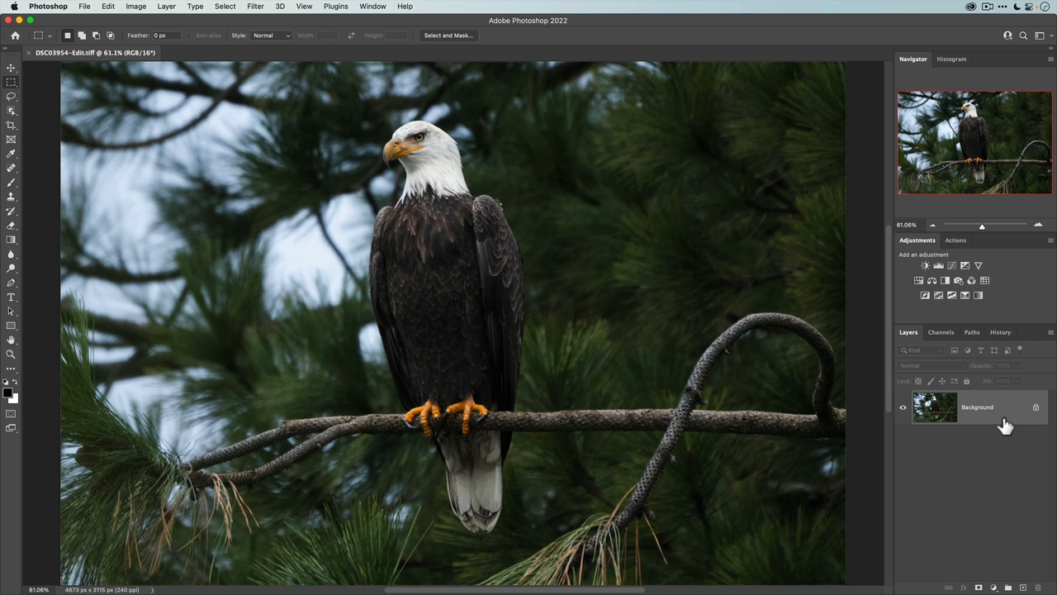
right_click(977, 407)
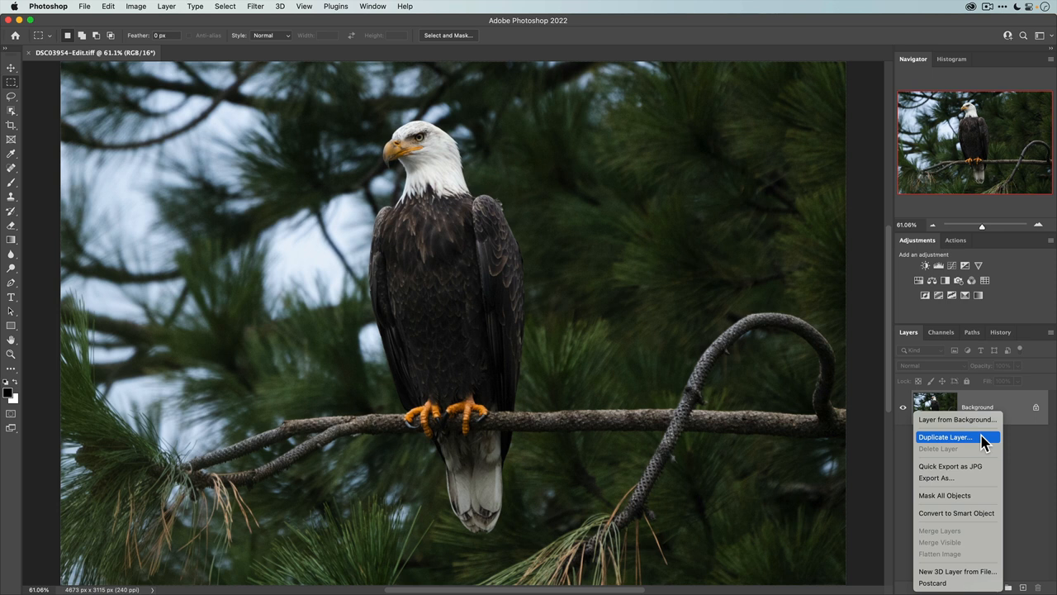
click(945, 437)
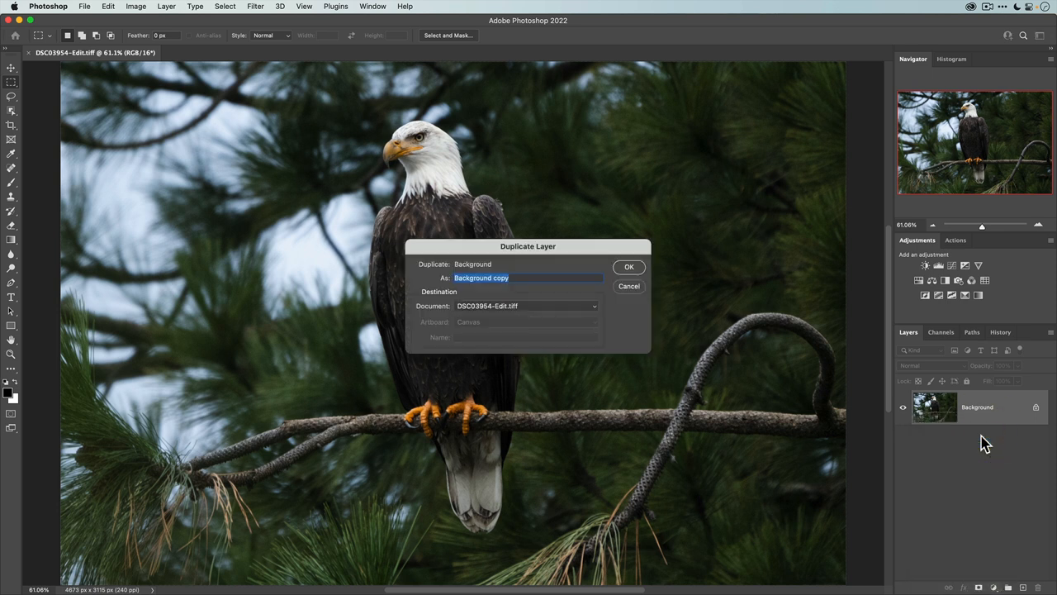
click(629, 266)
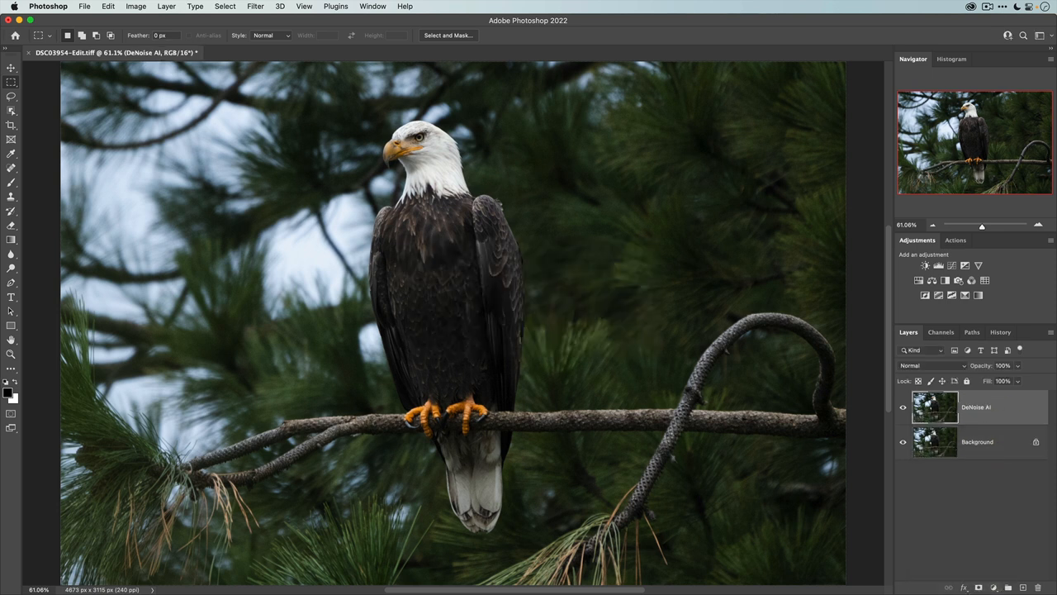
mouse_move(324, 126)
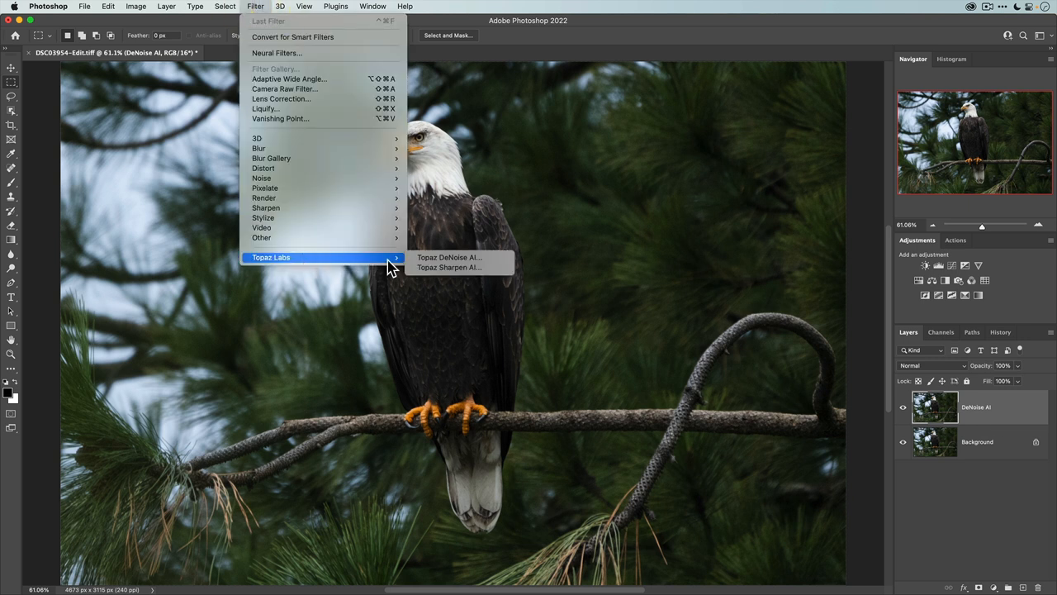
mouse_move(449, 257)
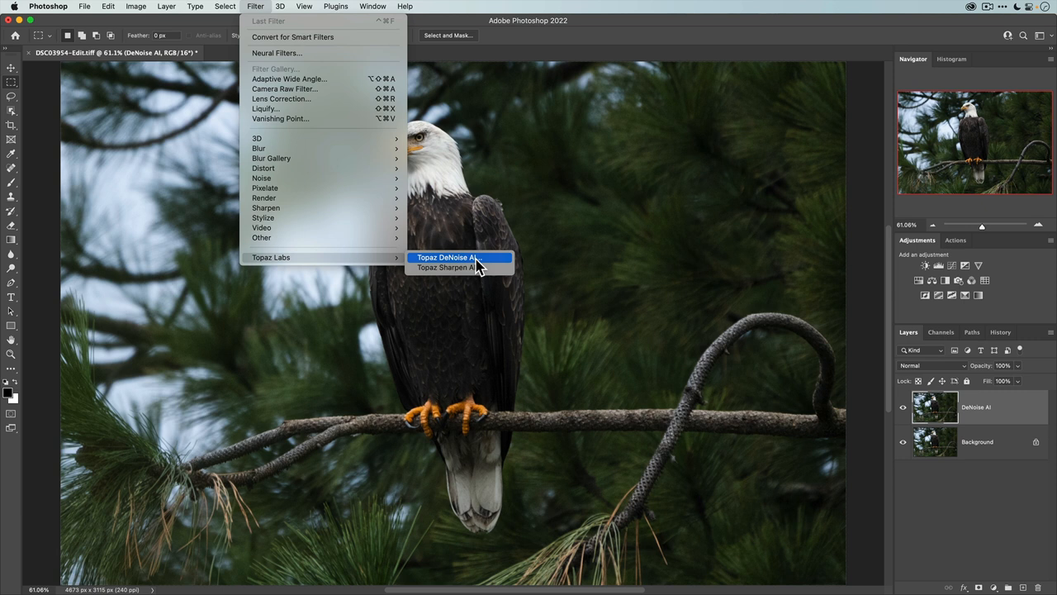
- Launch Topaz DeNoise AI via Filter > Topaz Labs on the DeNoise AI layer
click(446, 257)
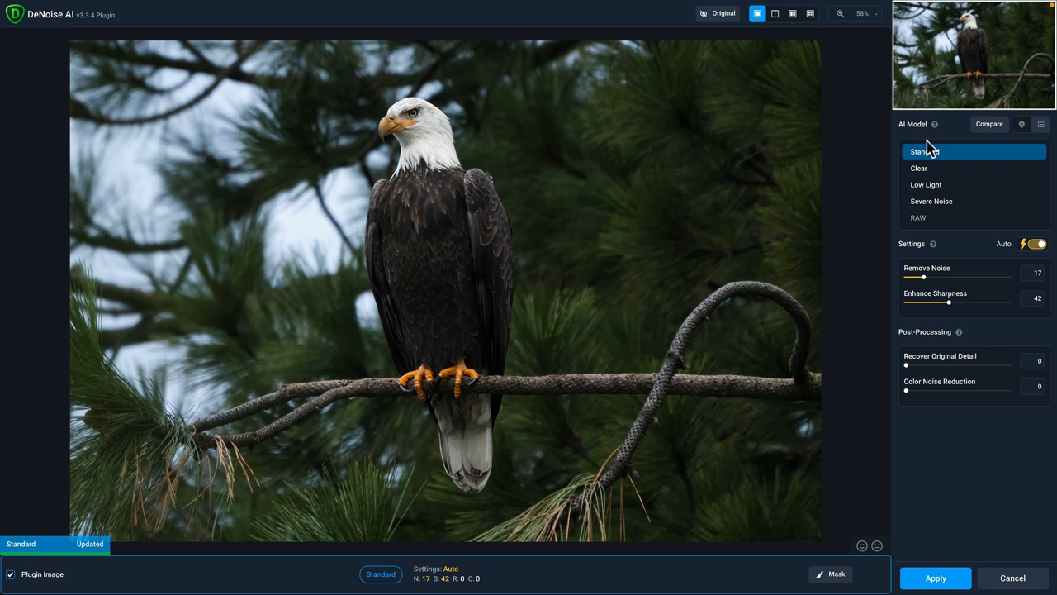
mouse_move(932, 171)
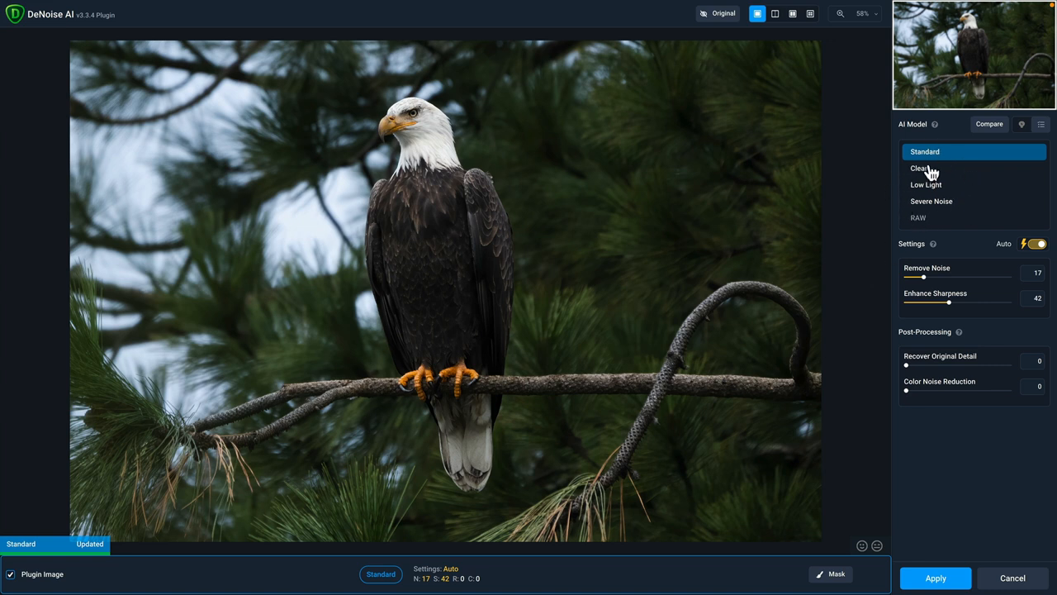
mouse_move(733, 198)
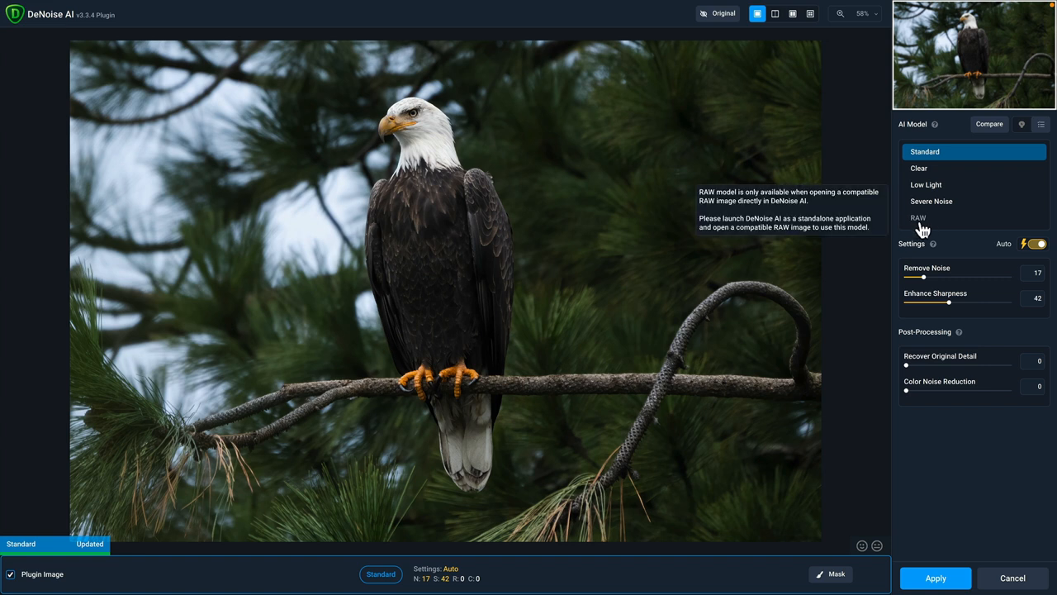
mouse_move(955, 173)
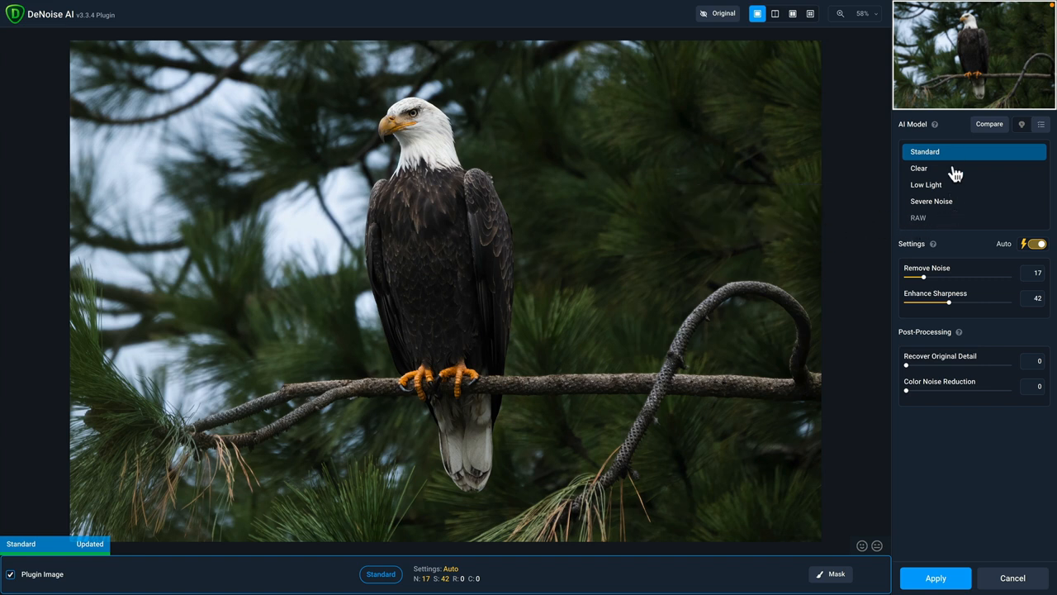
mouse_move(813, 29)
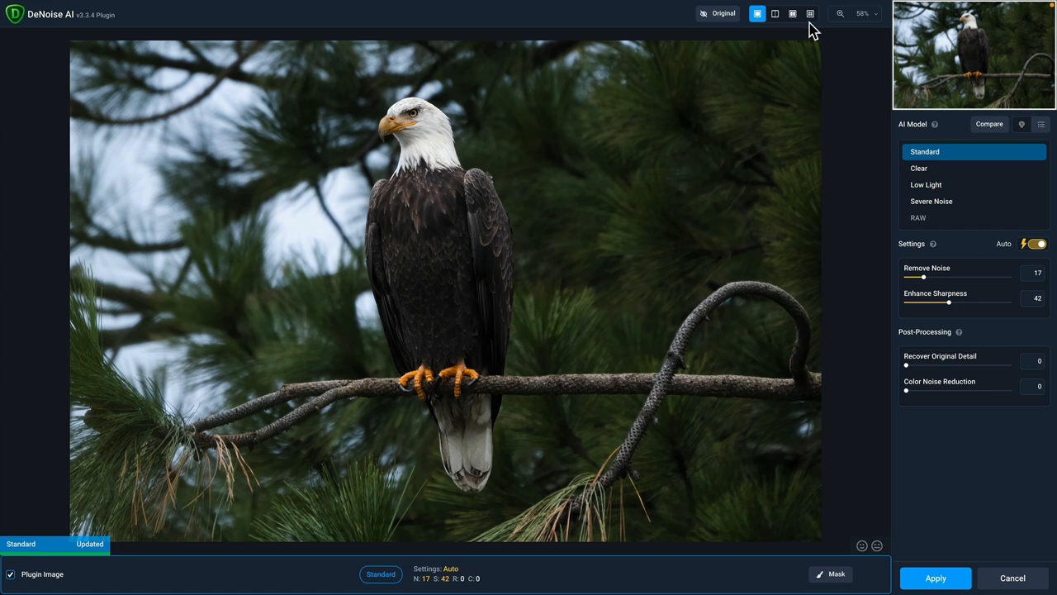
- Show the Standard, Clear, Low Light and Severe Noise previews in four-panel comparison view
click(810, 13)
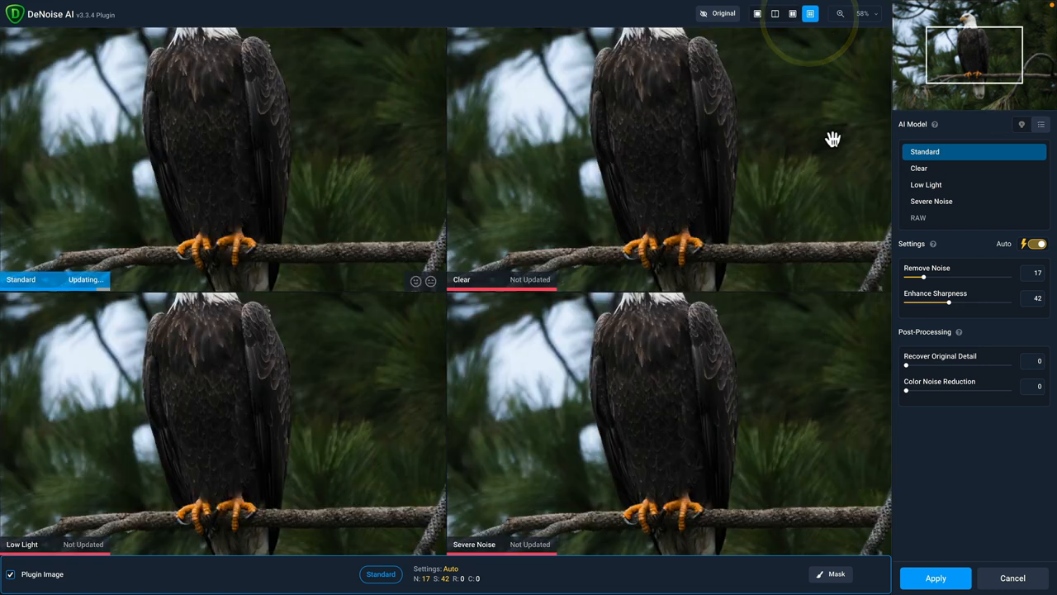
- Set the comparison previews to 100% zoom on the eagle's head
click(865, 13)
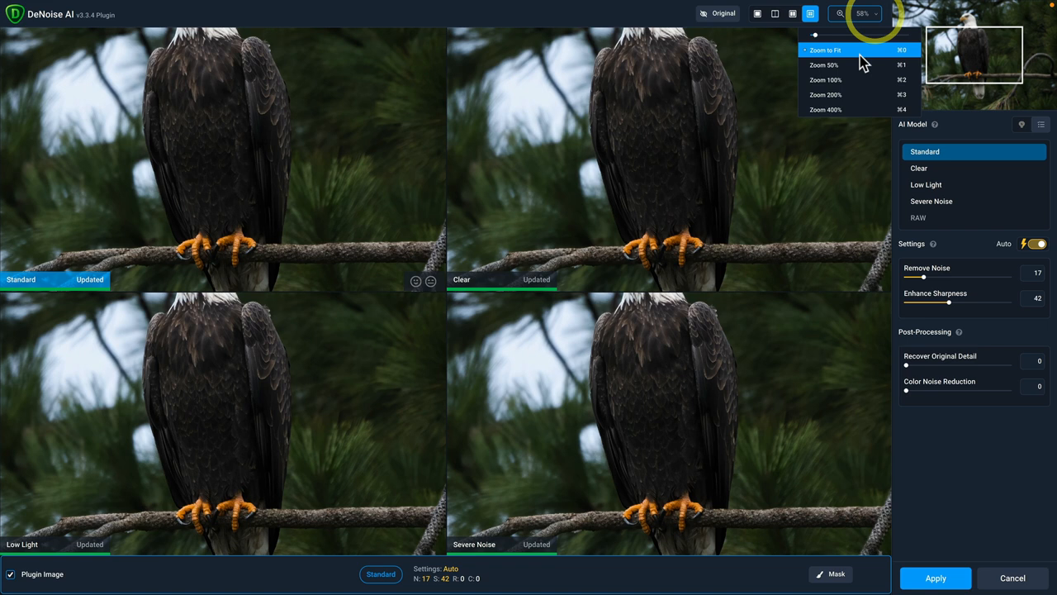
click(825, 79)
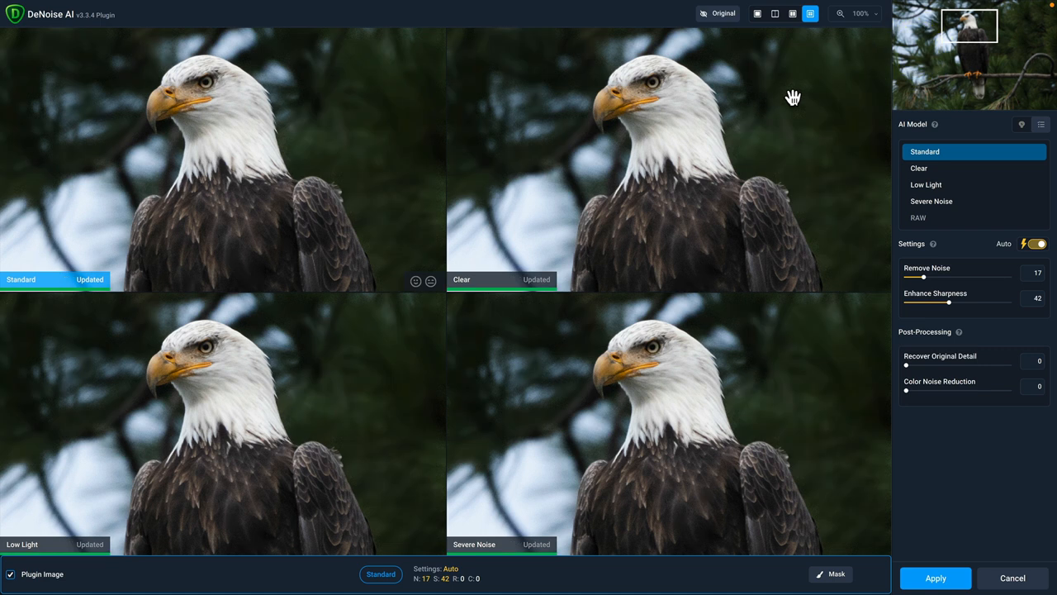
mouse_move(933, 188)
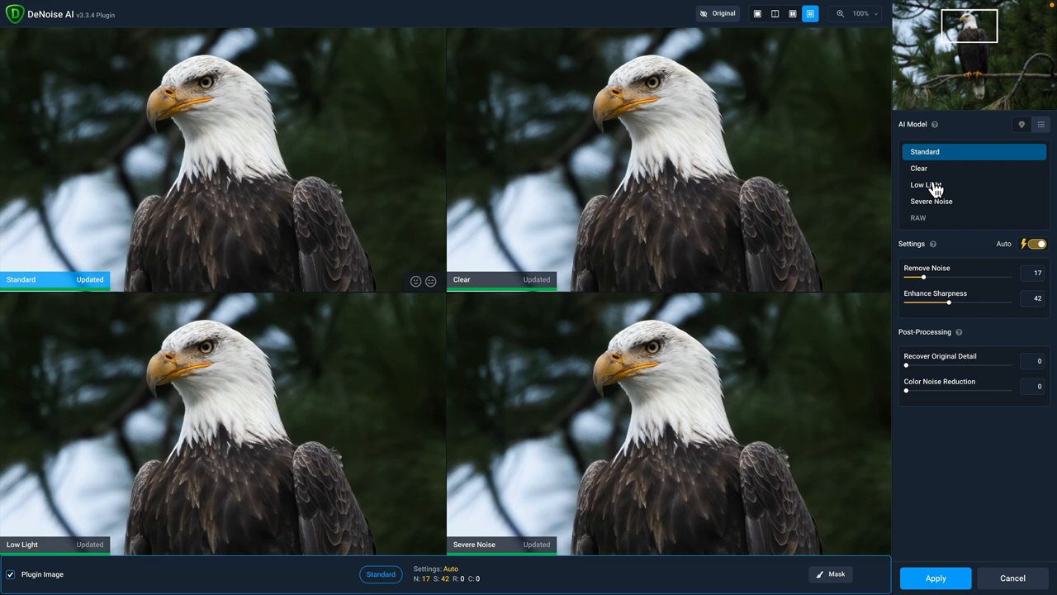
mouse_move(340, 169)
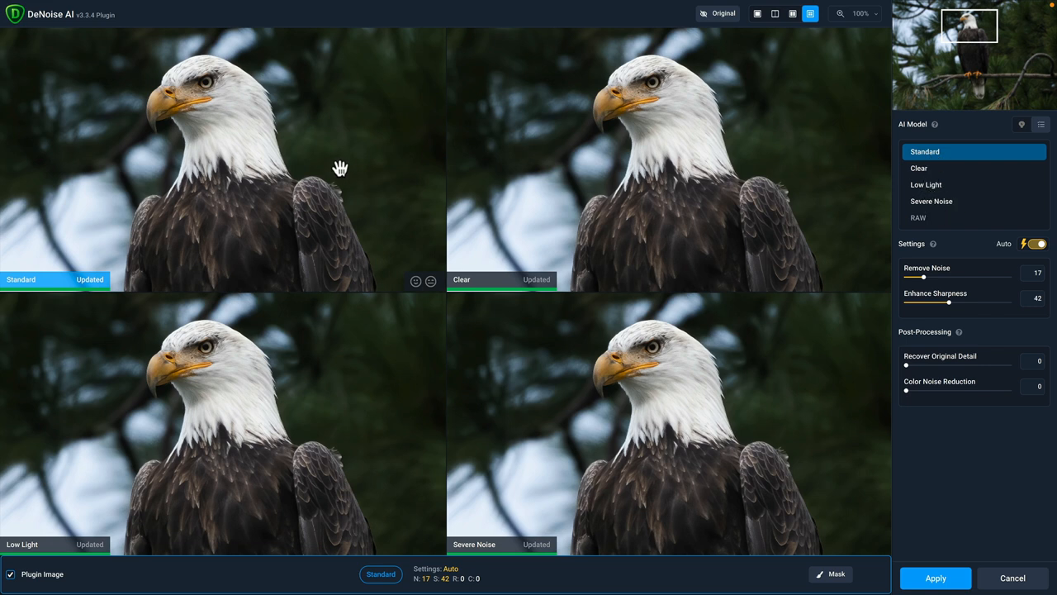
mouse_move(339, 272)
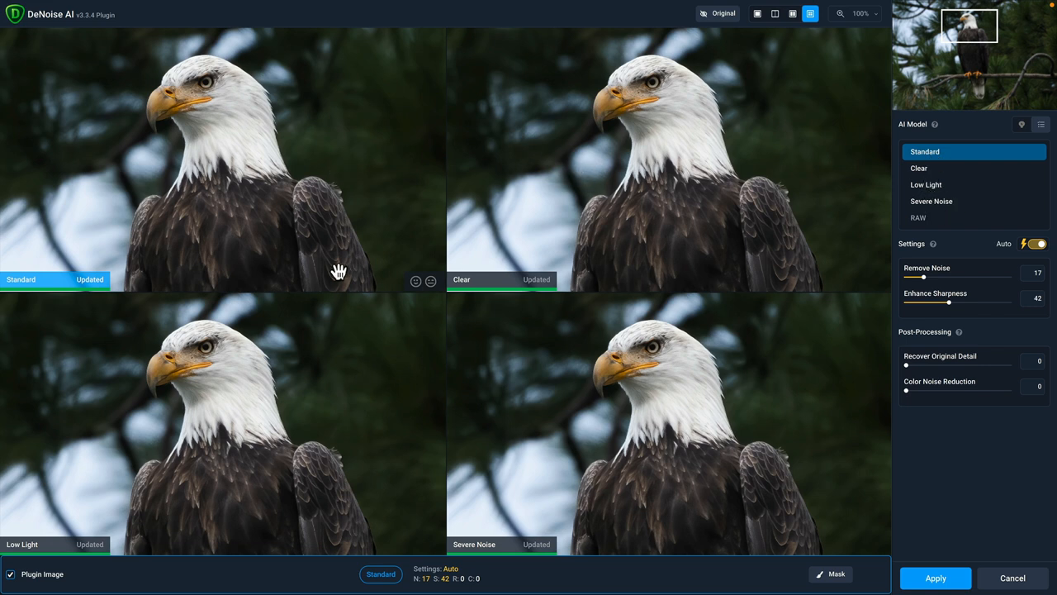
mouse_move(365, 337)
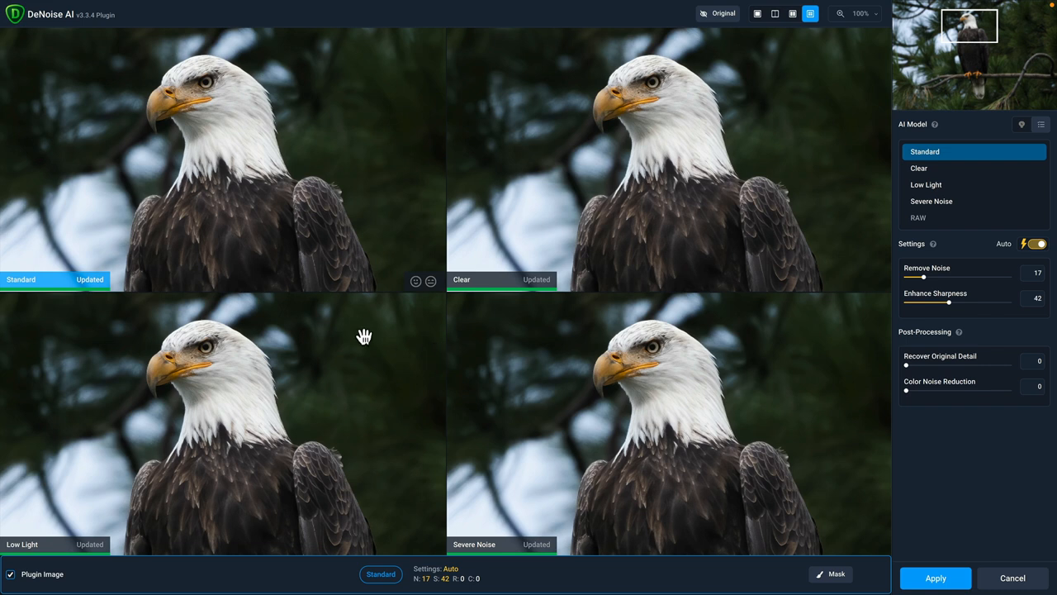
mouse_move(660, 353)
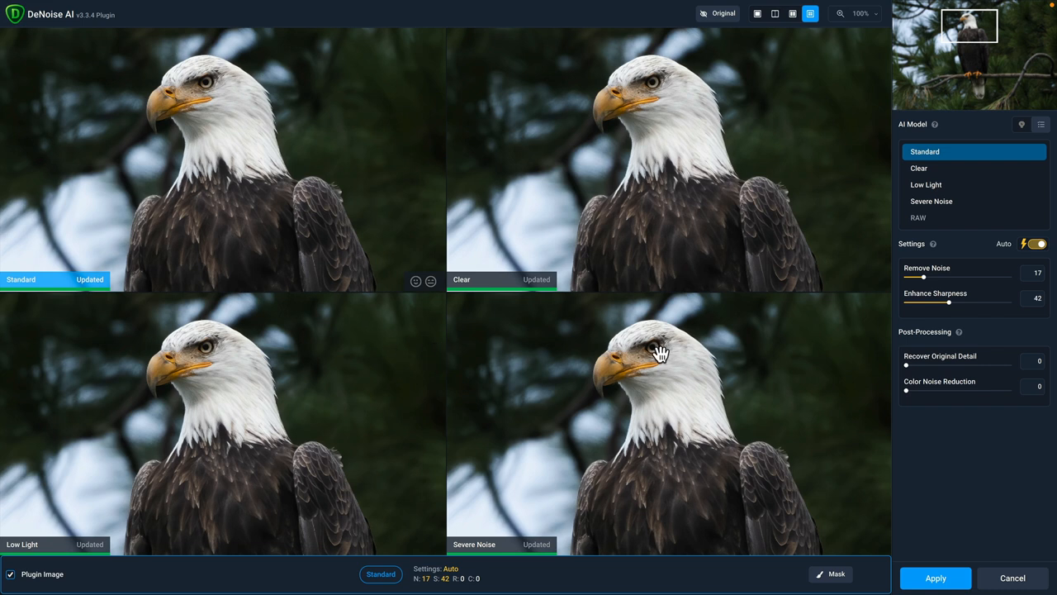
mouse_move(568, 369)
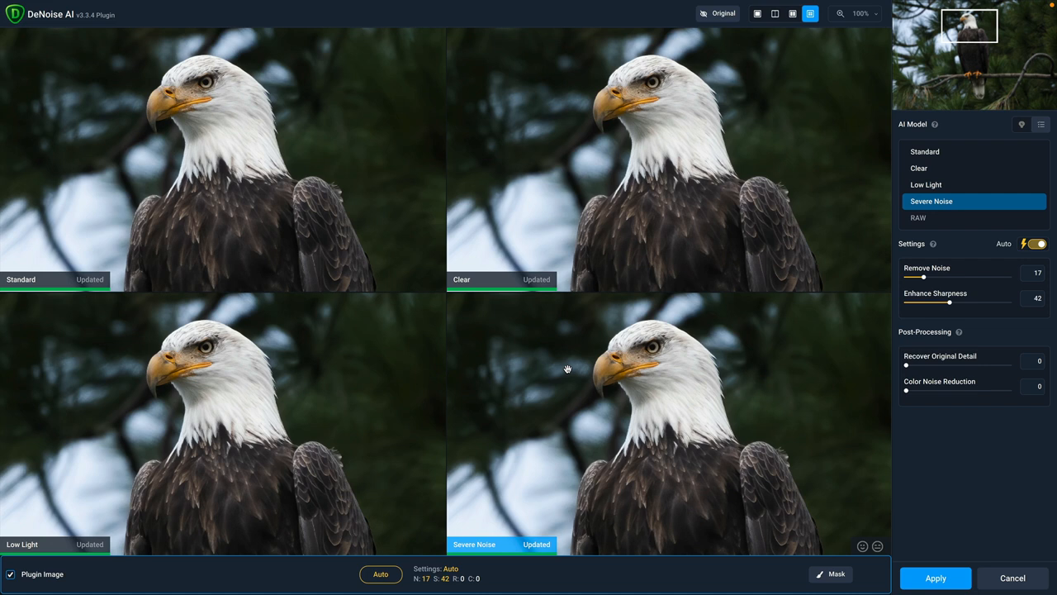
mouse_move(875, 366)
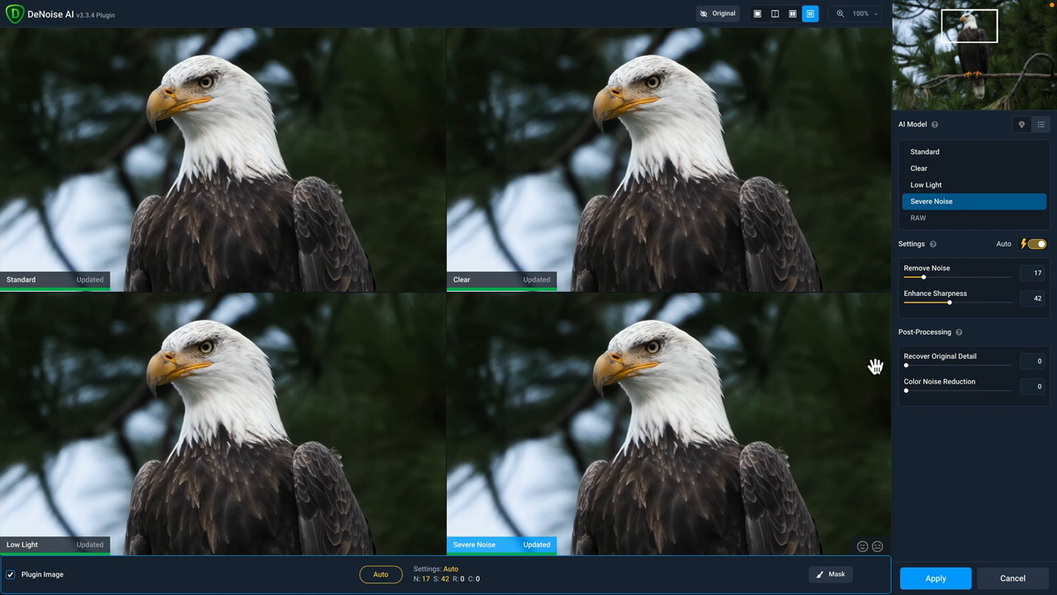
- Set Remove Noise to 50 and Enhance Sharpness to 0 on the Severe Noise model
drag(924, 277, 948, 277)
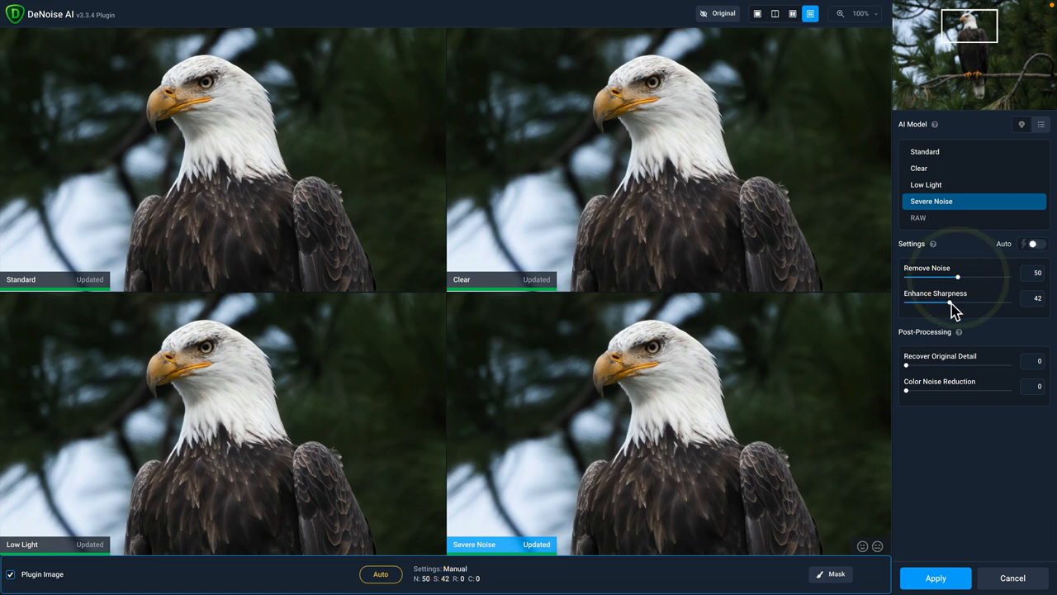
drag(958, 300, 906, 300)
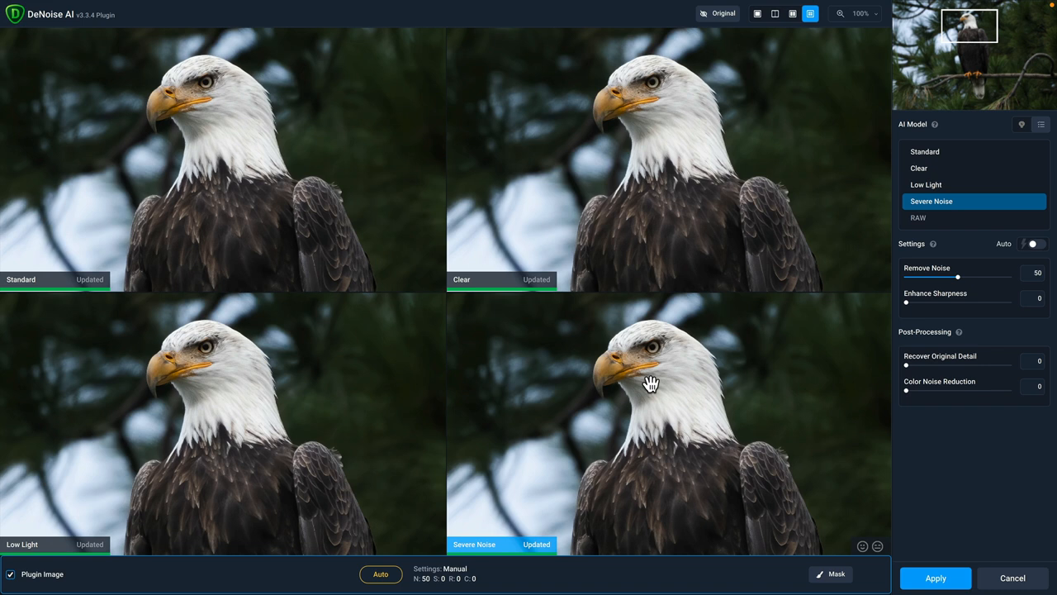
mouse_move(705, 370)
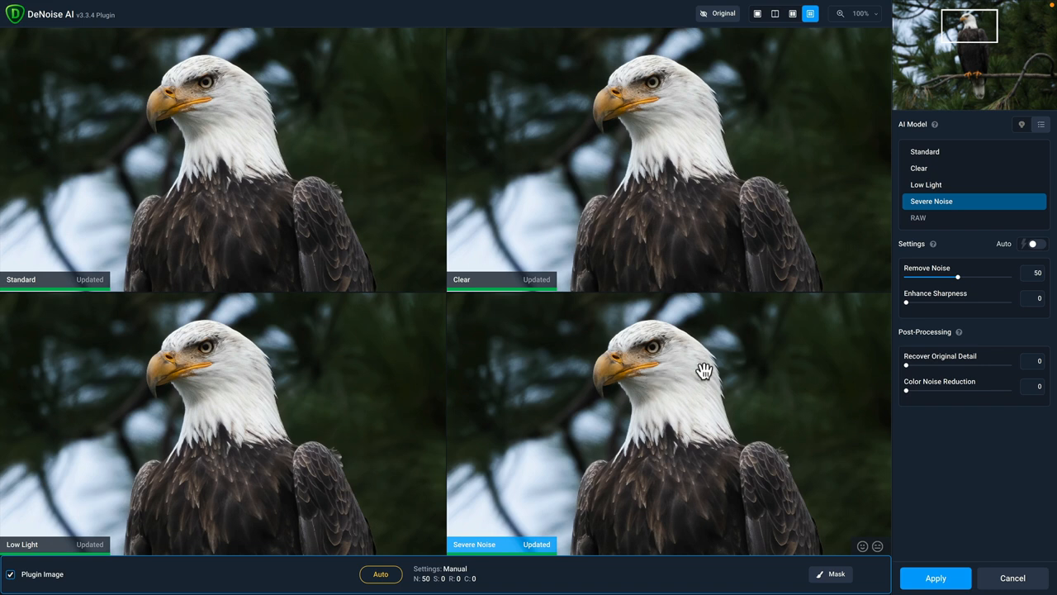
click(757, 13)
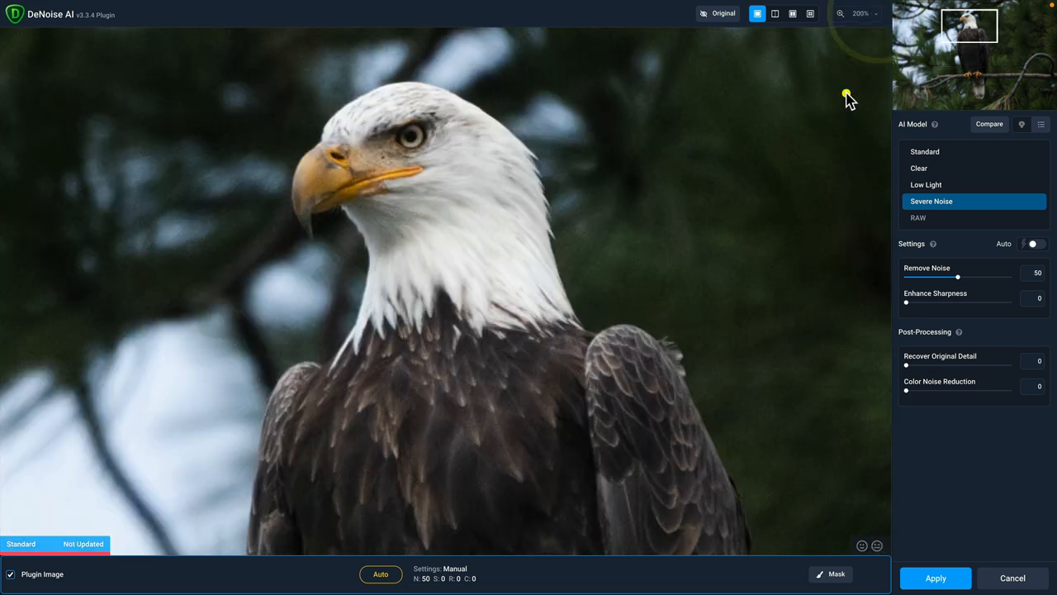
- Compare the denoised preview against the original image and return to the result
click(718, 13)
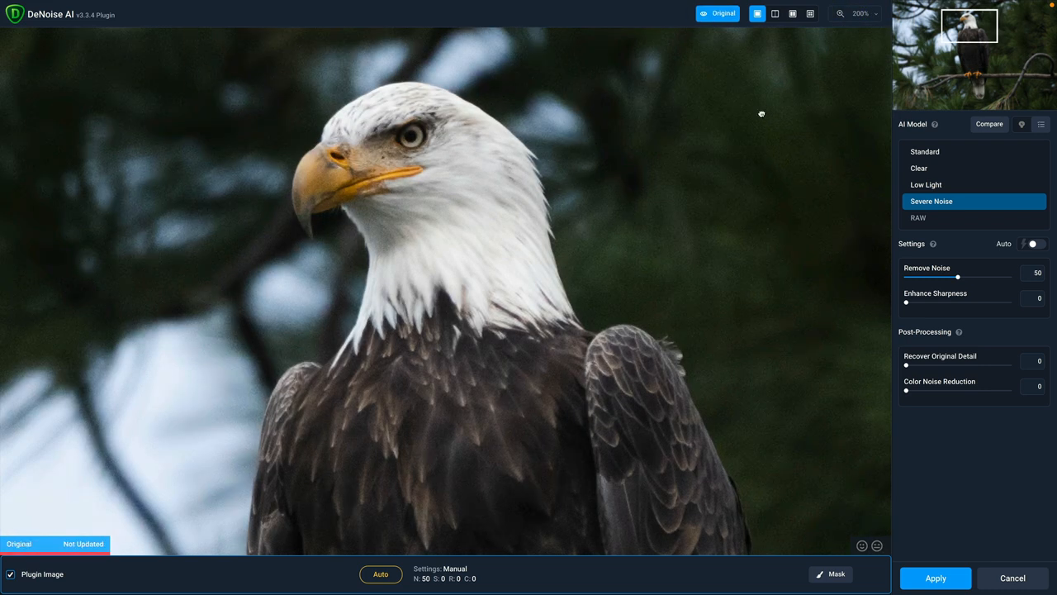
click(718, 14)
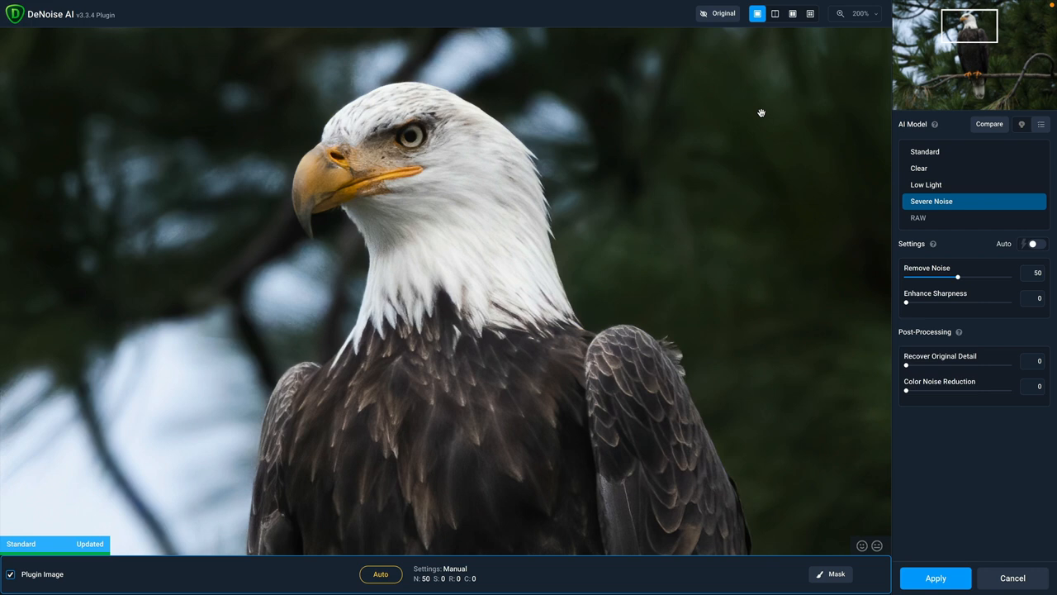
mouse_move(900, 562)
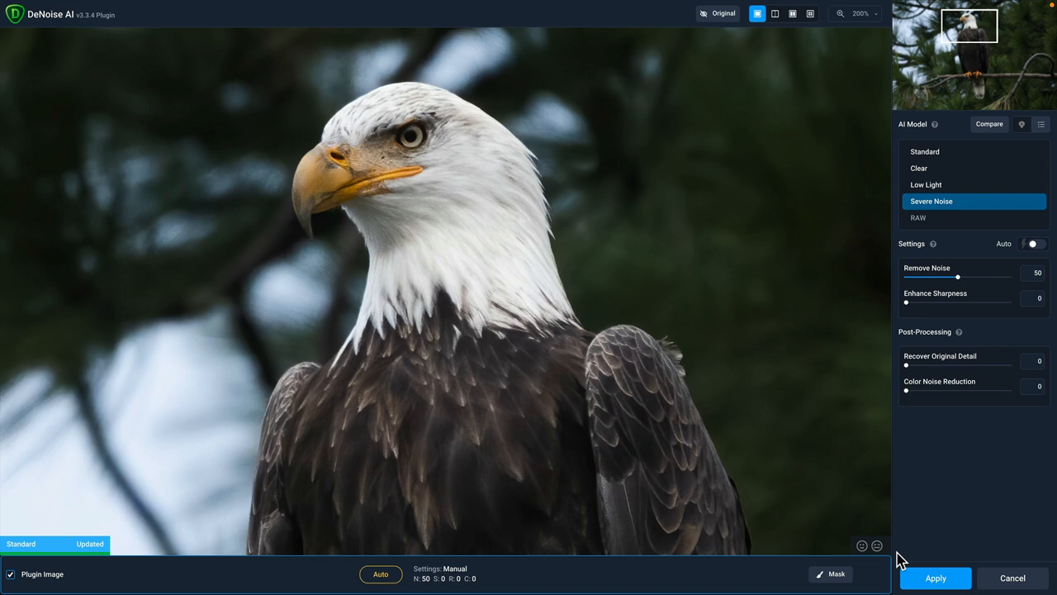
mouse_move(916, 587)
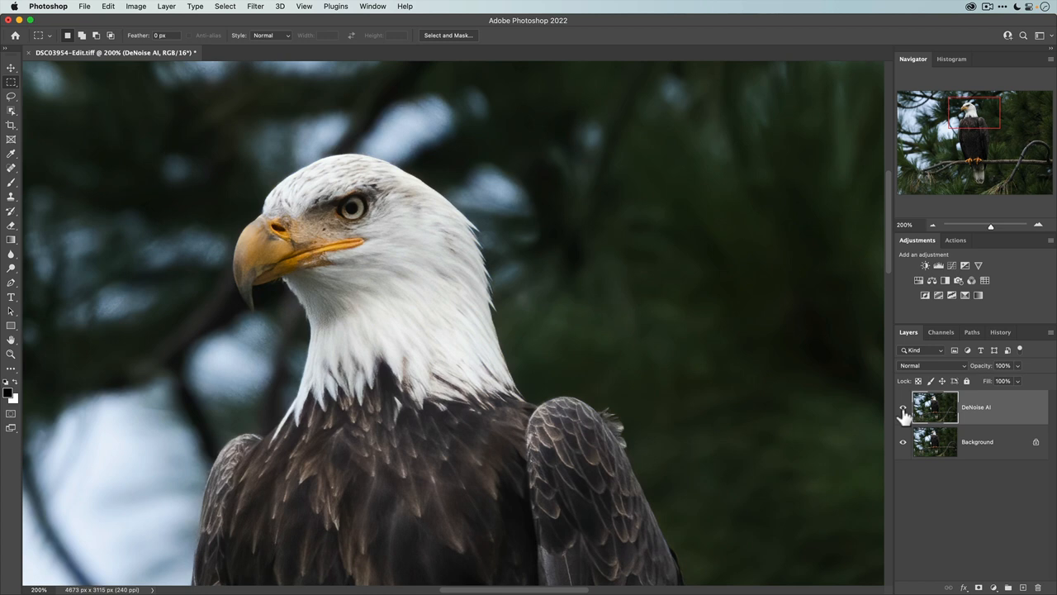
click(903, 406)
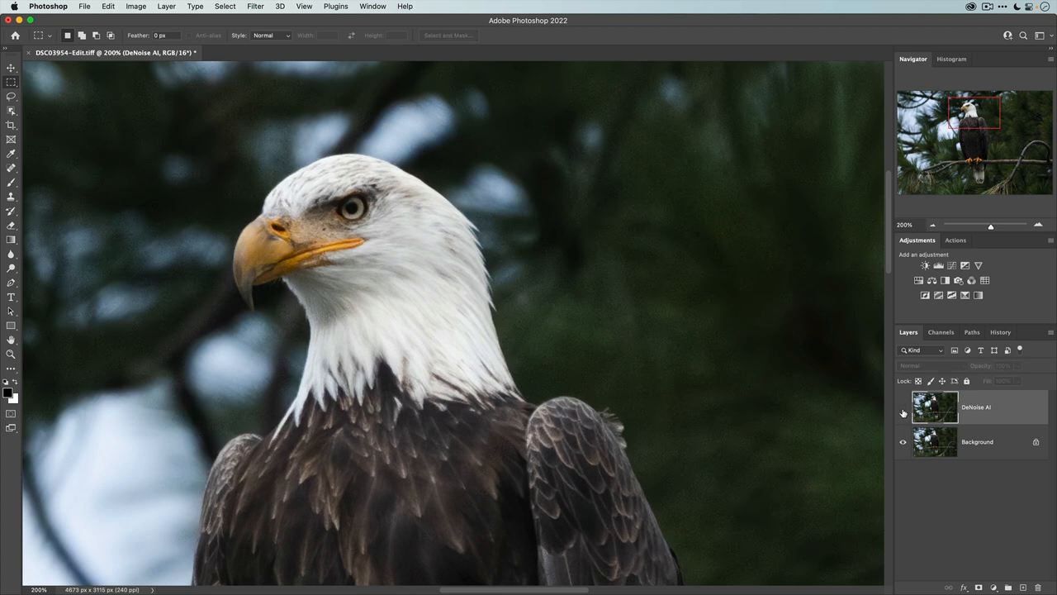
click(903, 413)
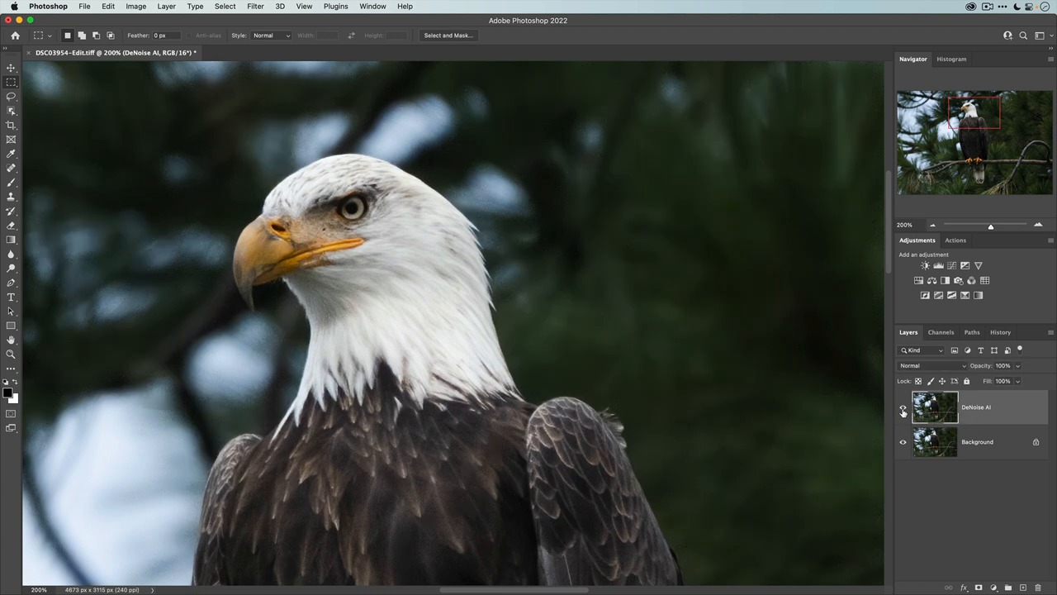
click(903, 406)
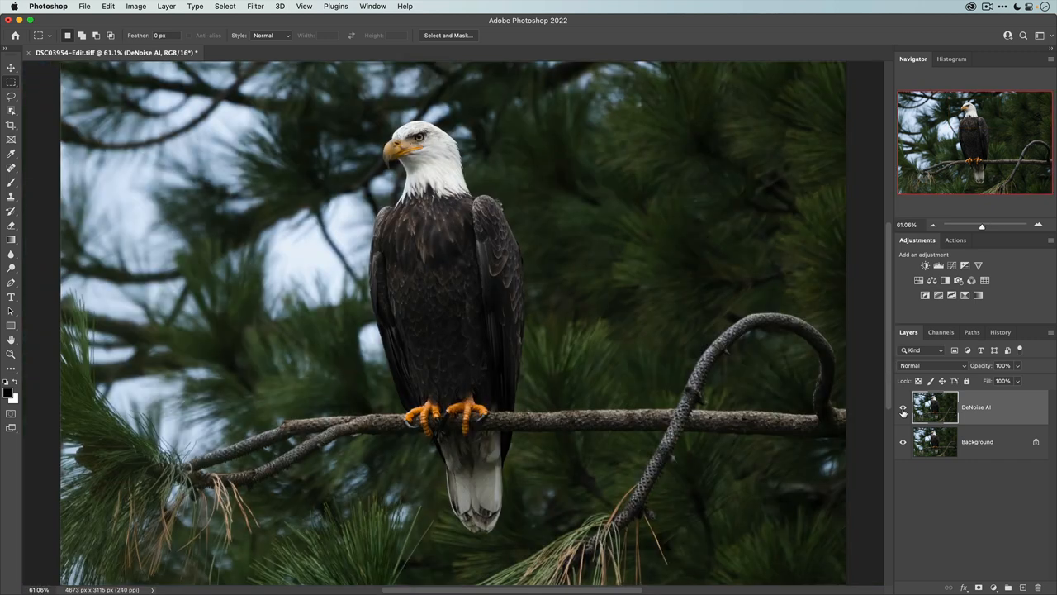
click(903, 406)
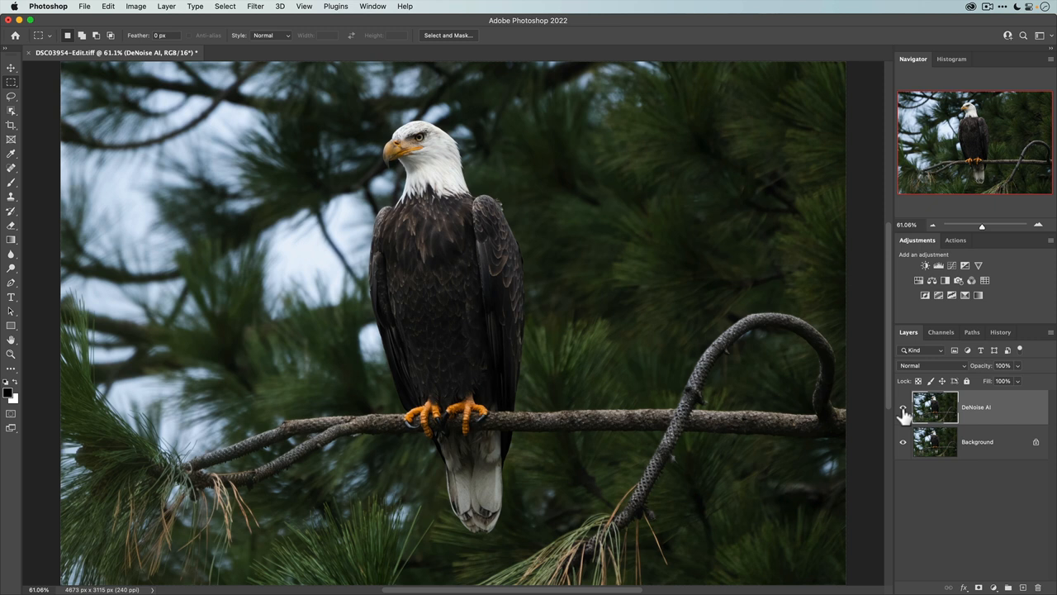
click(902, 406)
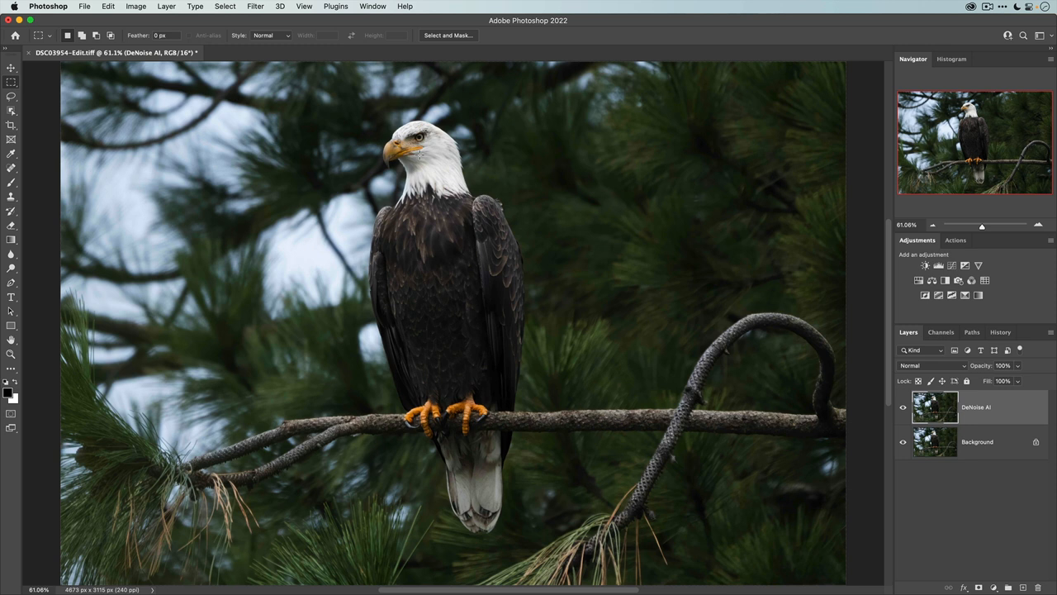
mouse_move(799, 276)
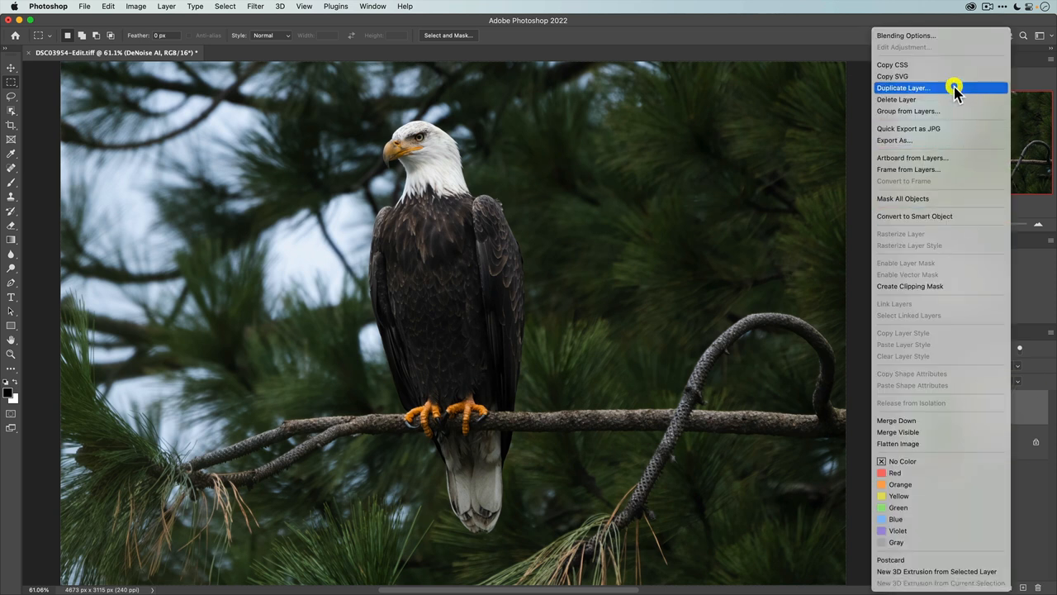
- Duplicate the DeNoise AI layer as 'Sharpen AI' and launch Topaz Sharpen AI on it
click(902, 87)
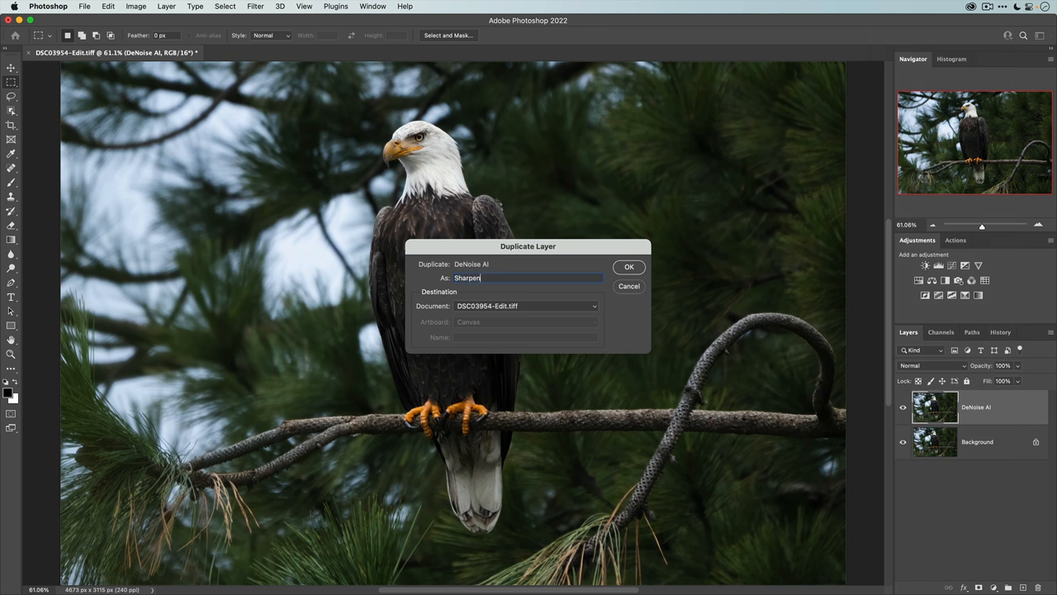
click(629, 266)
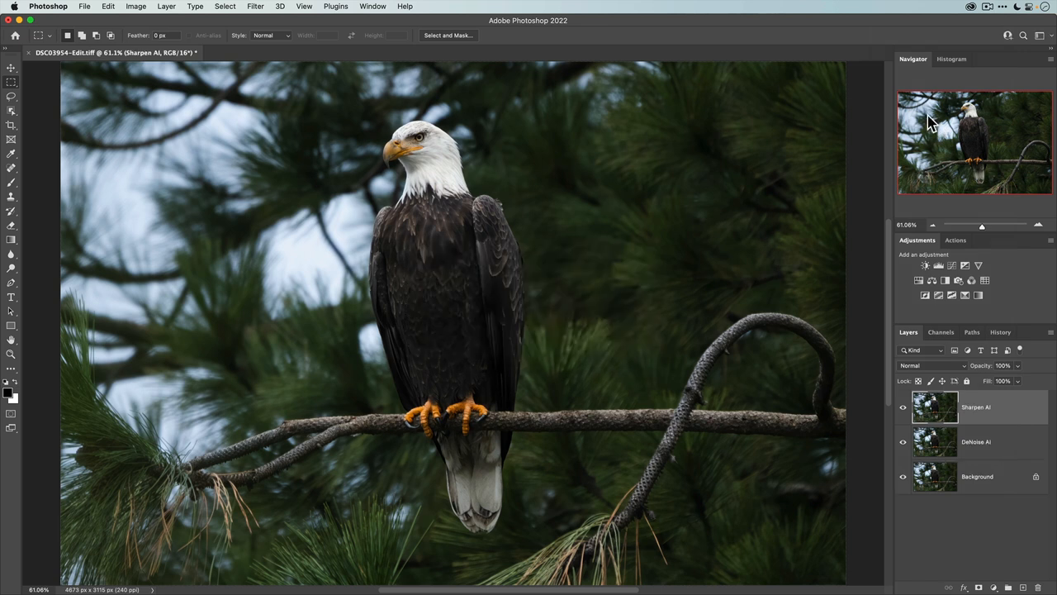
click(255, 6)
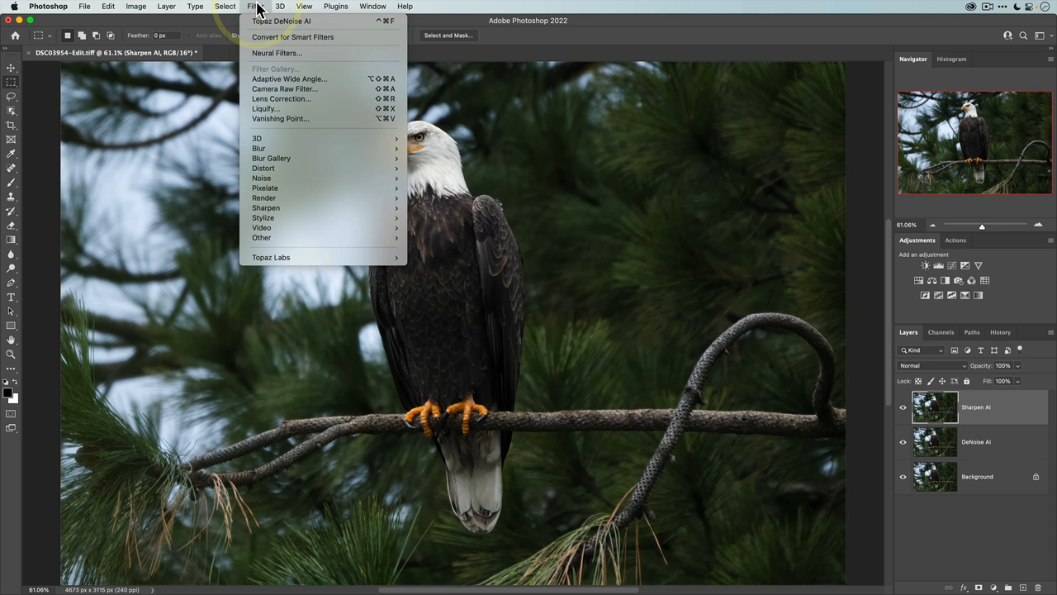
mouse_move(271, 257)
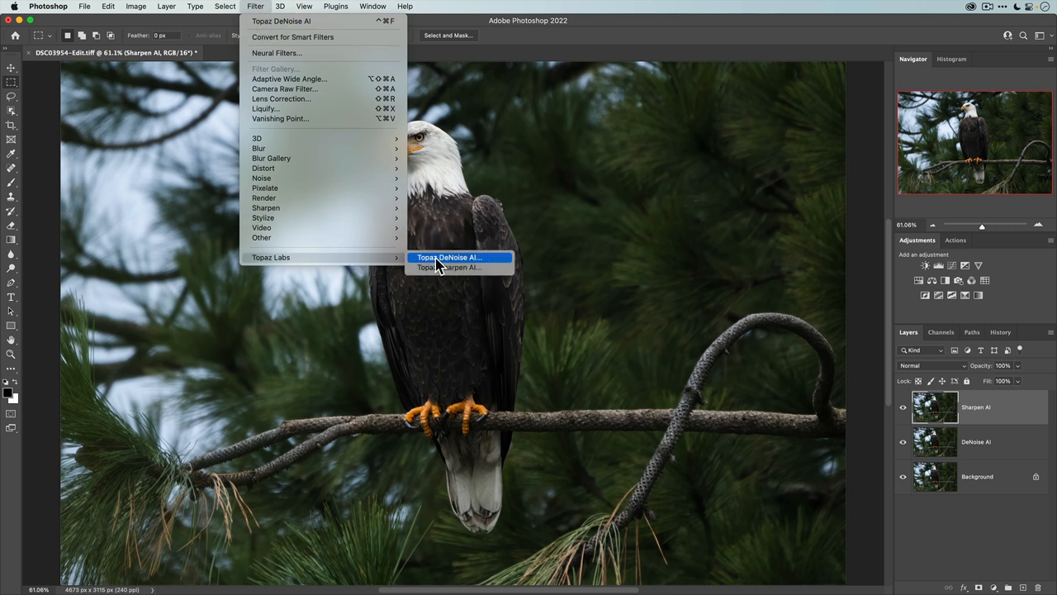
mouse_move(450, 267)
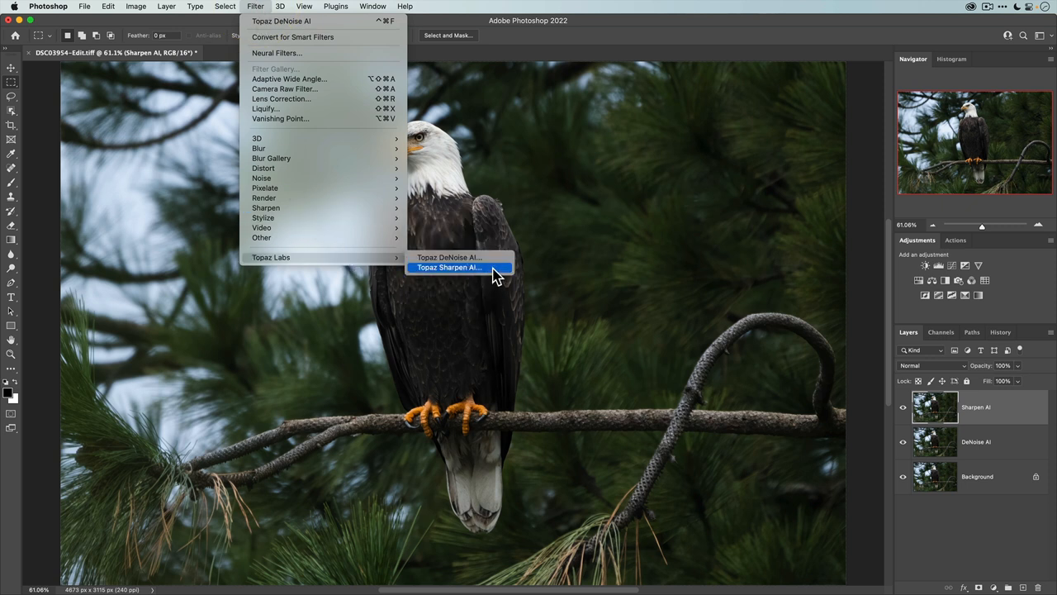
click(449, 266)
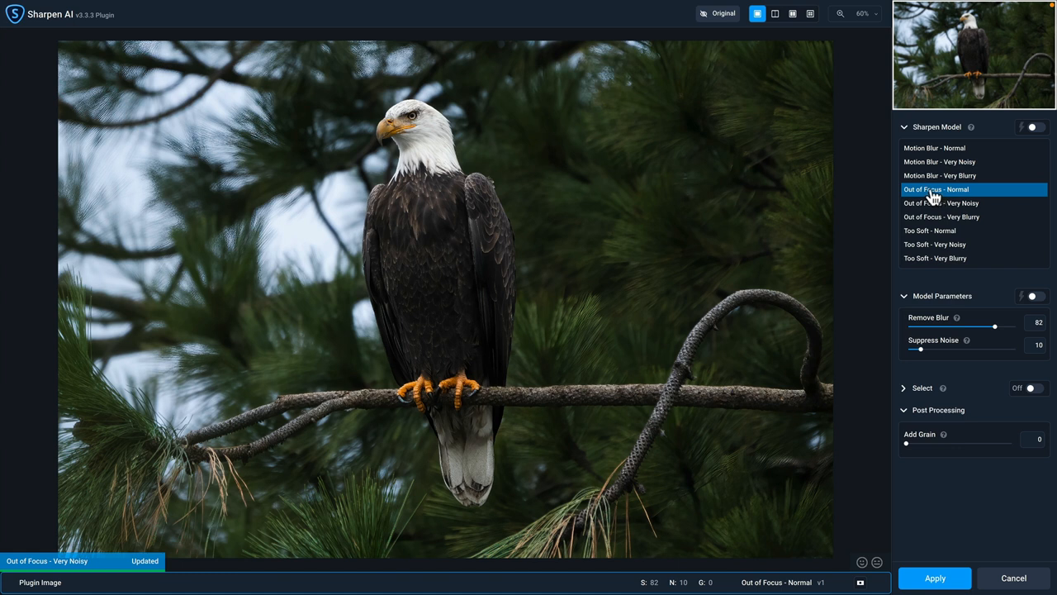
- Compare sharpening models in 4-up view zoomed on the head, trying Very Blurry and Very Noisy
click(810, 13)
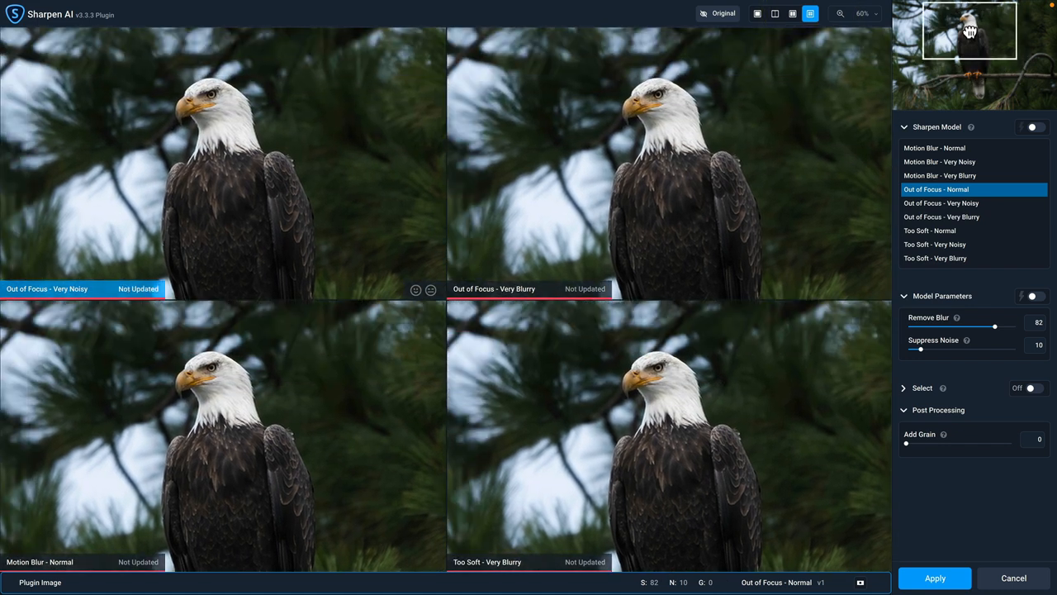
click(867, 14)
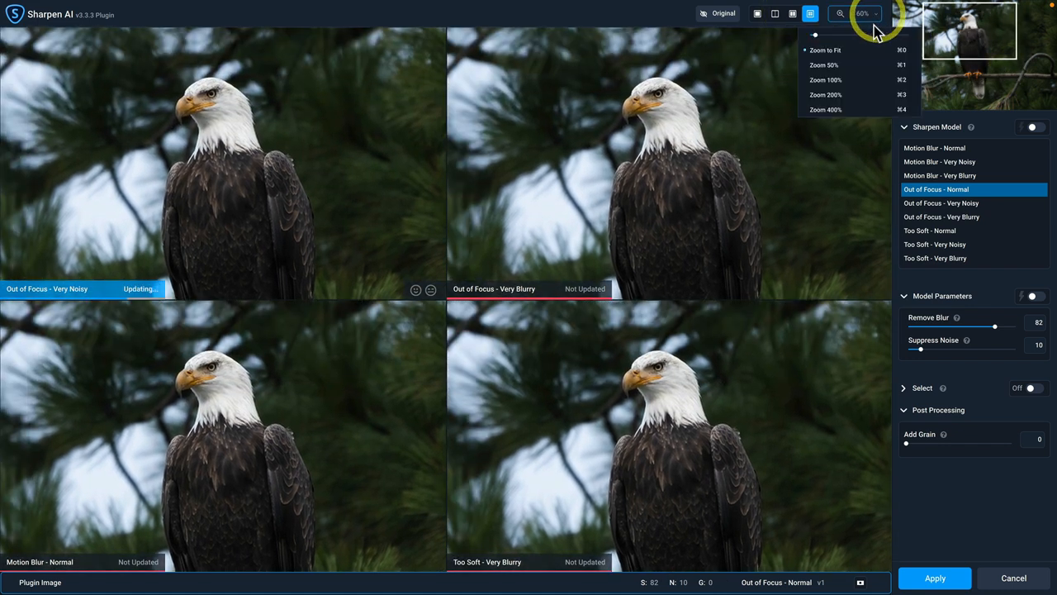
click(941, 216)
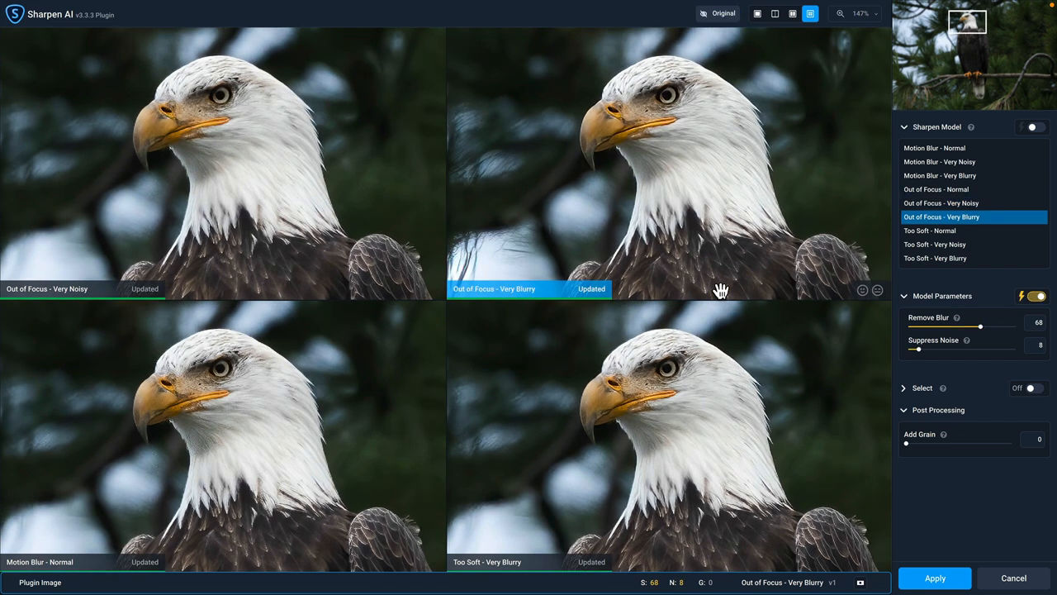
mouse_move(73, 275)
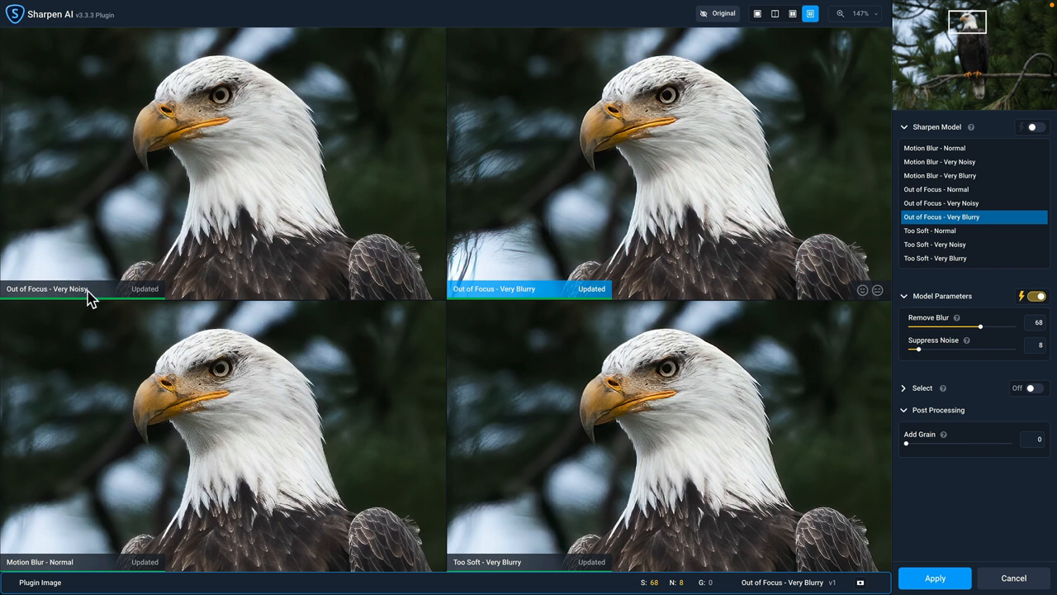
mouse_move(592, 244)
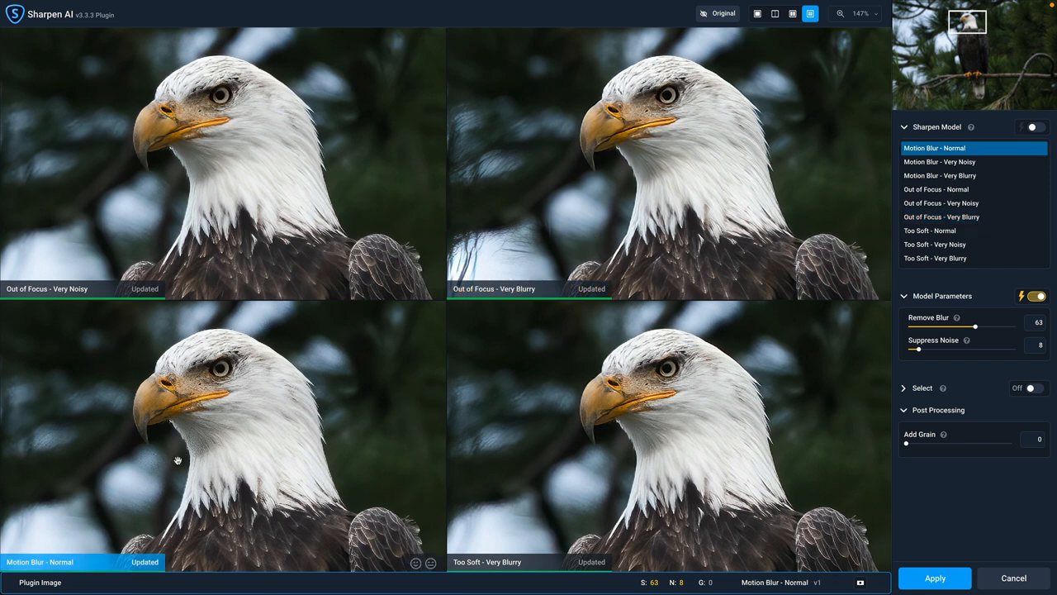
mouse_move(808, 267)
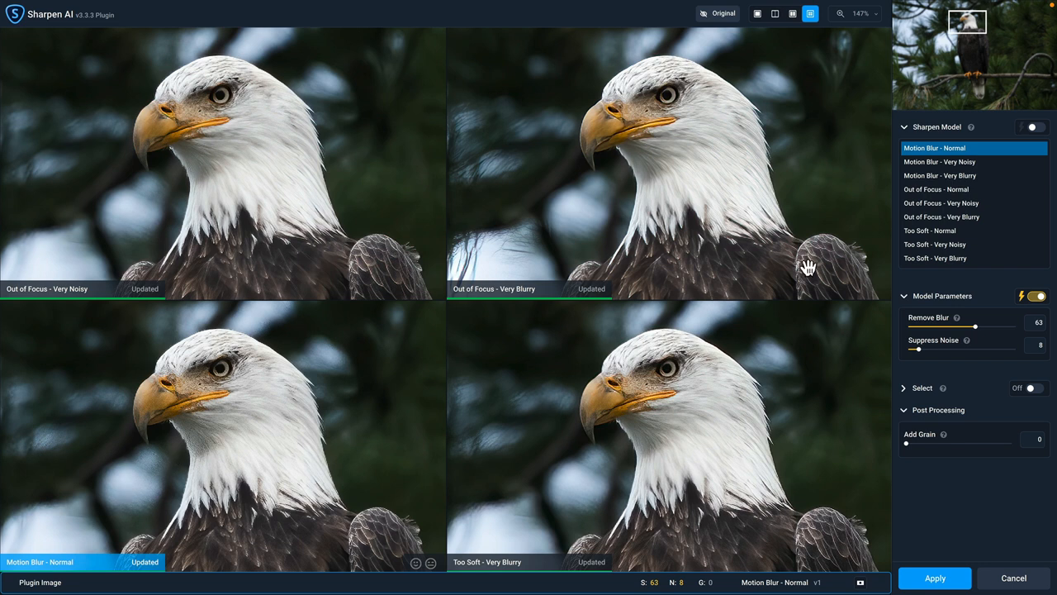
click(972, 230)
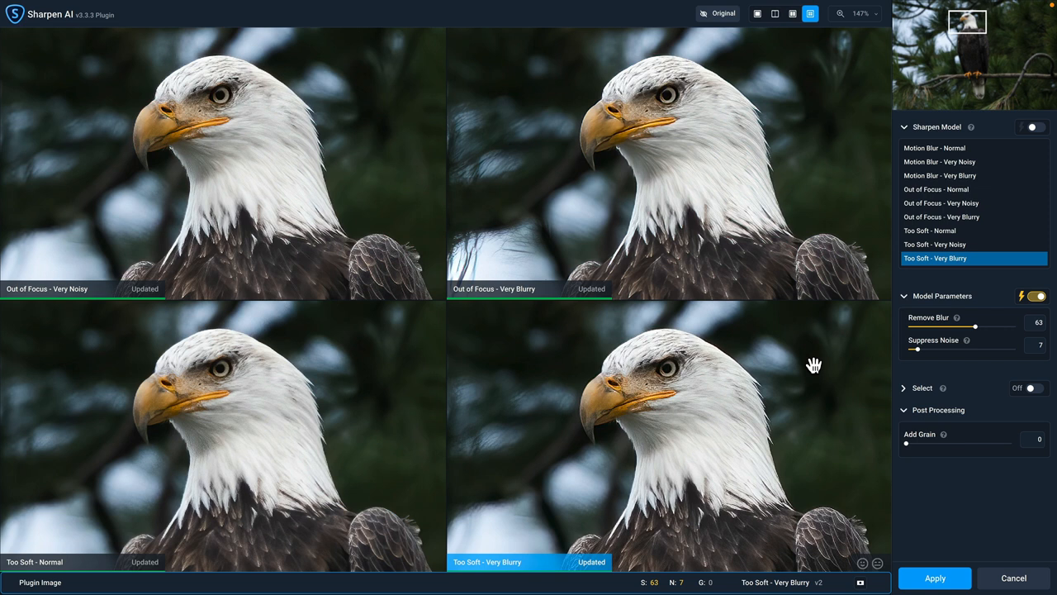
click(972, 244)
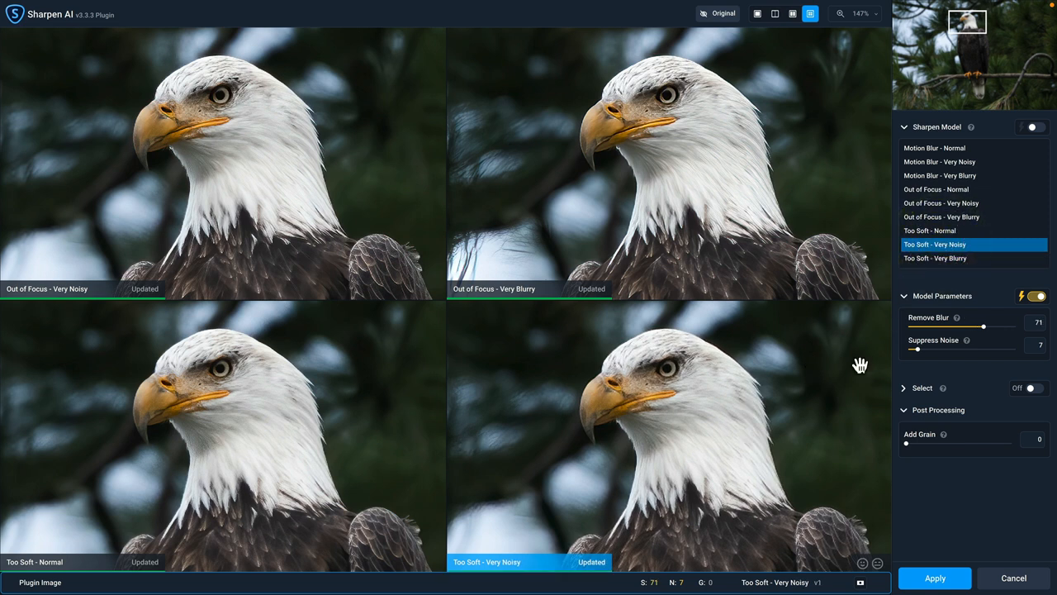
mouse_move(323, 468)
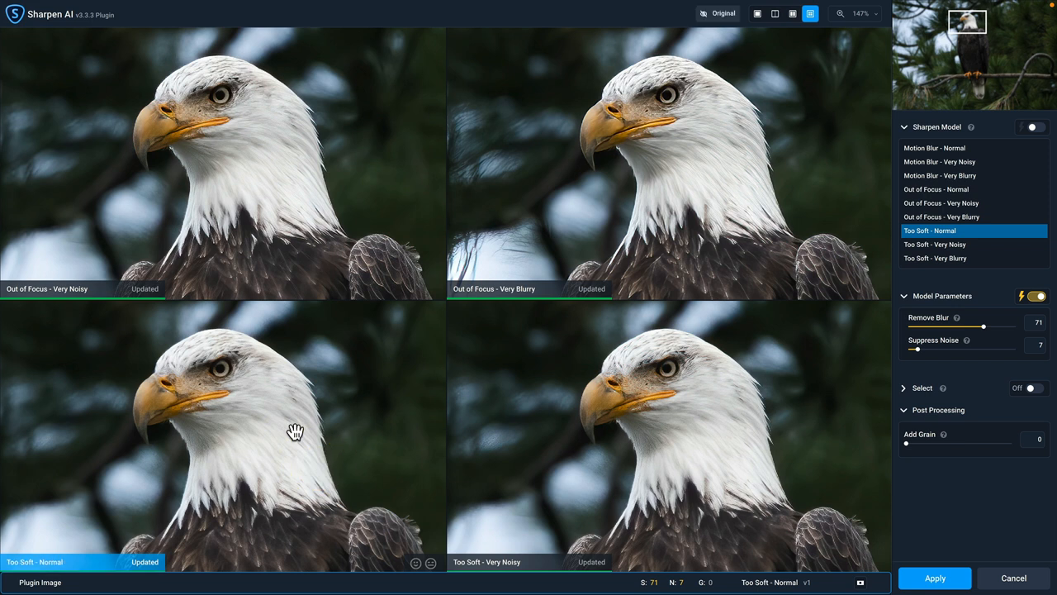
- Return to a single preview with the whole photo fitted in view
click(757, 13)
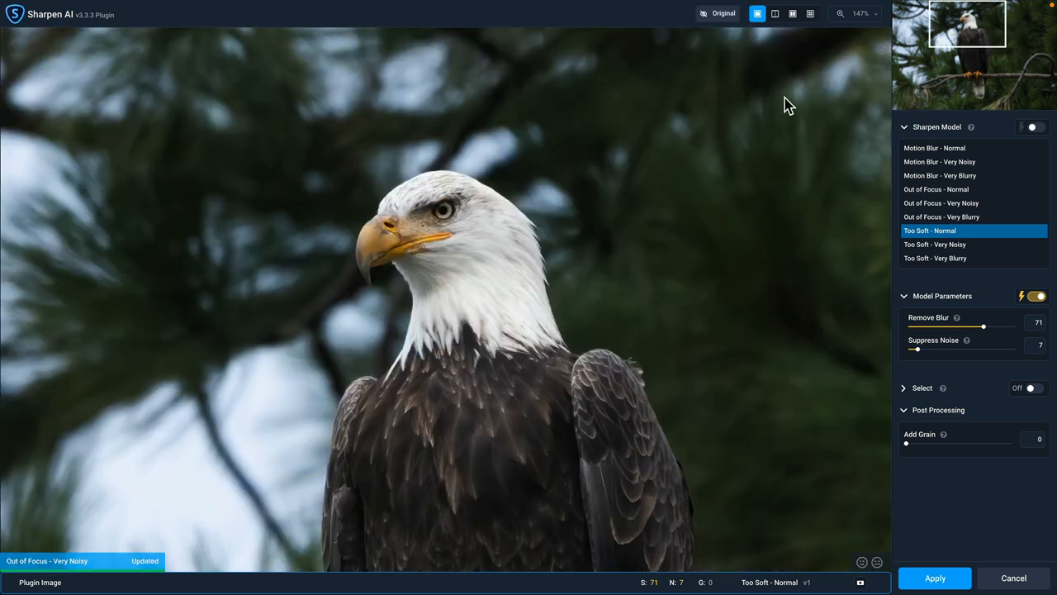
click(858, 13)
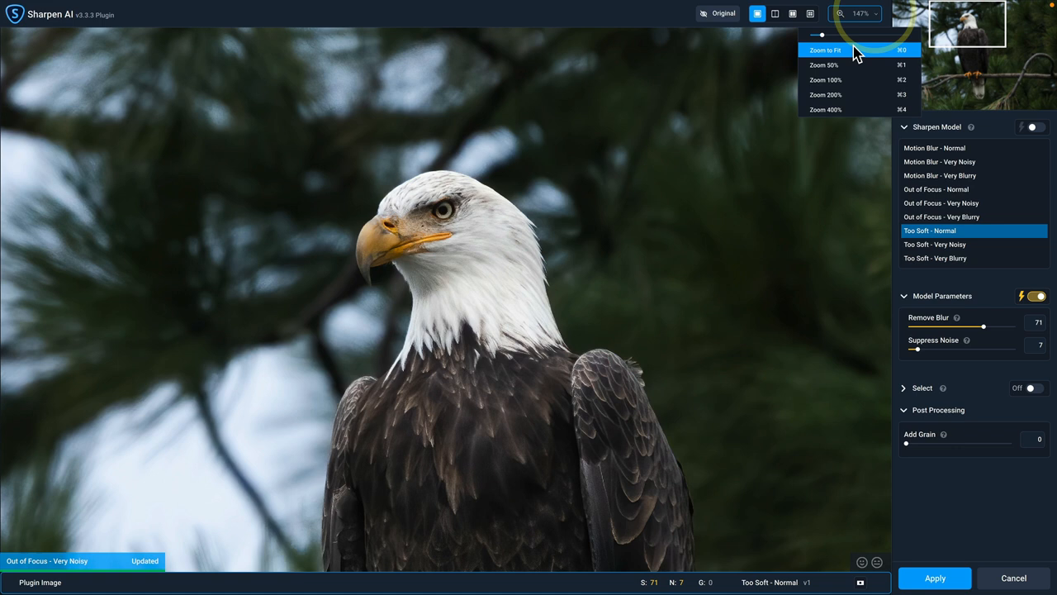
click(825, 50)
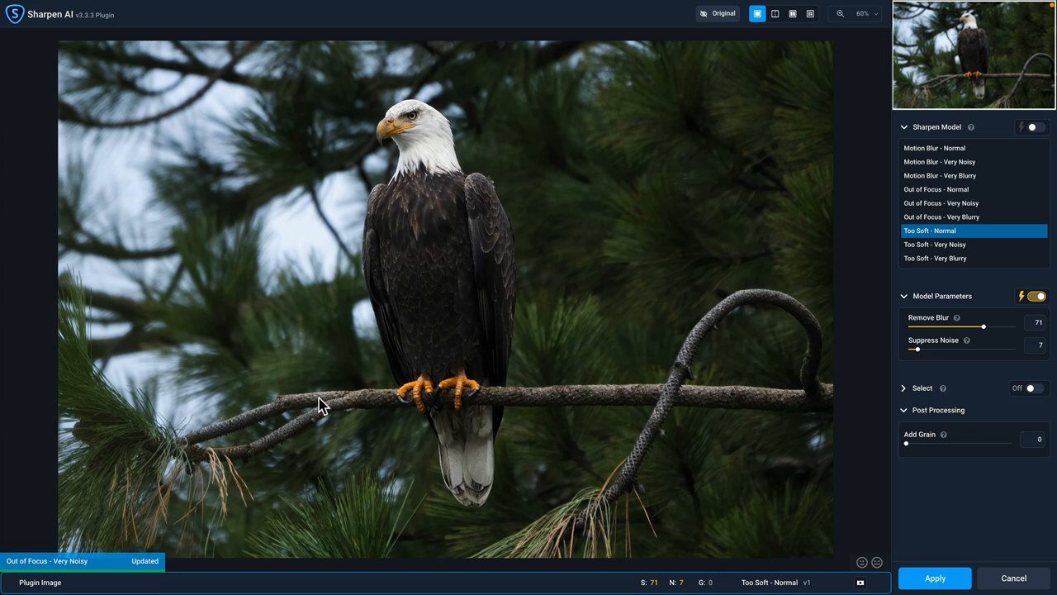
mouse_move(701, 415)
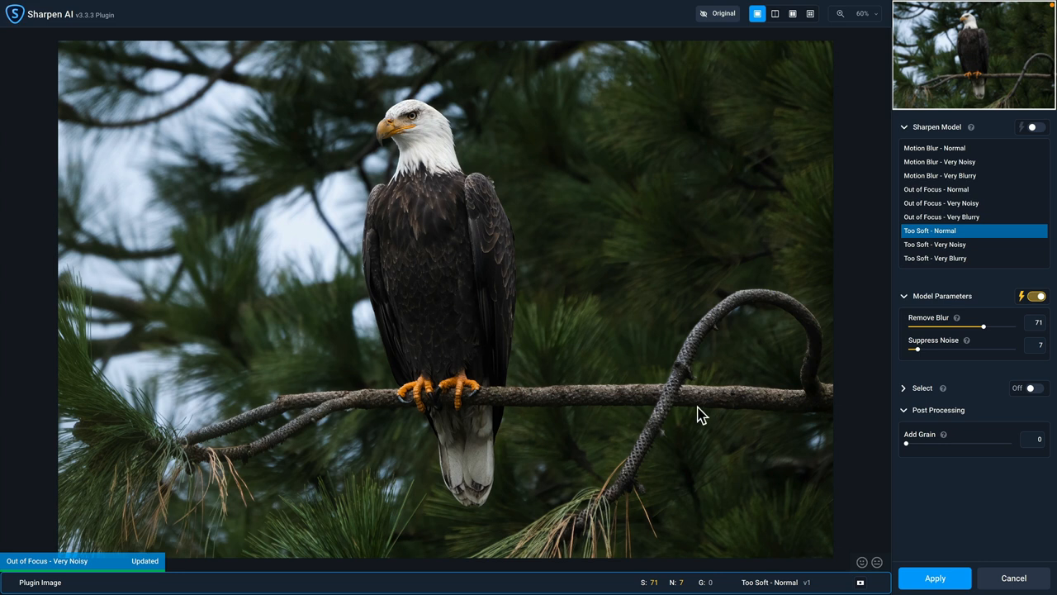
mouse_move(642, 254)
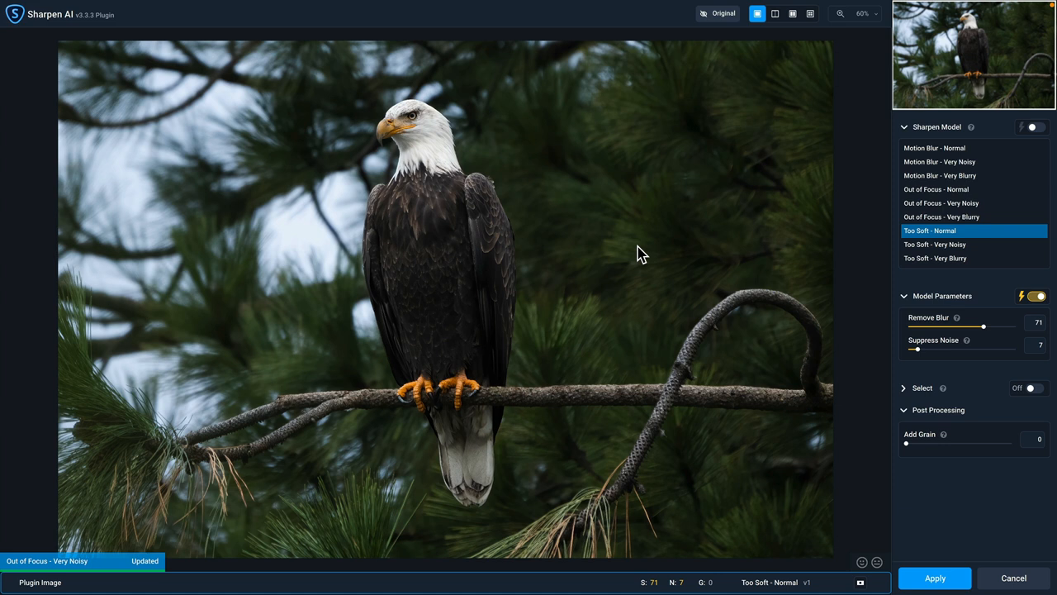
mouse_move(619, 251)
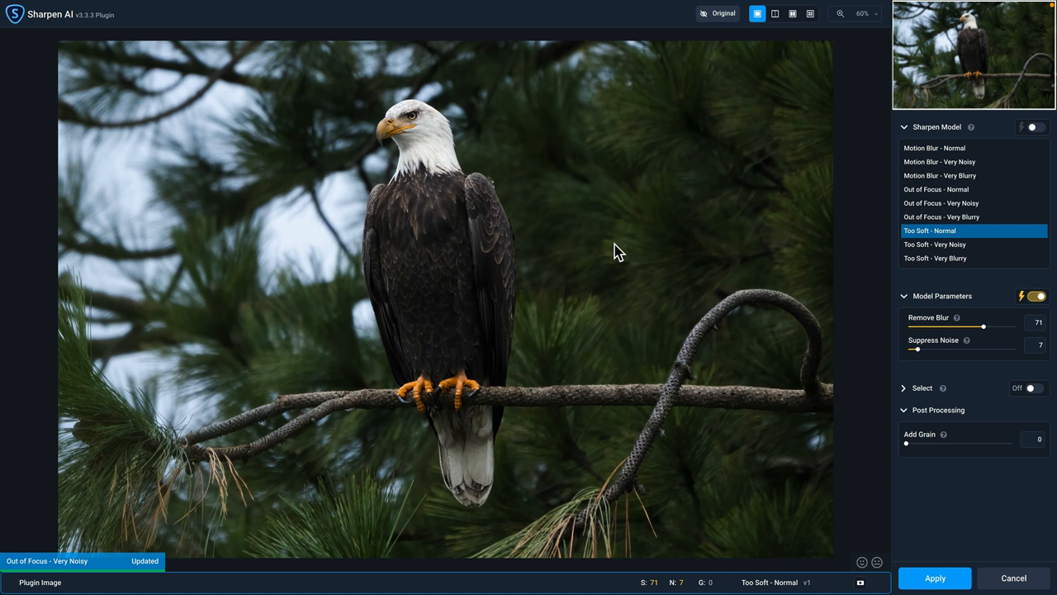
mouse_move(905, 396)
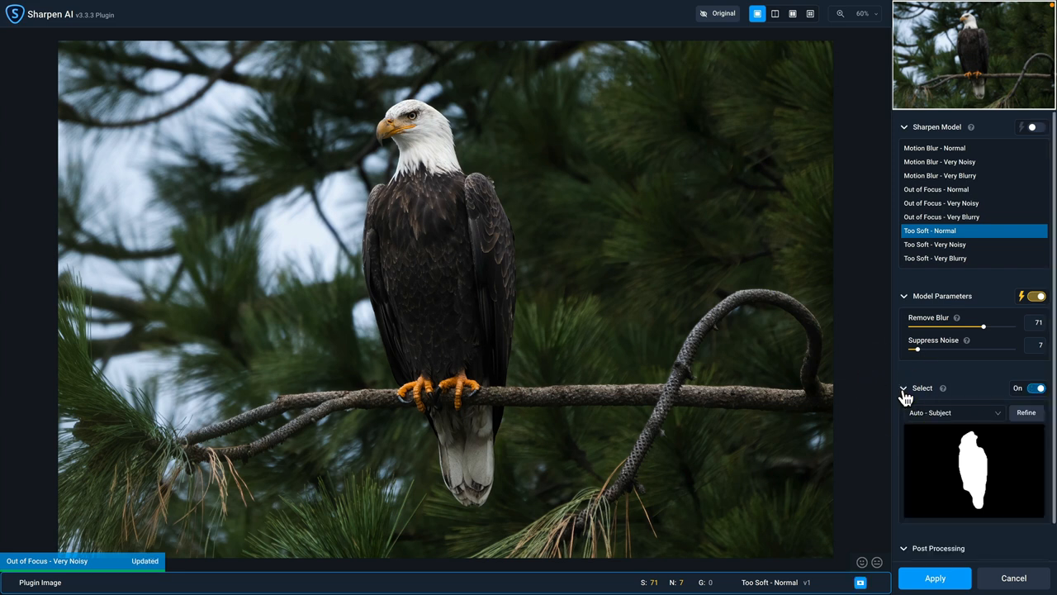
mouse_move(482, 372)
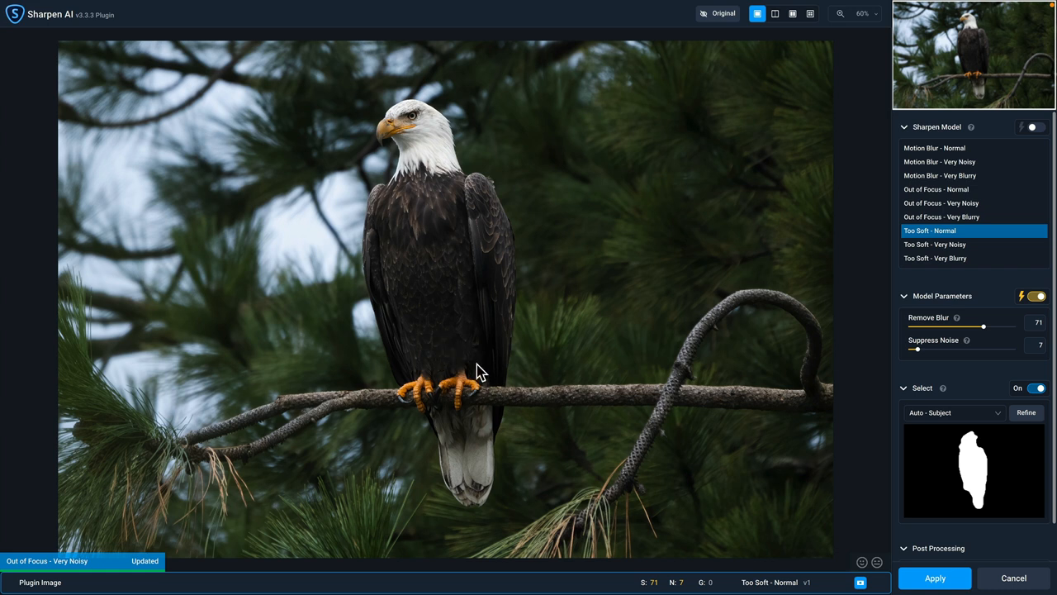
mouse_move(494, 413)
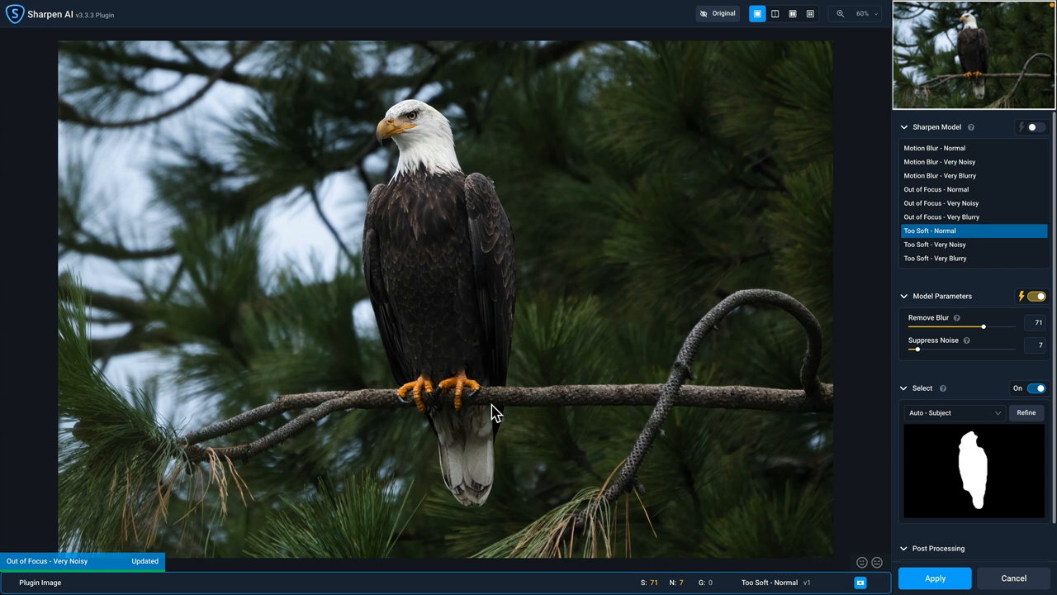
mouse_move(665, 405)
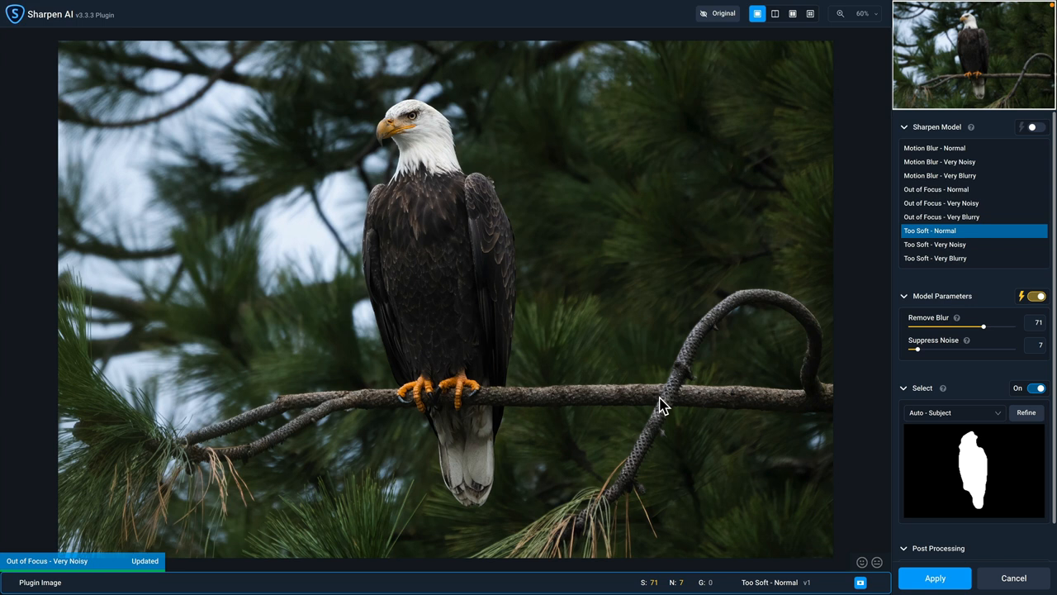
mouse_move(685, 417)
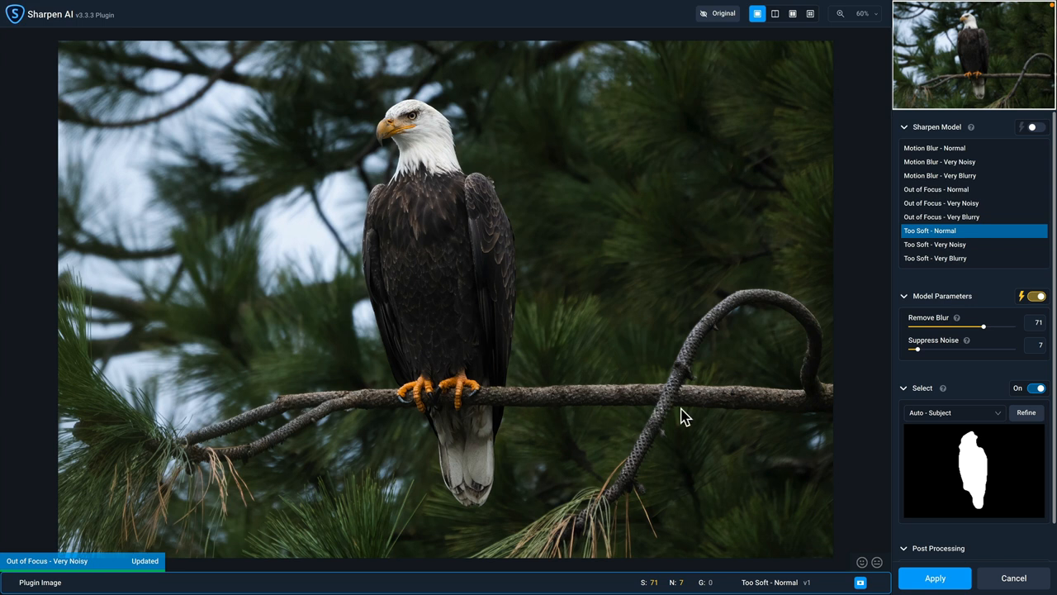
mouse_move(1024, 422)
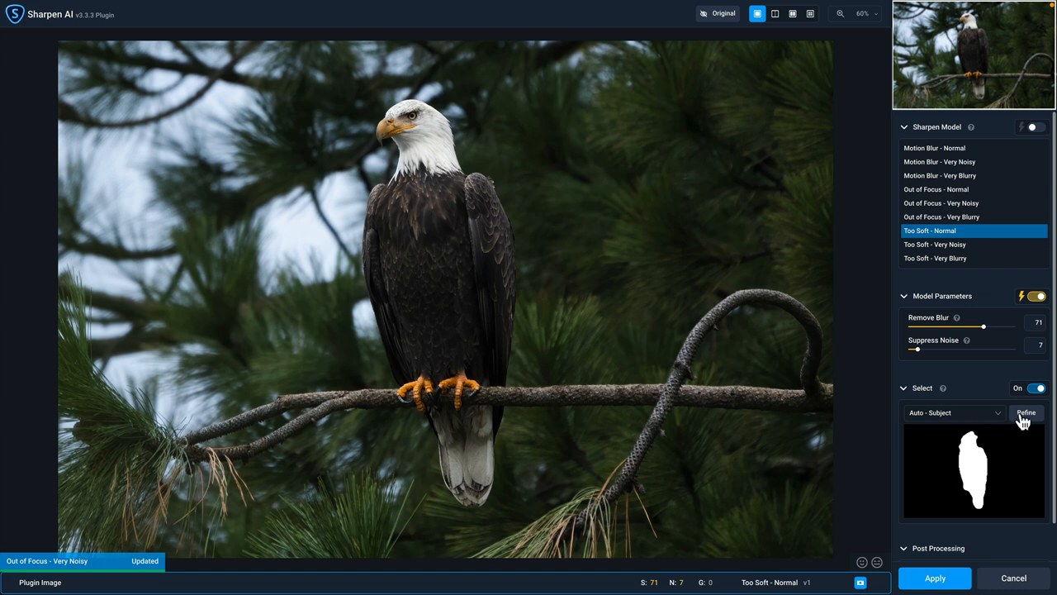
- Refine the eagle mask by erasing the foliage behind its head
click(1025, 413)
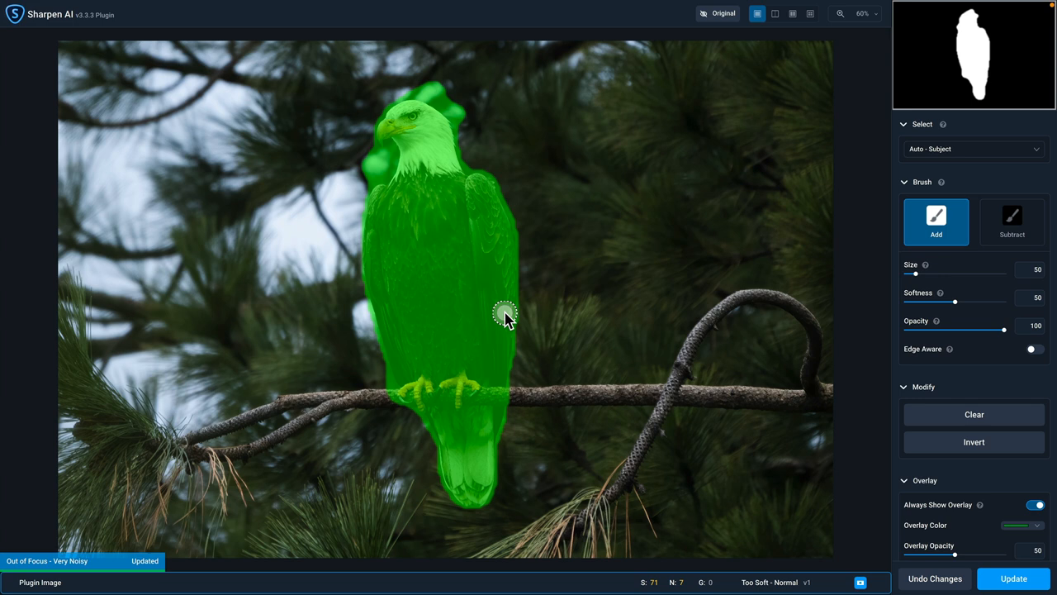
mouse_move(362, 137)
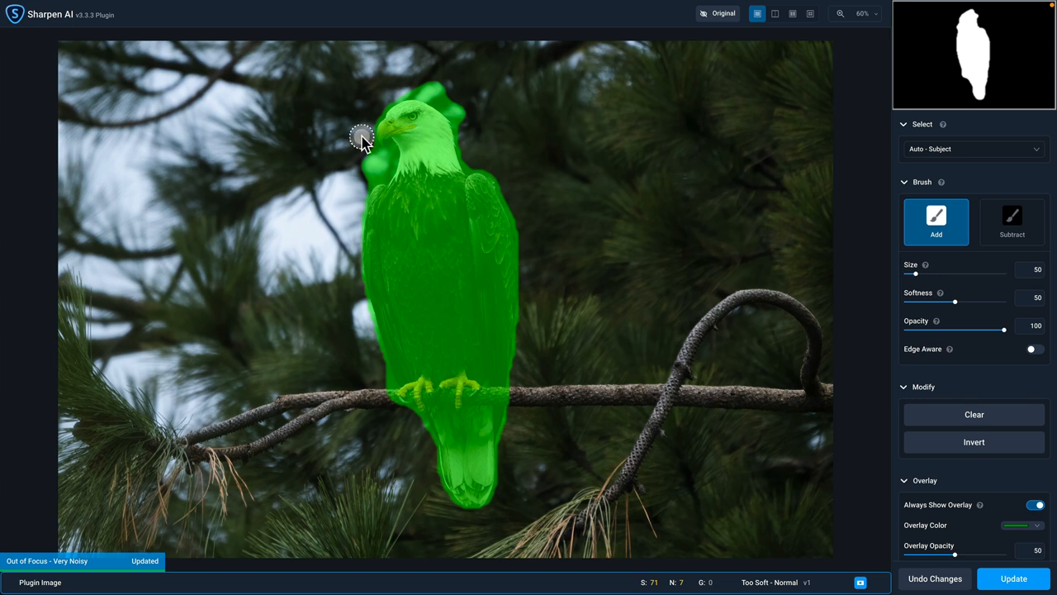
mouse_move(286, 171)
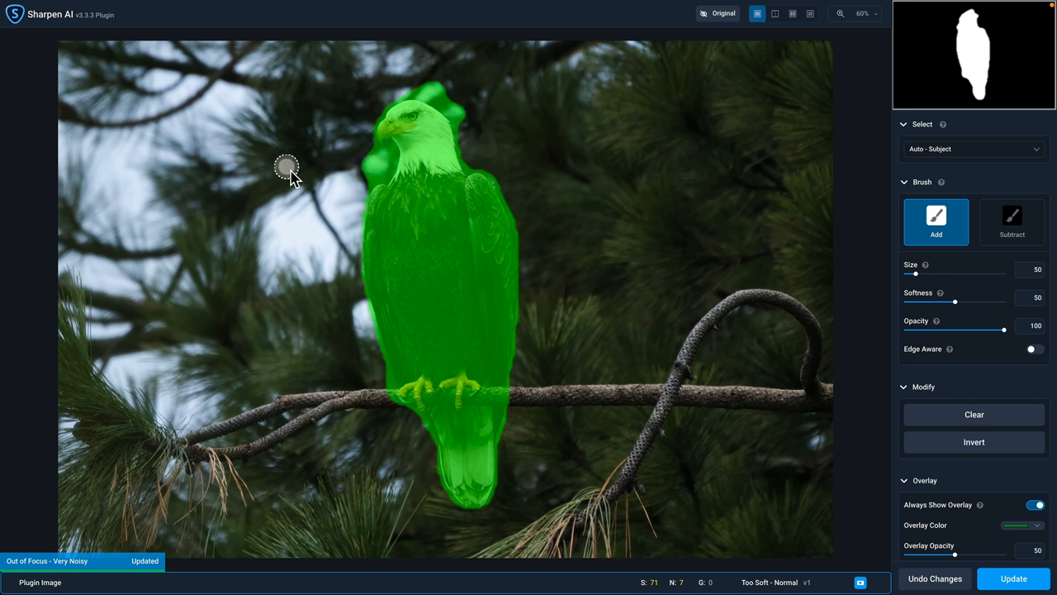
mouse_move(296, 173)
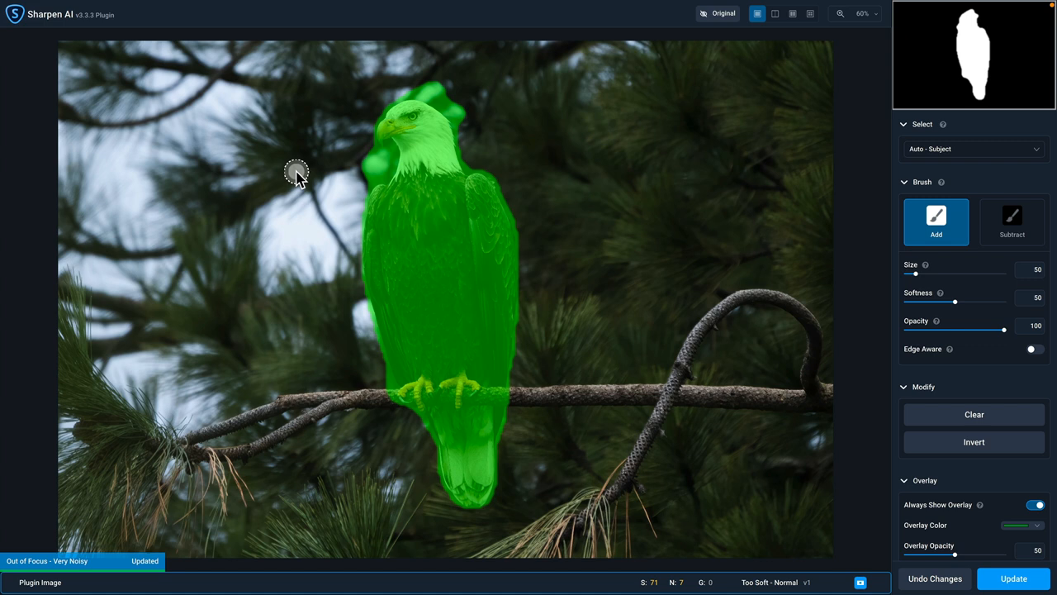
mouse_move(992, 233)
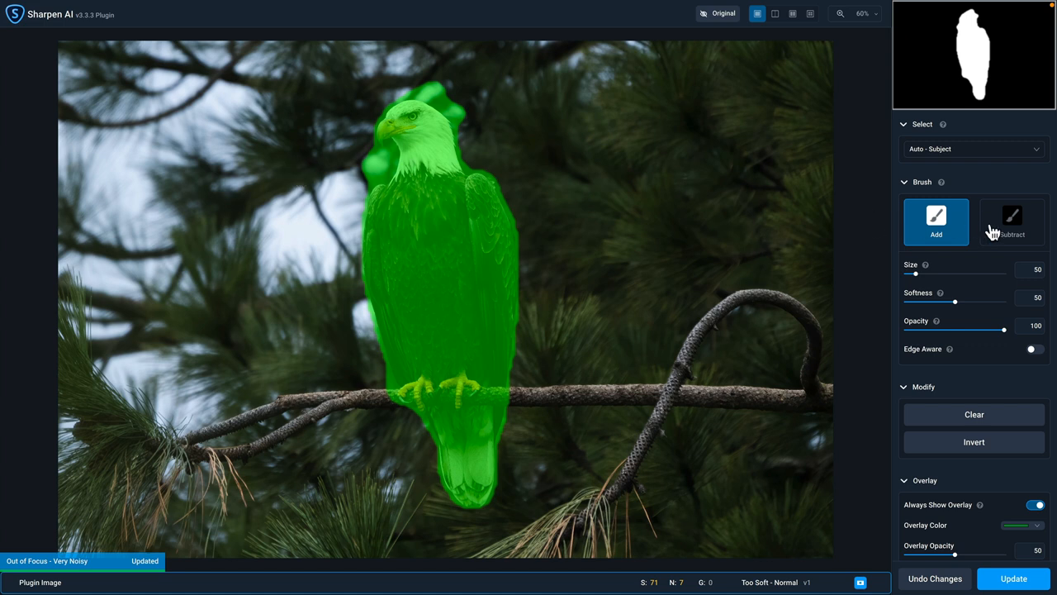
click(1012, 221)
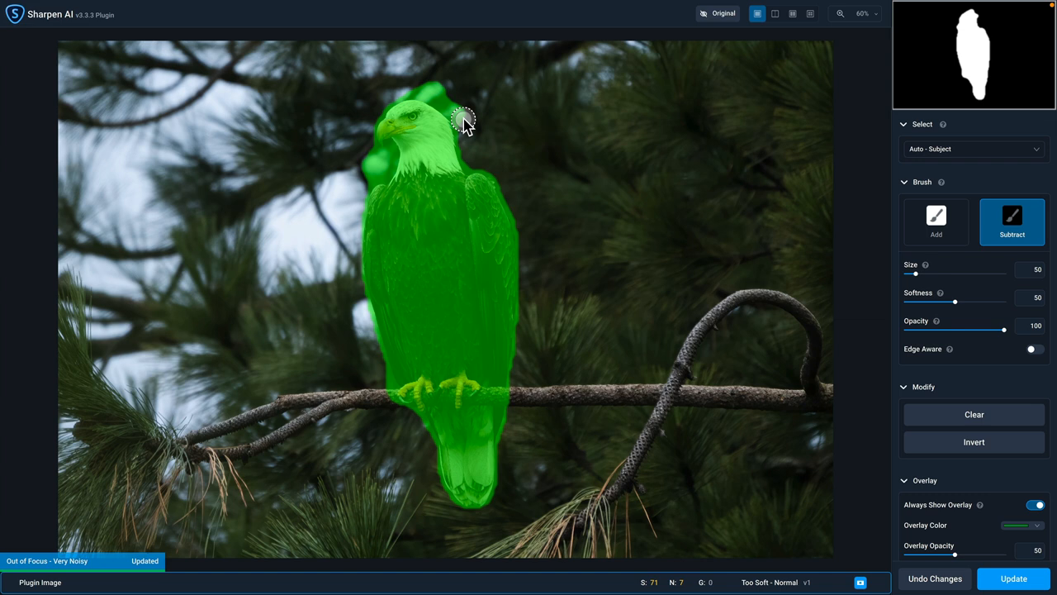
drag(464, 120, 432, 92)
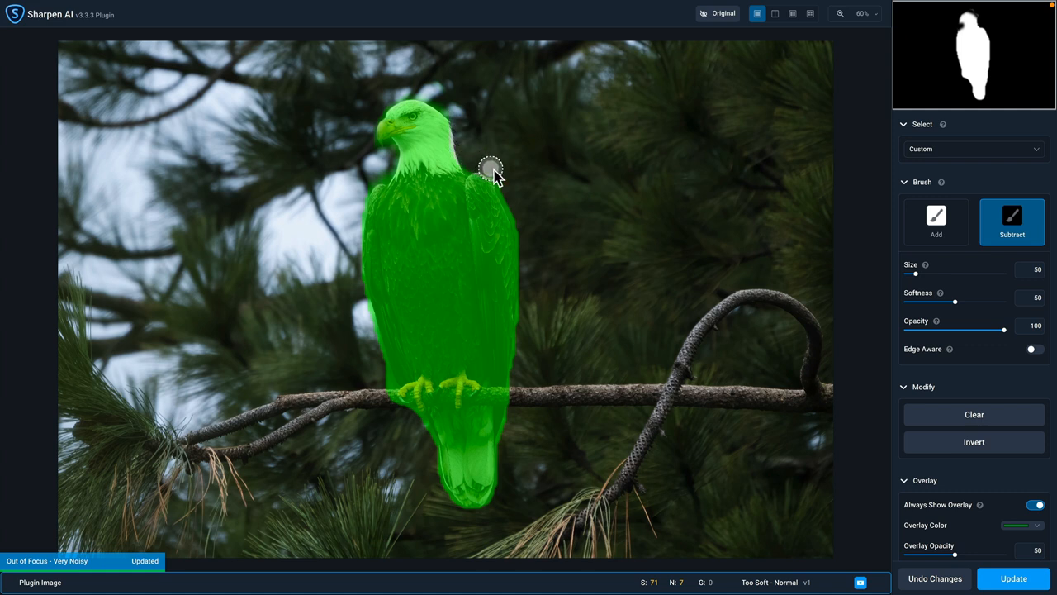
mouse_move(512, 206)
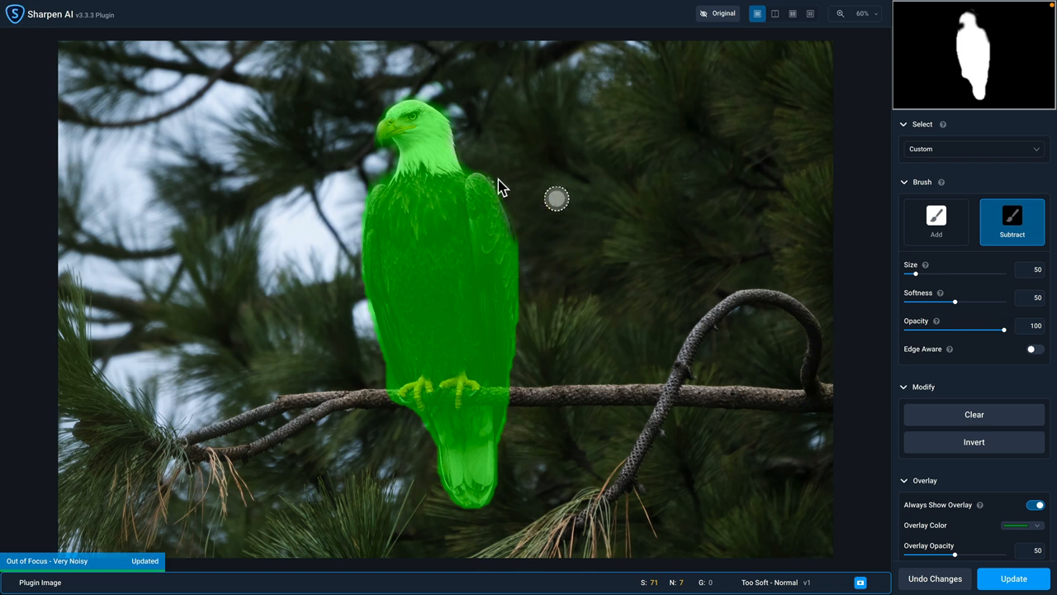
mouse_move(591, 139)
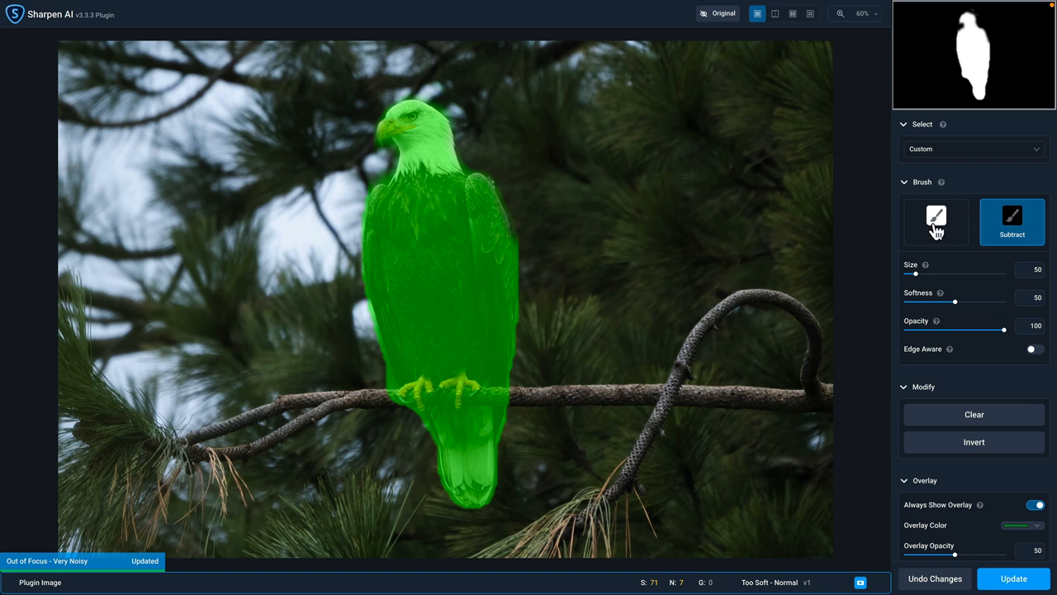
- Paint the branch beside and right of the eagle's feet into the mask
click(935, 221)
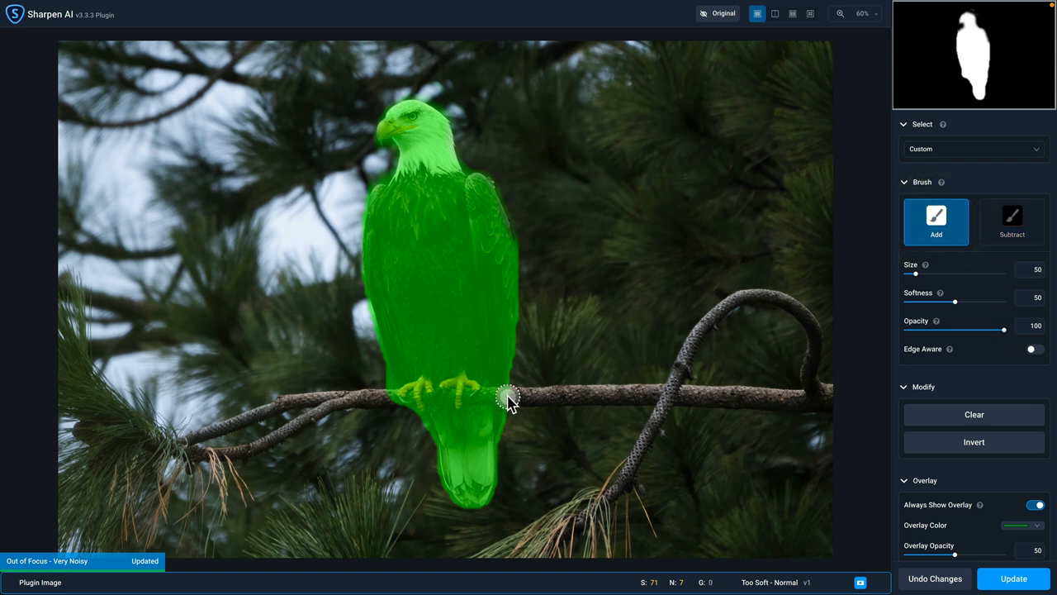
drag(508, 400, 628, 394)
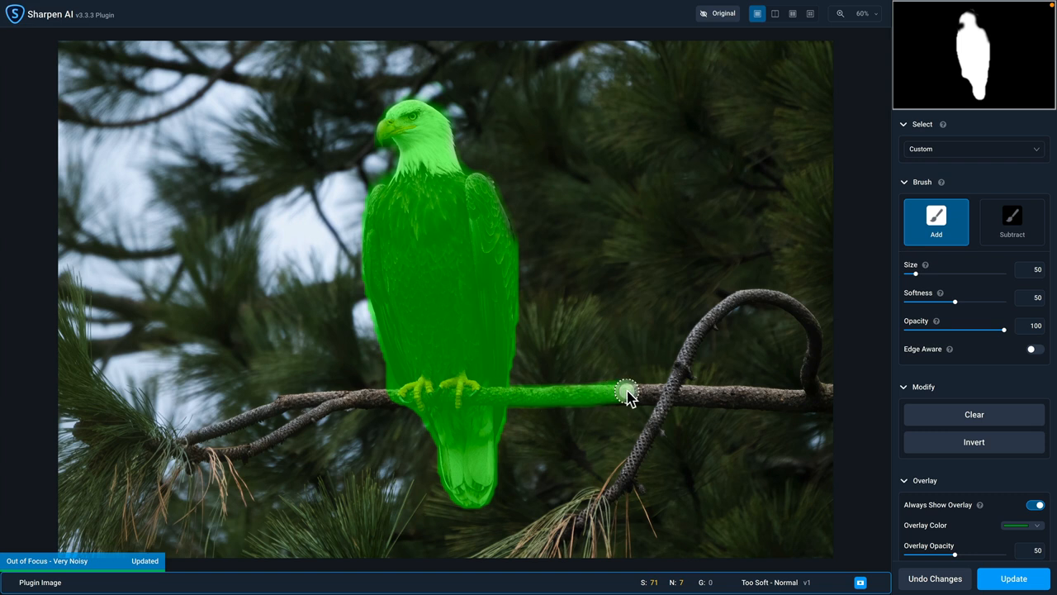
drag(625, 391, 826, 402)
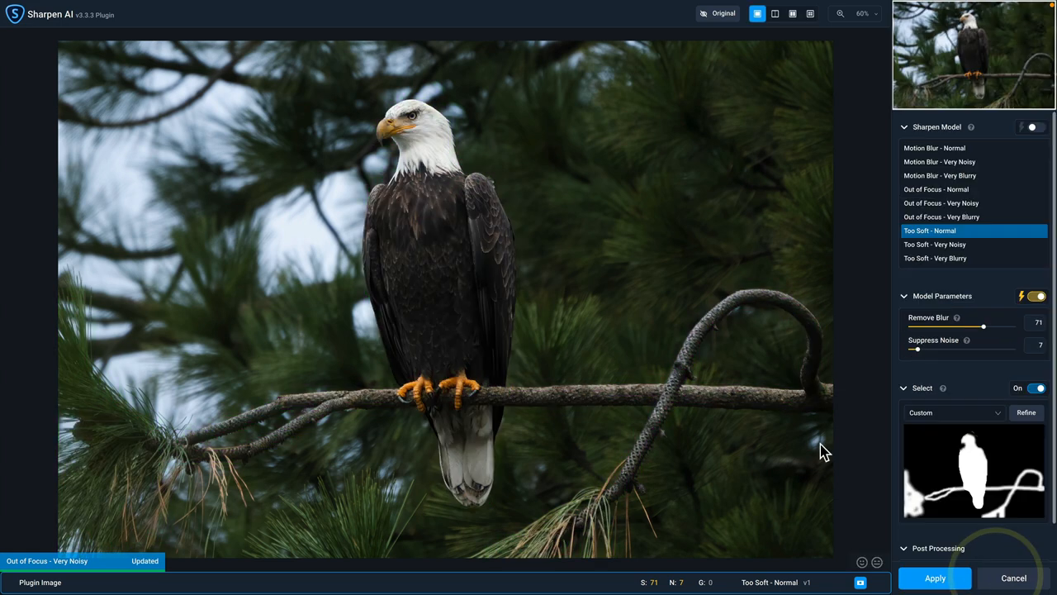
mouse_move(639, 279)
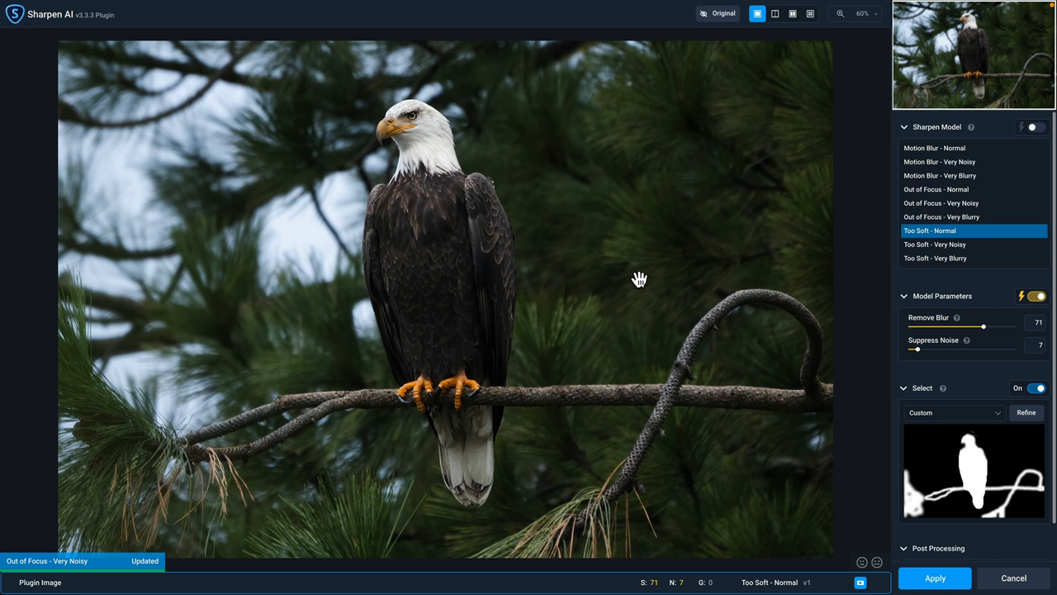
mouse_move(758, 199)
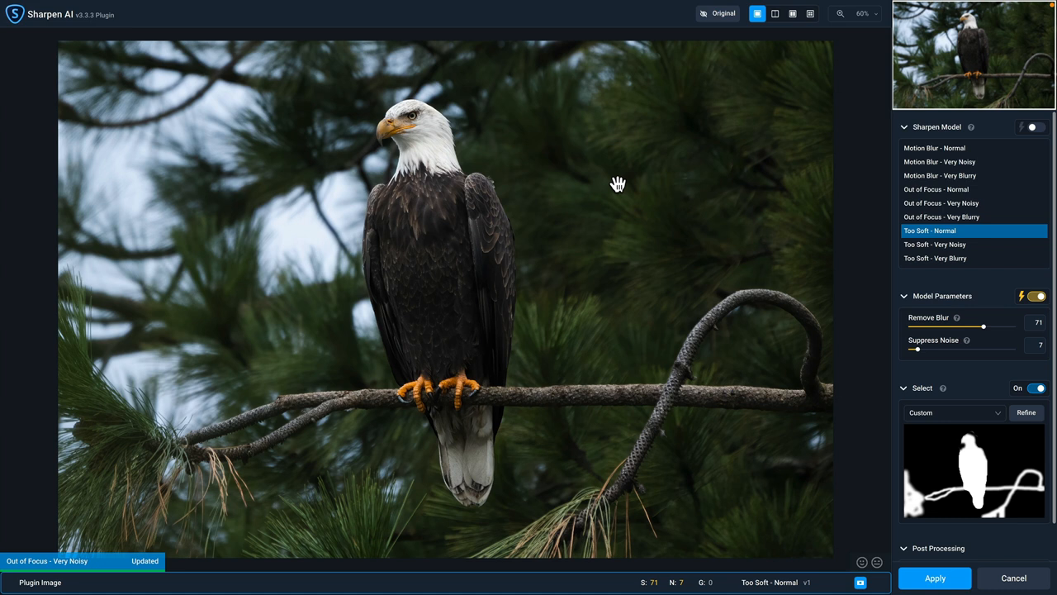
mouse_move(510, 380)
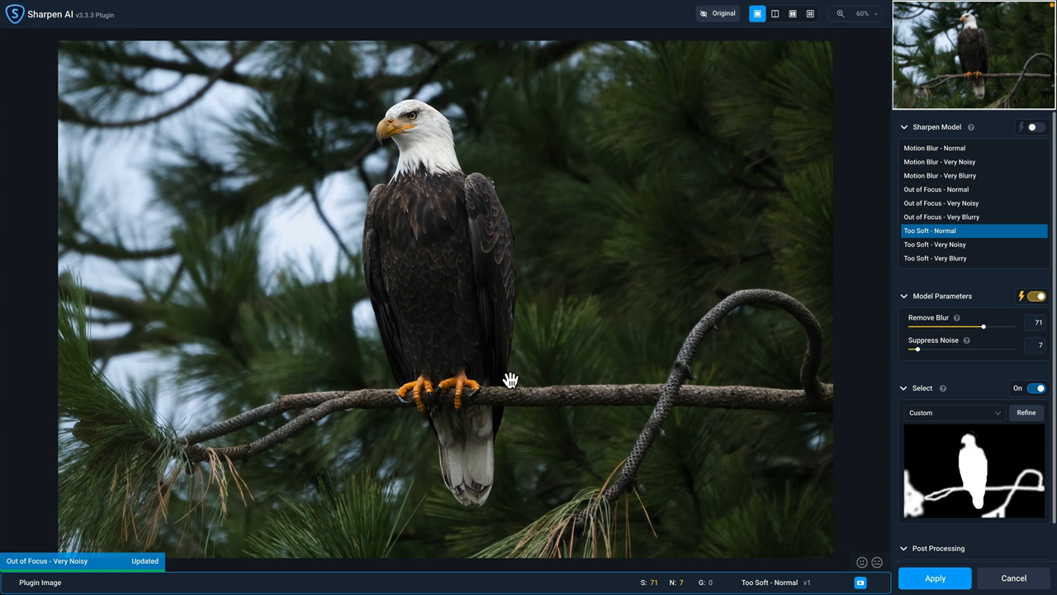
mouse_move(184, 440)
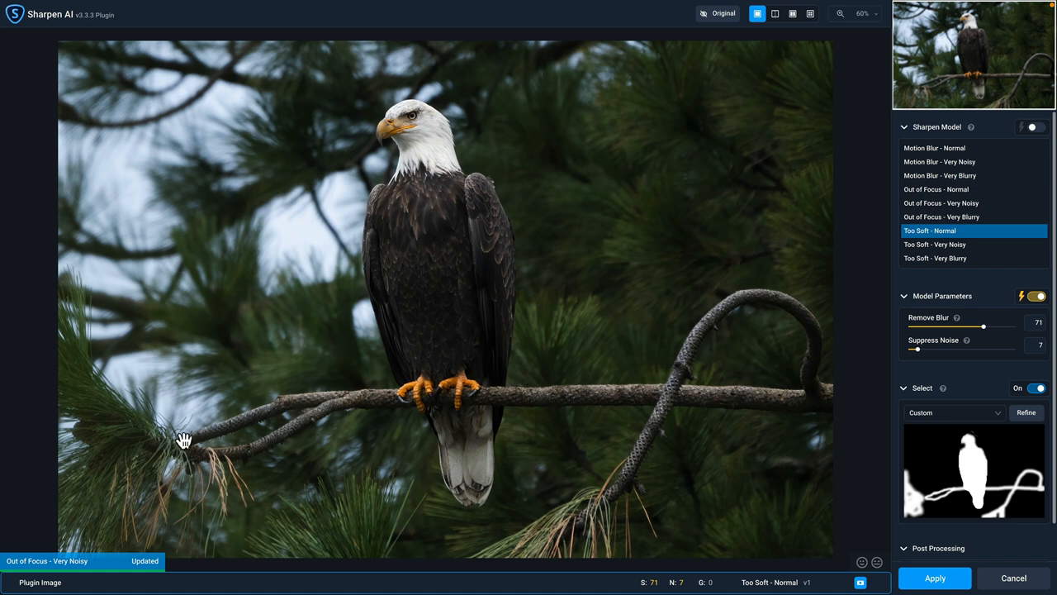
mouse_move(618, 248)
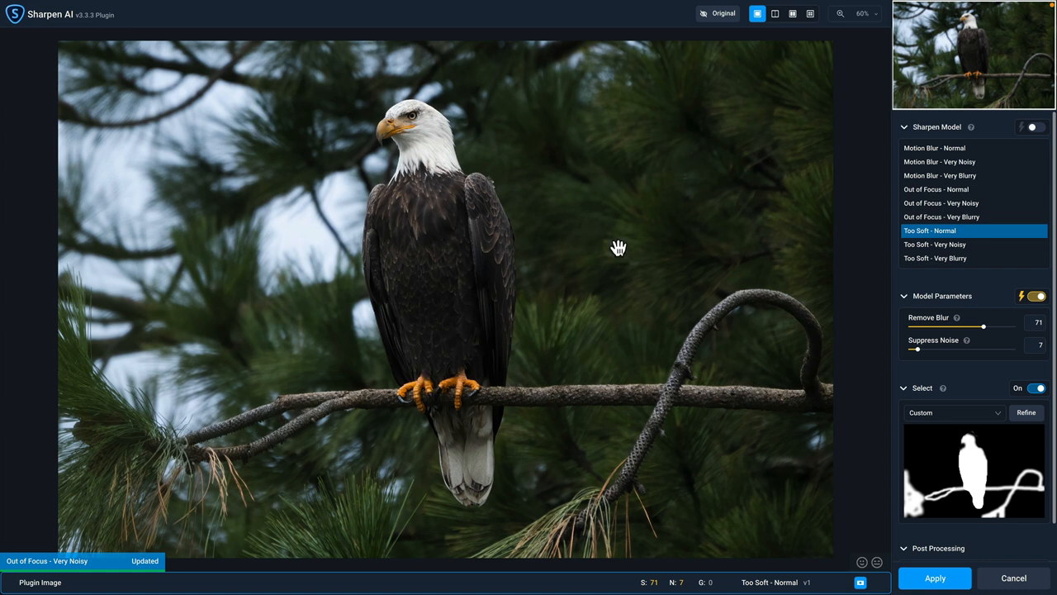
mouse_move(635, 222)
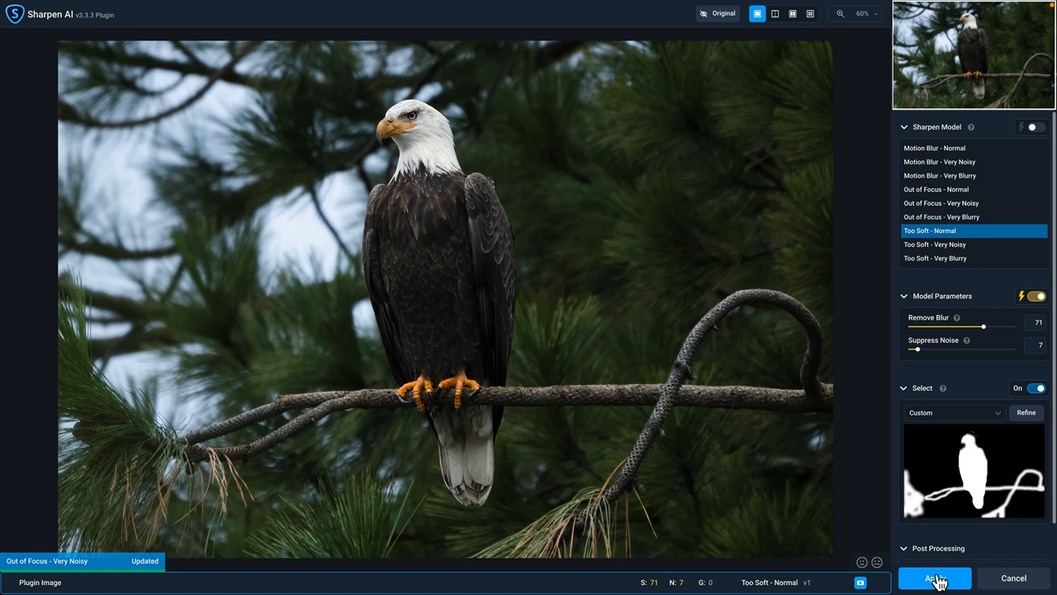
- Apply the masked sharpening to the Sharpen AI layer and toggle it to compare
click(934, 577)
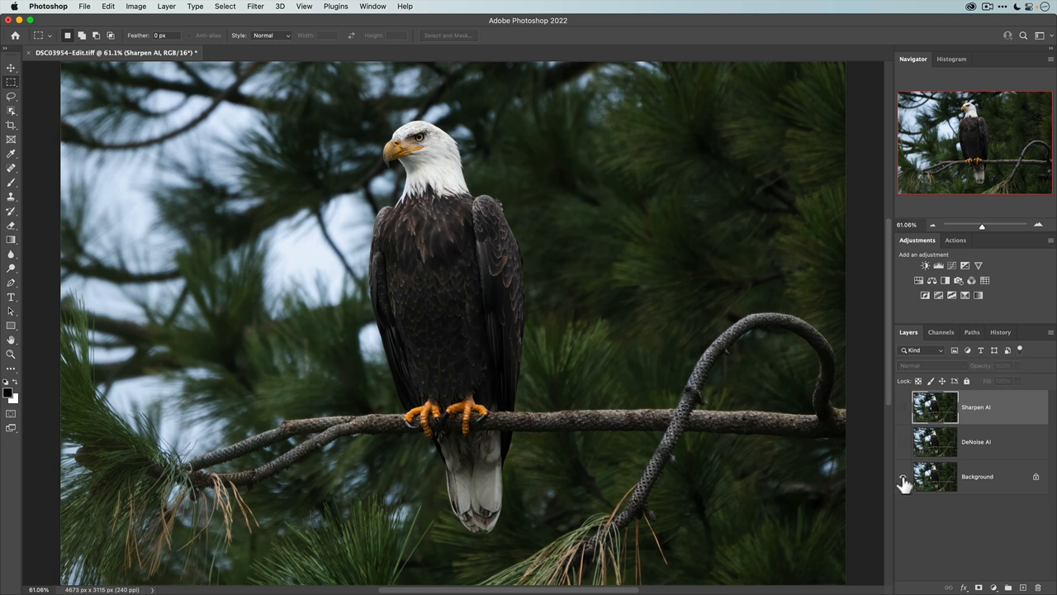
mouse_move(902, 477)
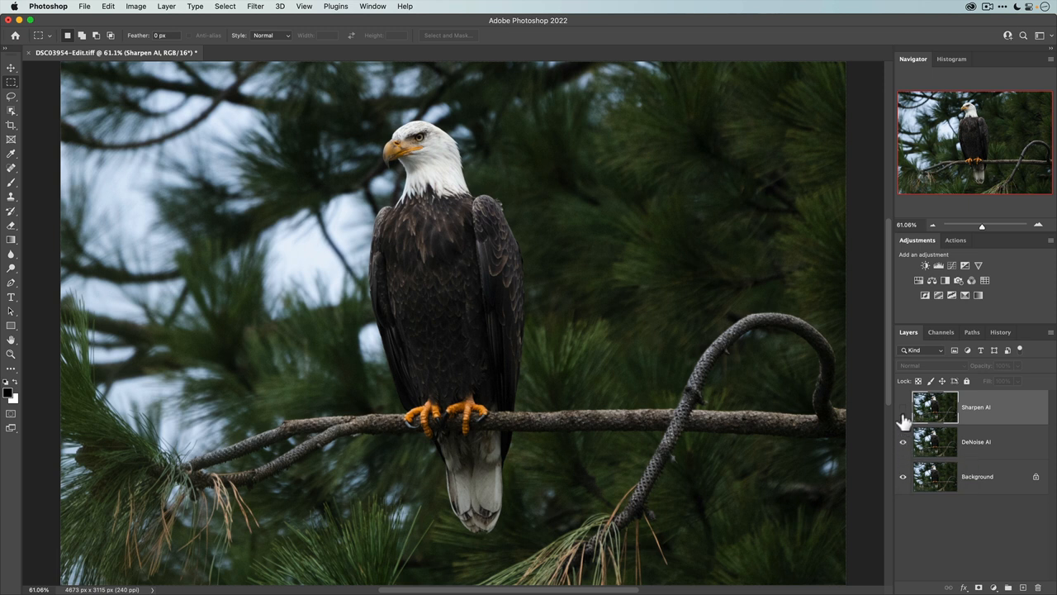
click(903, 407)
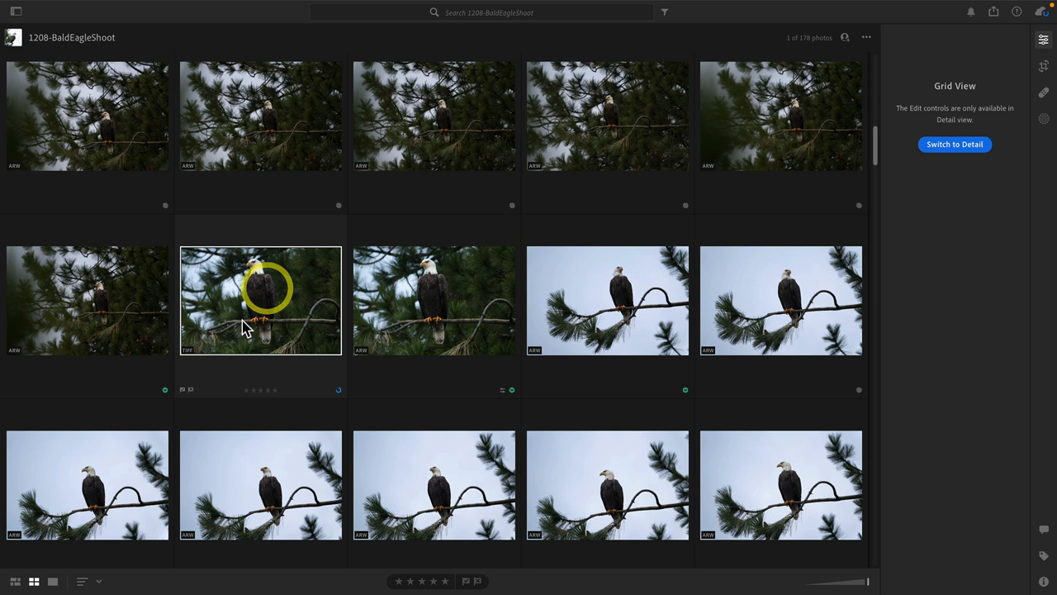
mouse_move(341, 405)
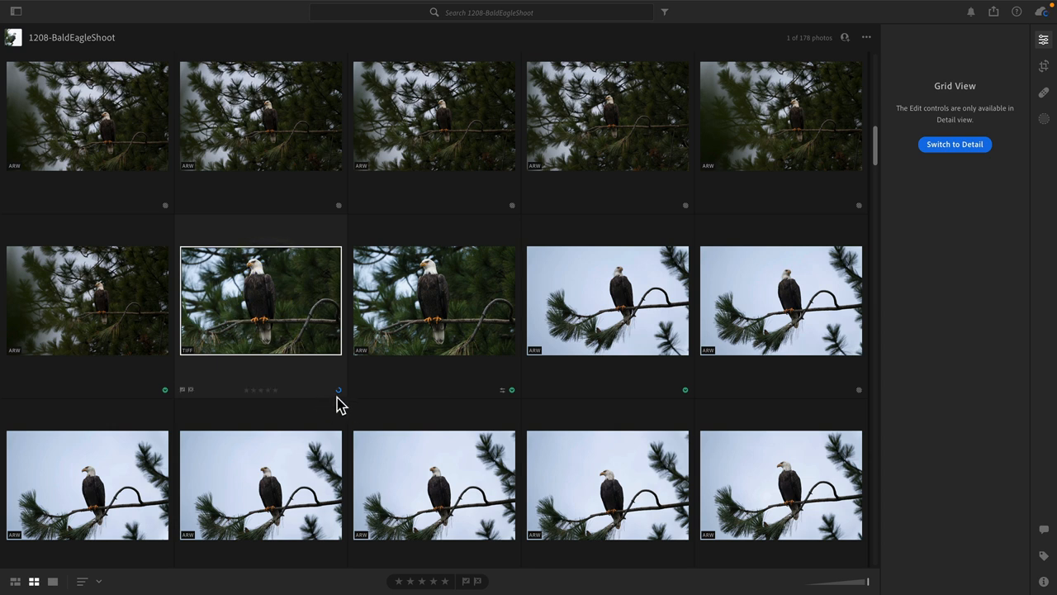
- Open the edited TIFF eagle in Detail view and inspect the head feathers at 100%
click(955, 143)
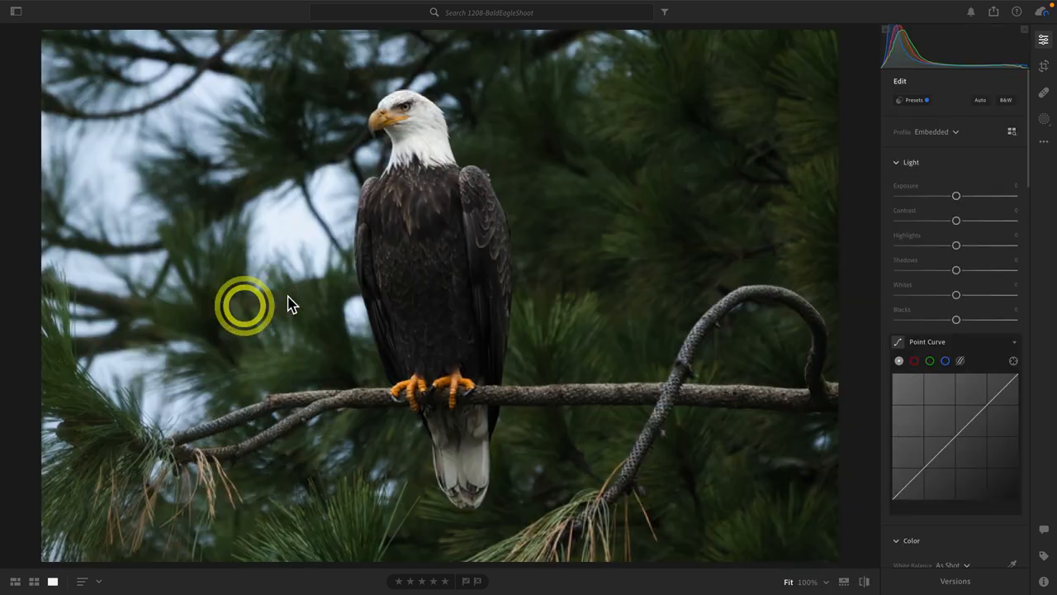
click(934, 131)
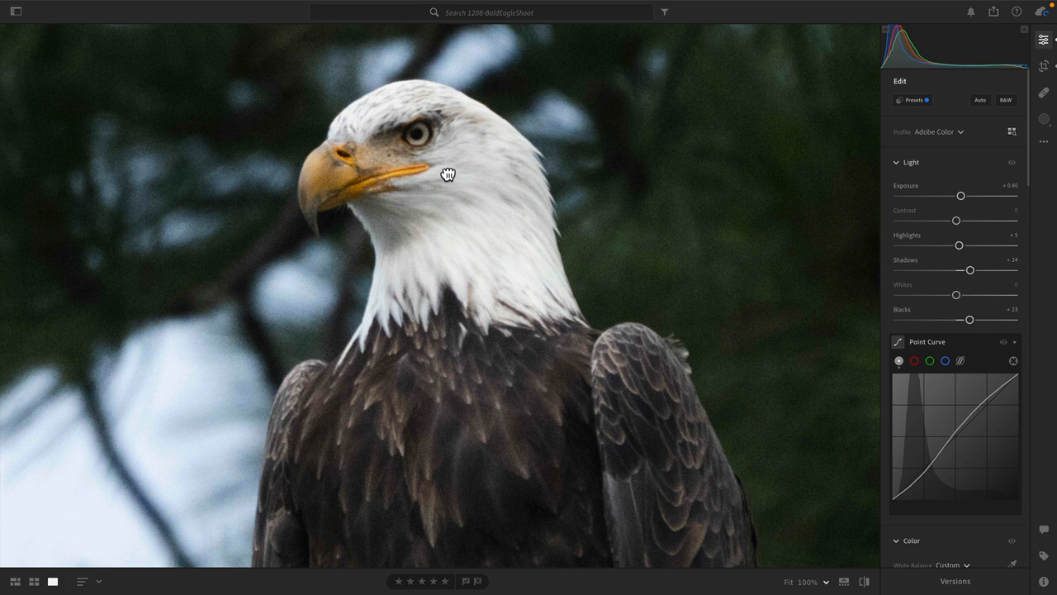
drag(448, 174, 463, 191)
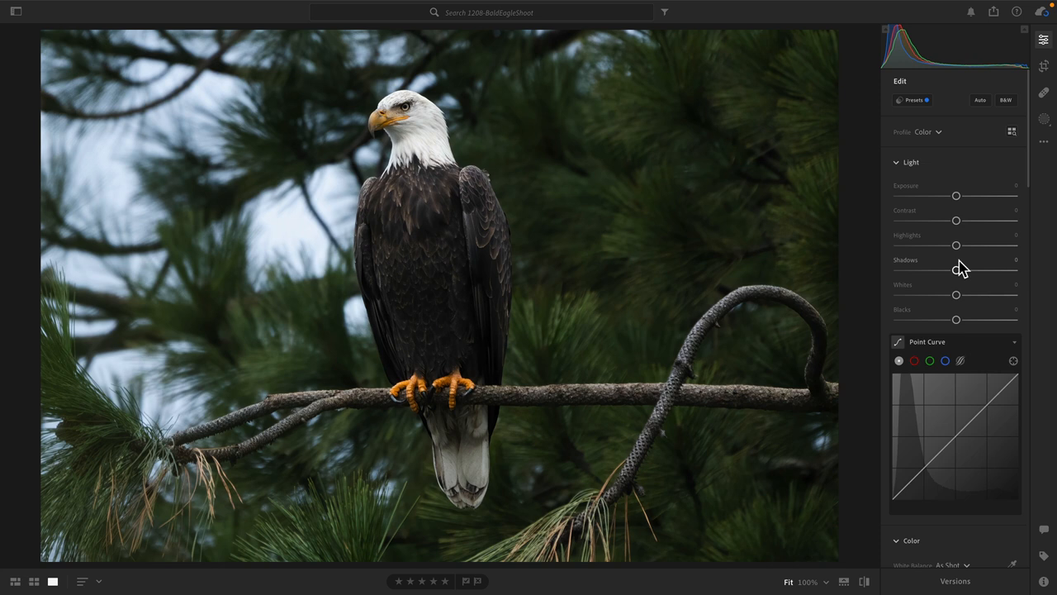
- Set a vignette of -30 with midpoint 7 and feather 100 in the Effects panel
scroll(down, 3)
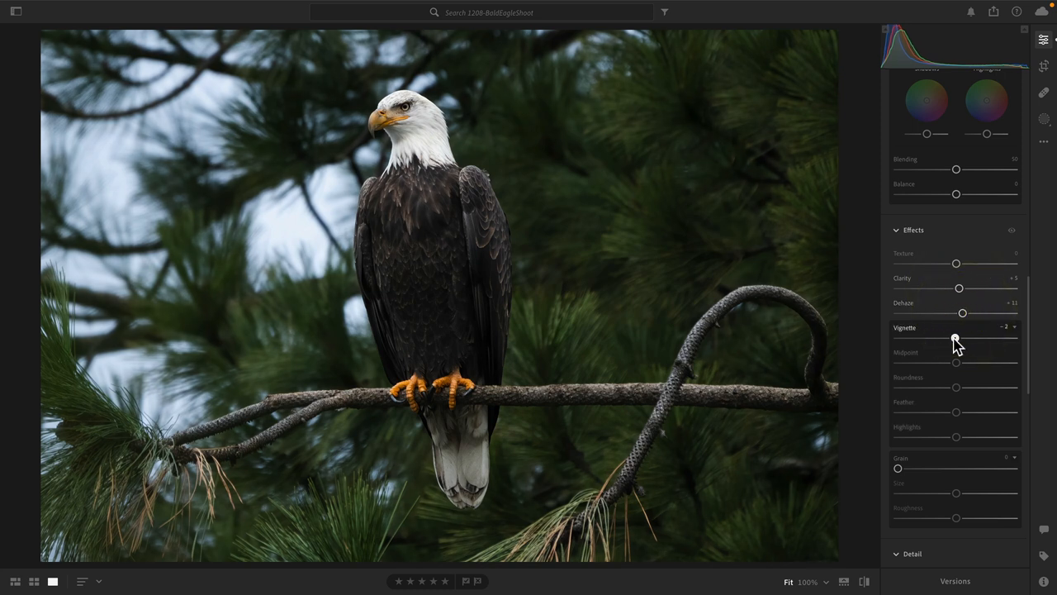
drag(955, 338, 936, 338)
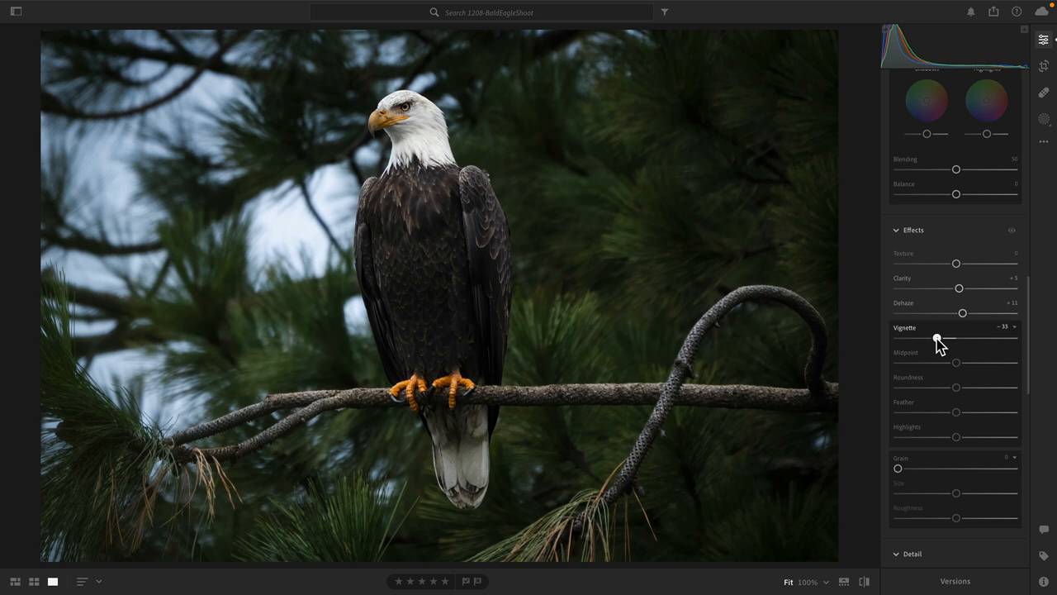
drag(936, 339, 933, 338)
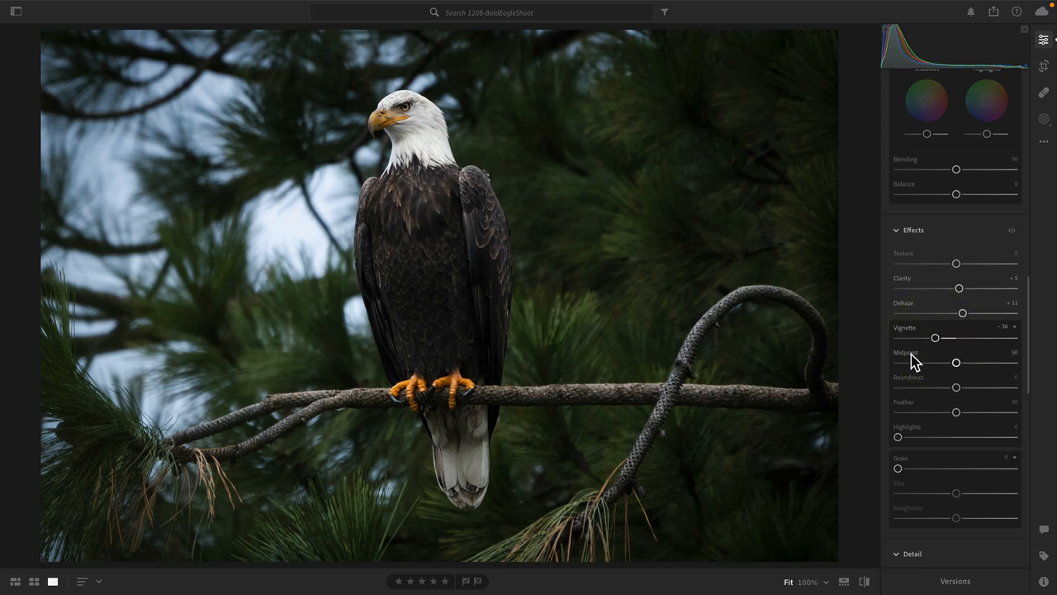
drag(956, 363, 948, 362)
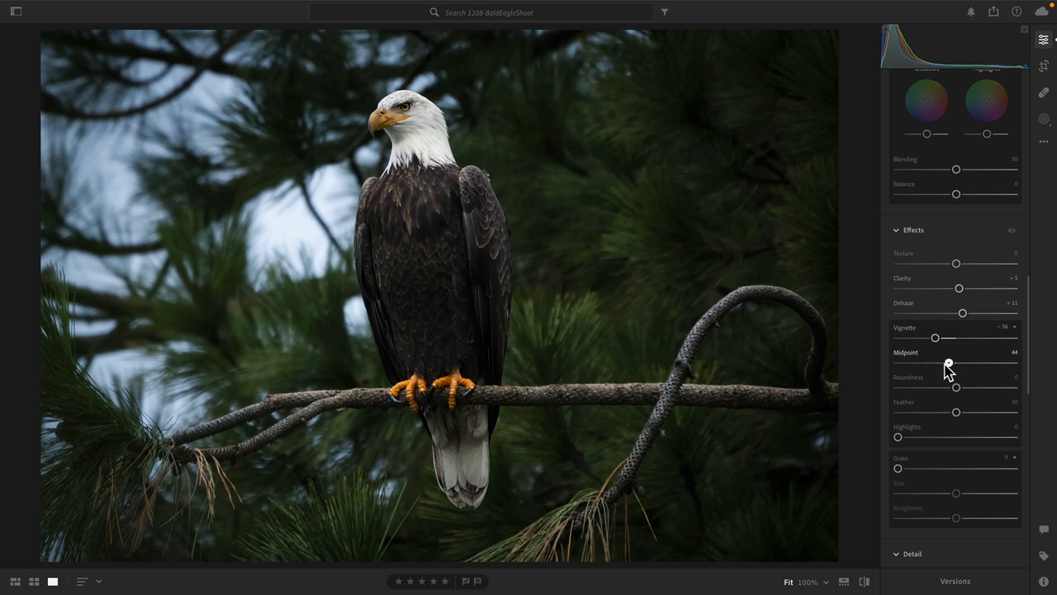
drag(948, 364, 906, 365)
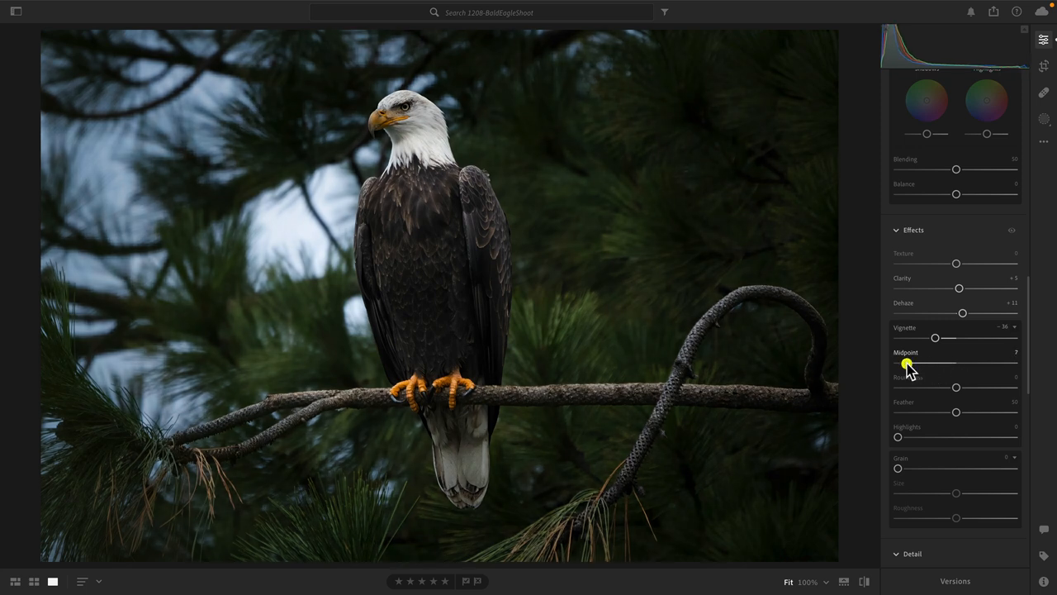
drag(956, 411, 995, 411)
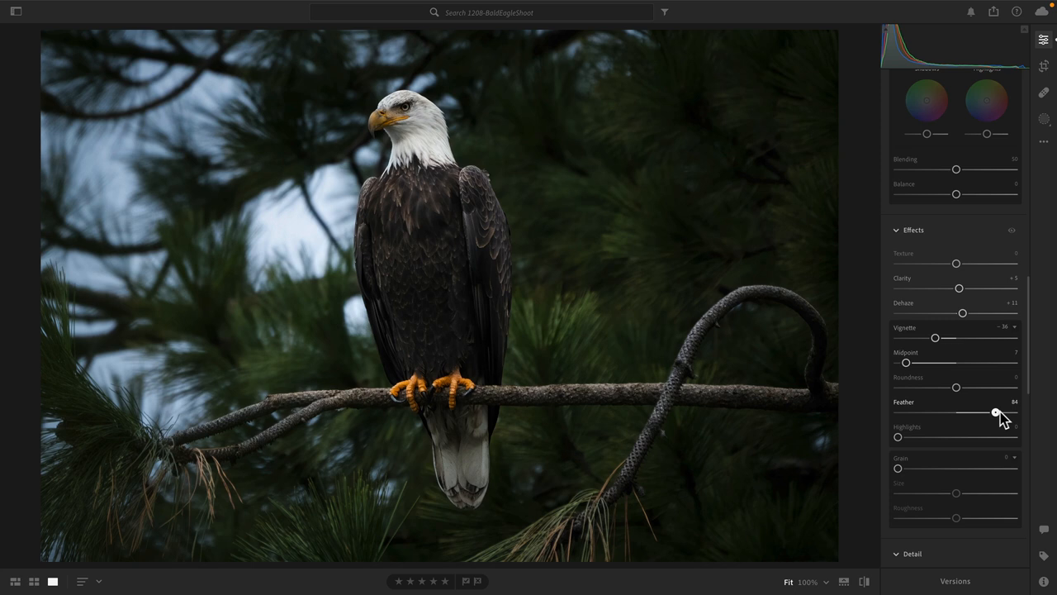
drag(995, 412, 1015, 412)
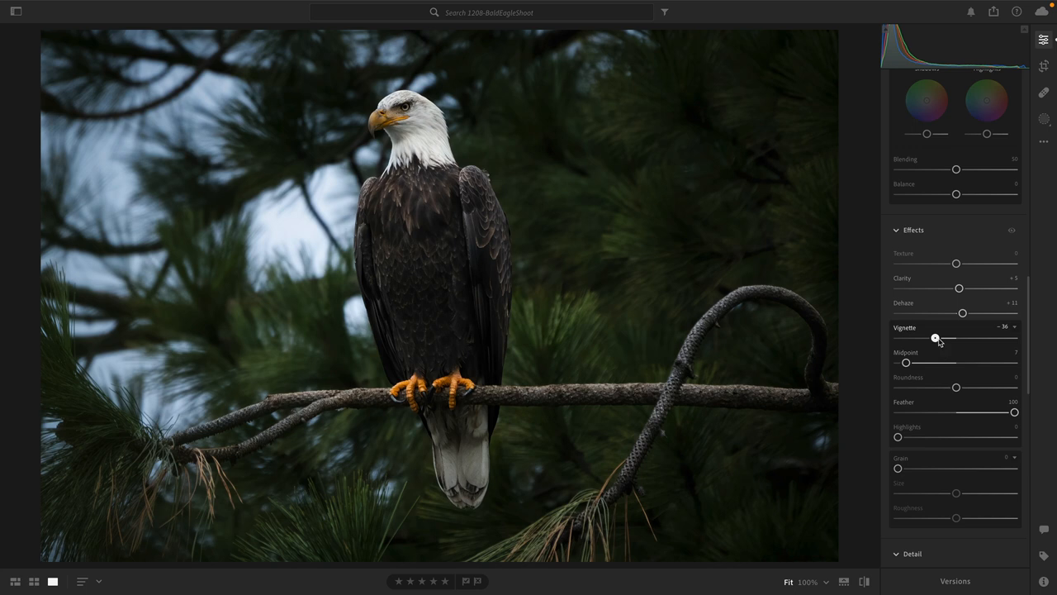
drag(961, 338, 937, 338)
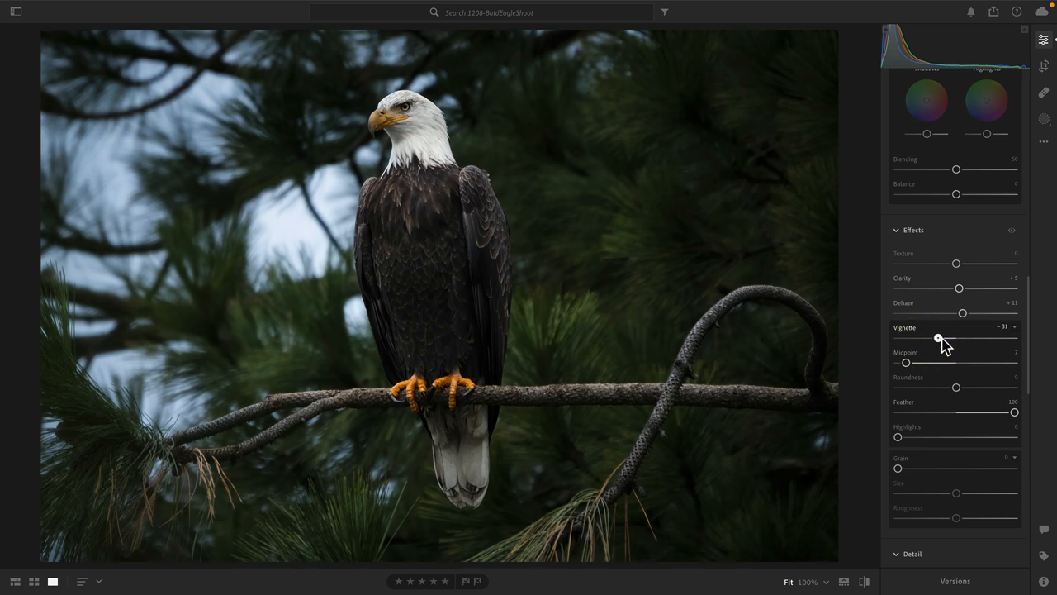
drag(937, 339, 942, 339)
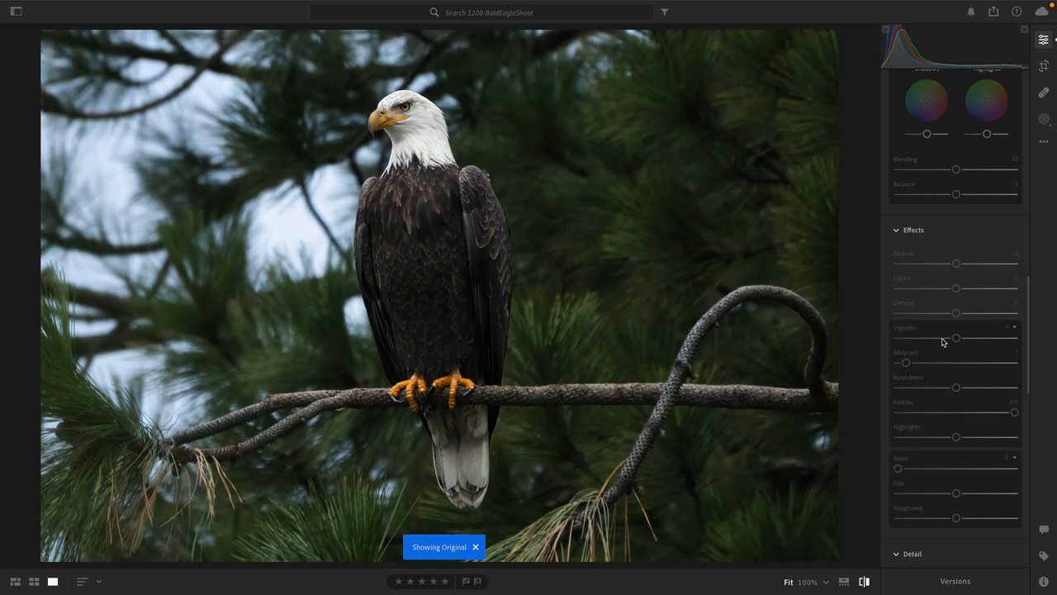
drag(956, 337, 939, 338)
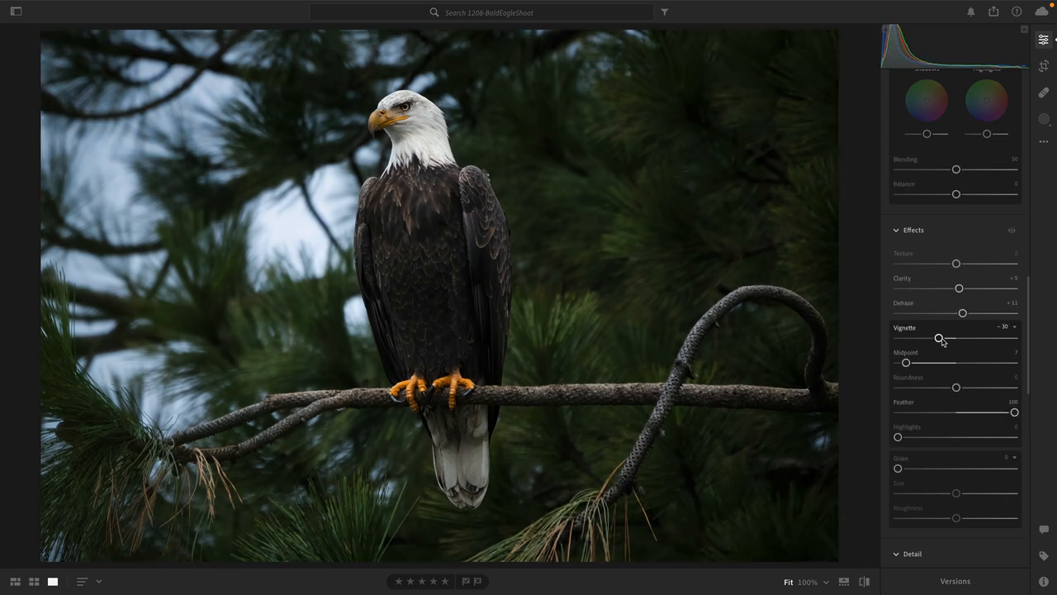